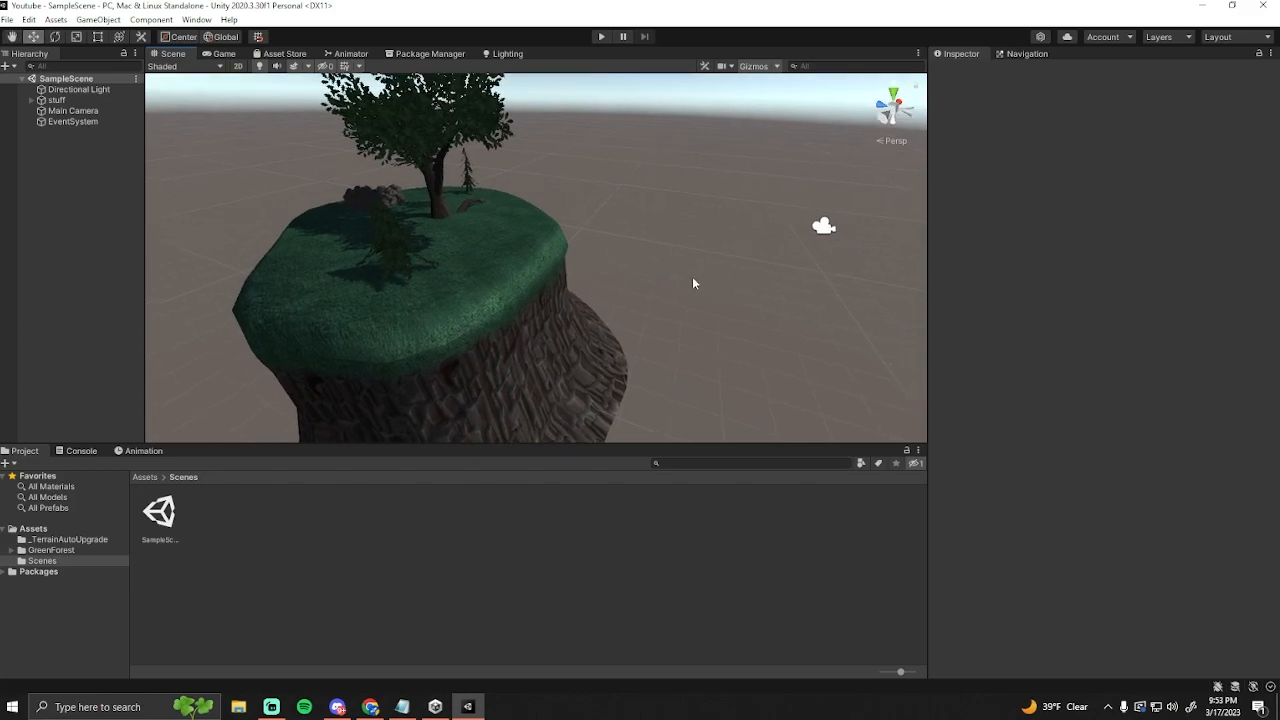
pyautogui.moveTo(684, 256)
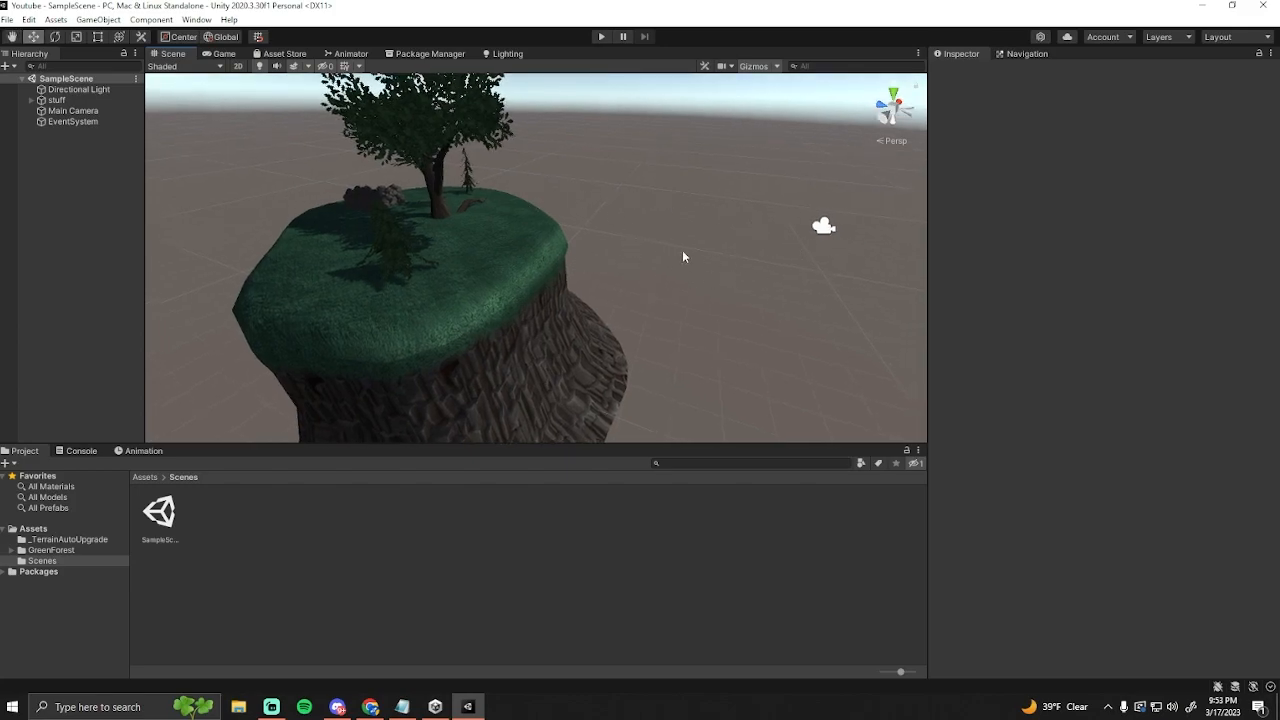
# Step: Orbit the Scene view around the island before creating the new C# script
pyautogui.moveTo(684, 256); pyautogui.dragTo(628, 252)
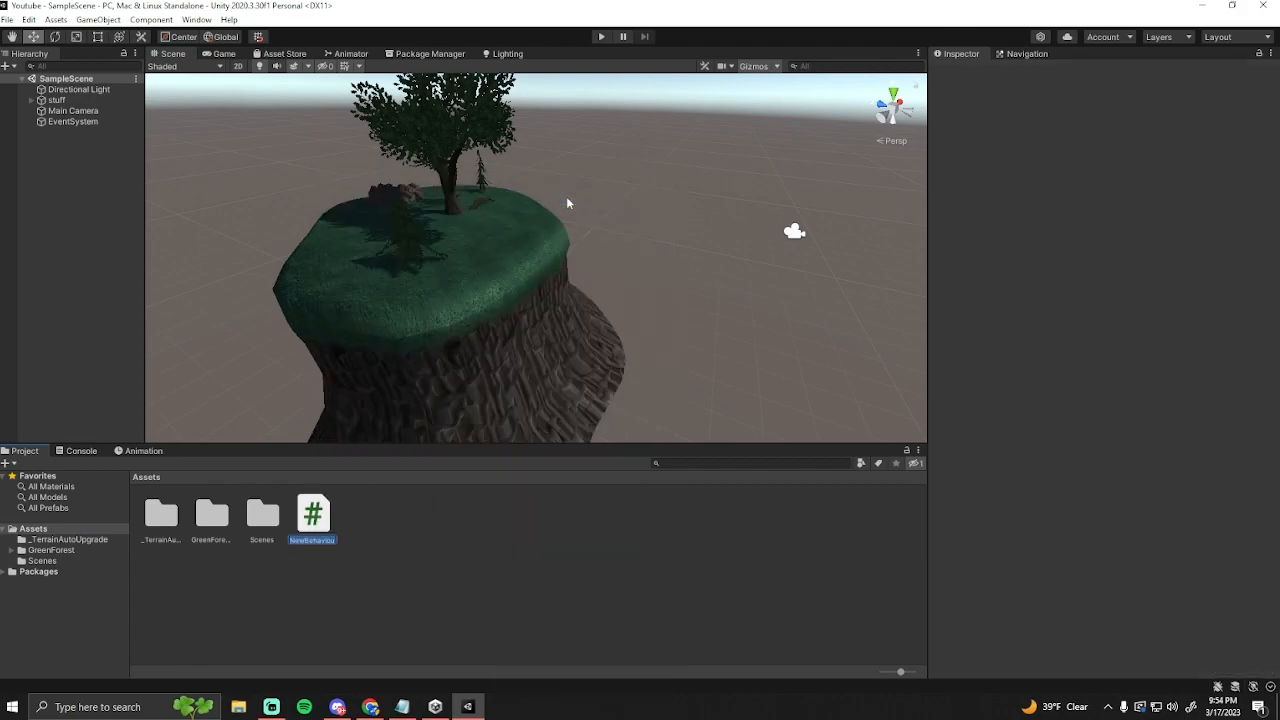
# Step: Name the script CameraMovement and open it in the code editor
pyautogui.write('CameraMo')
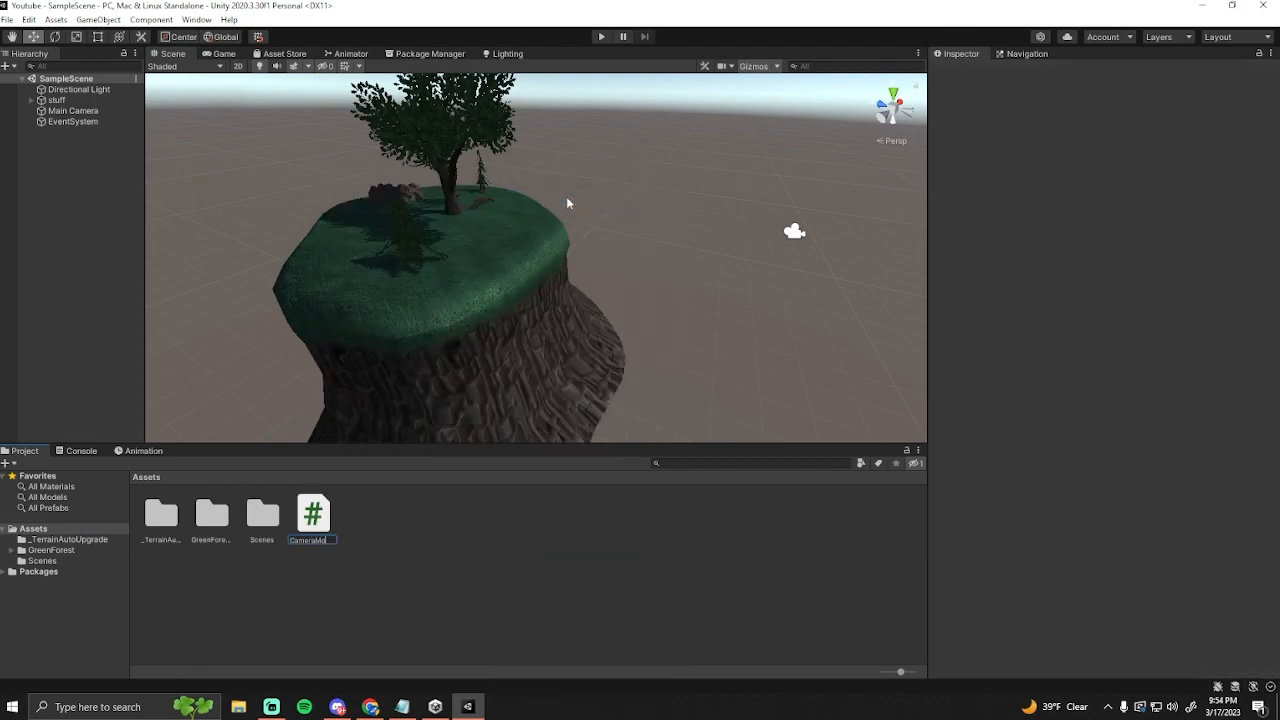
pyautogui.click(312, 512)
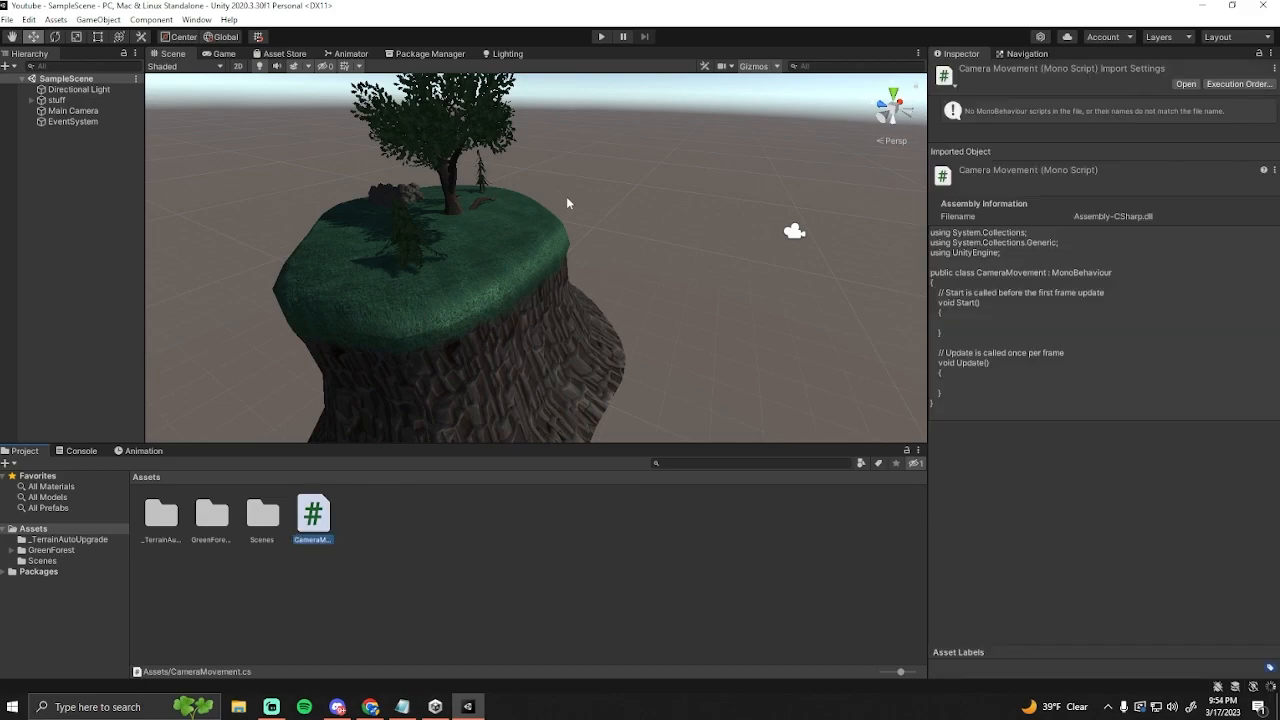
pyautogui.moveTo(60, 148)
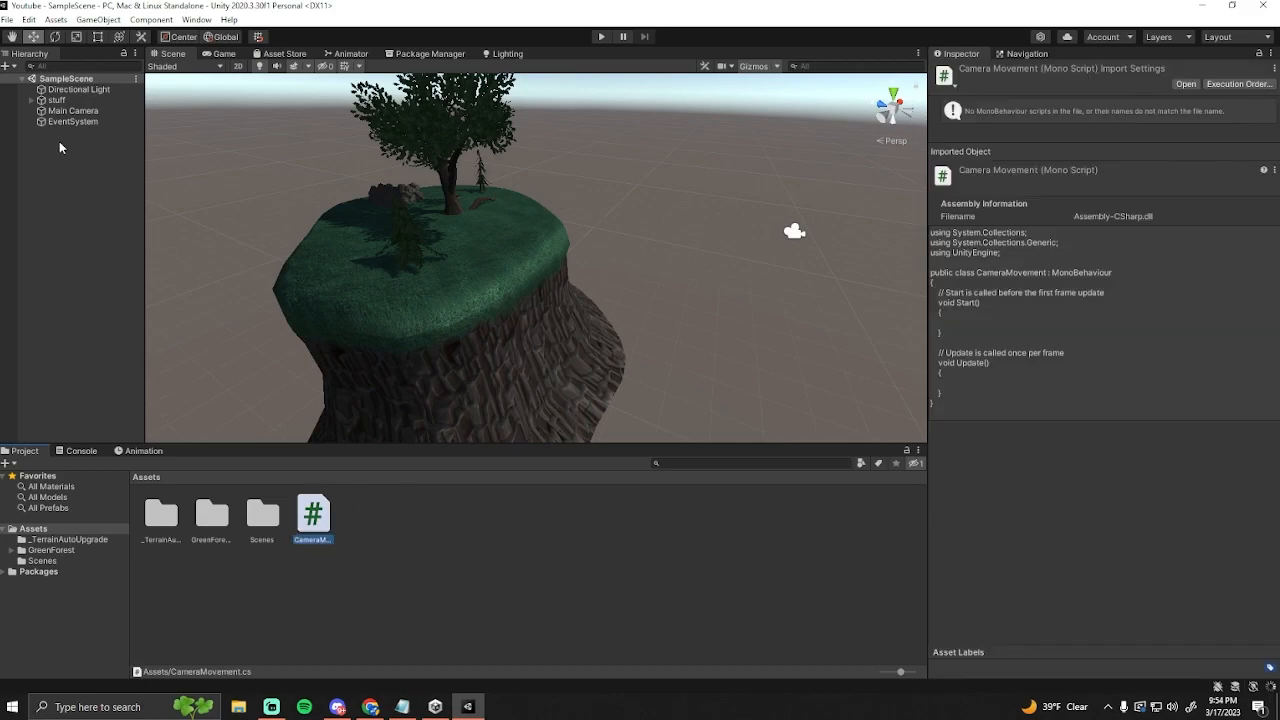
pyautogui.click(72, 112)
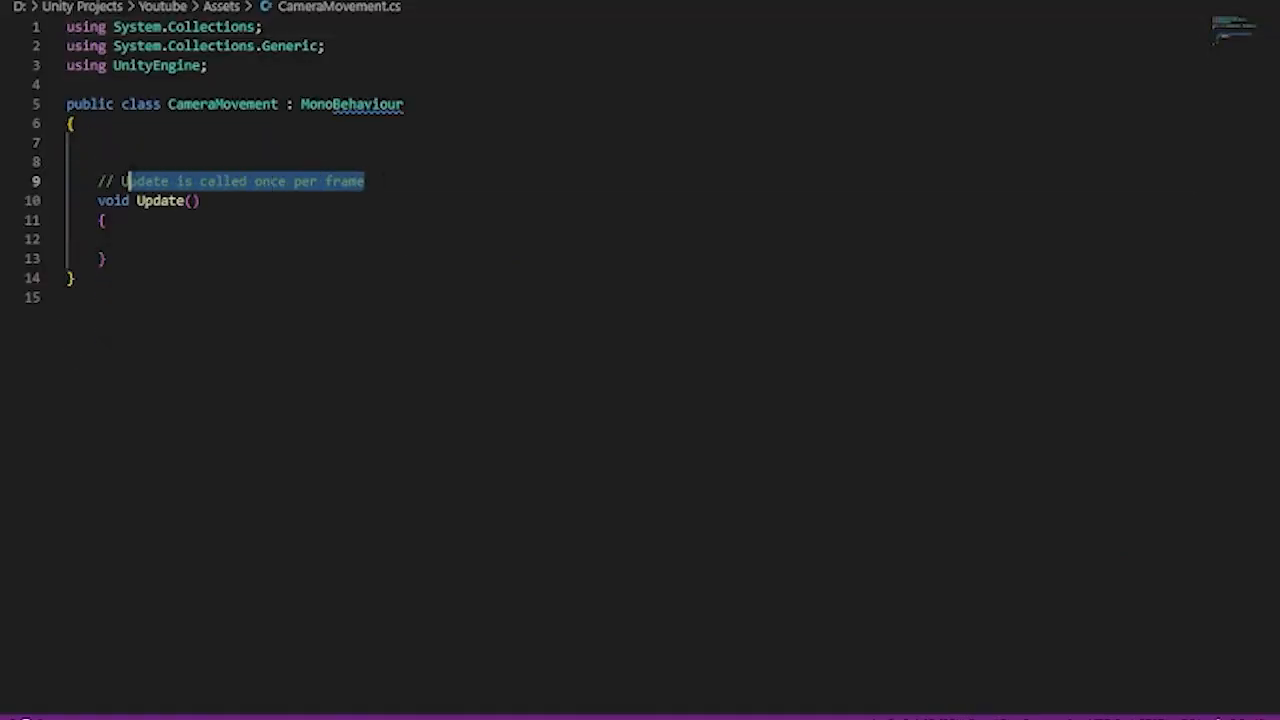
# Step: Delete the template comment and declare a public float sensitivity field
pyautogui.press('Delete')
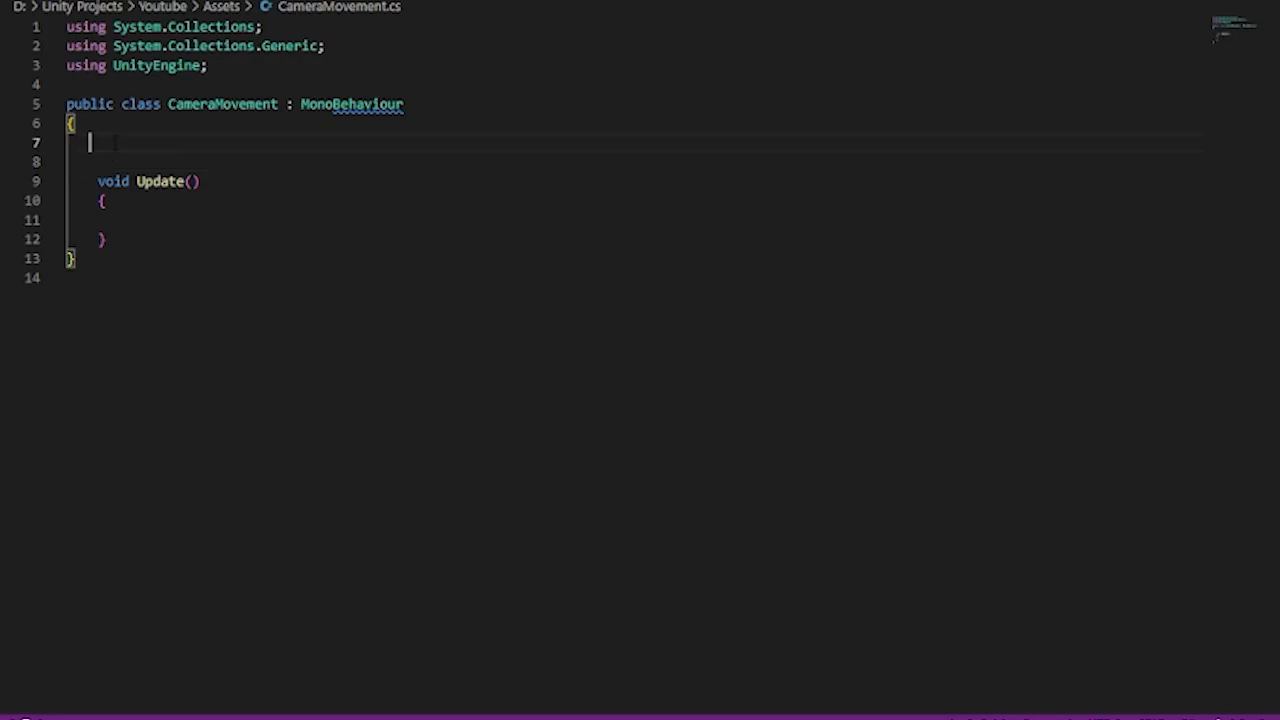
pyautogui.write('pub')
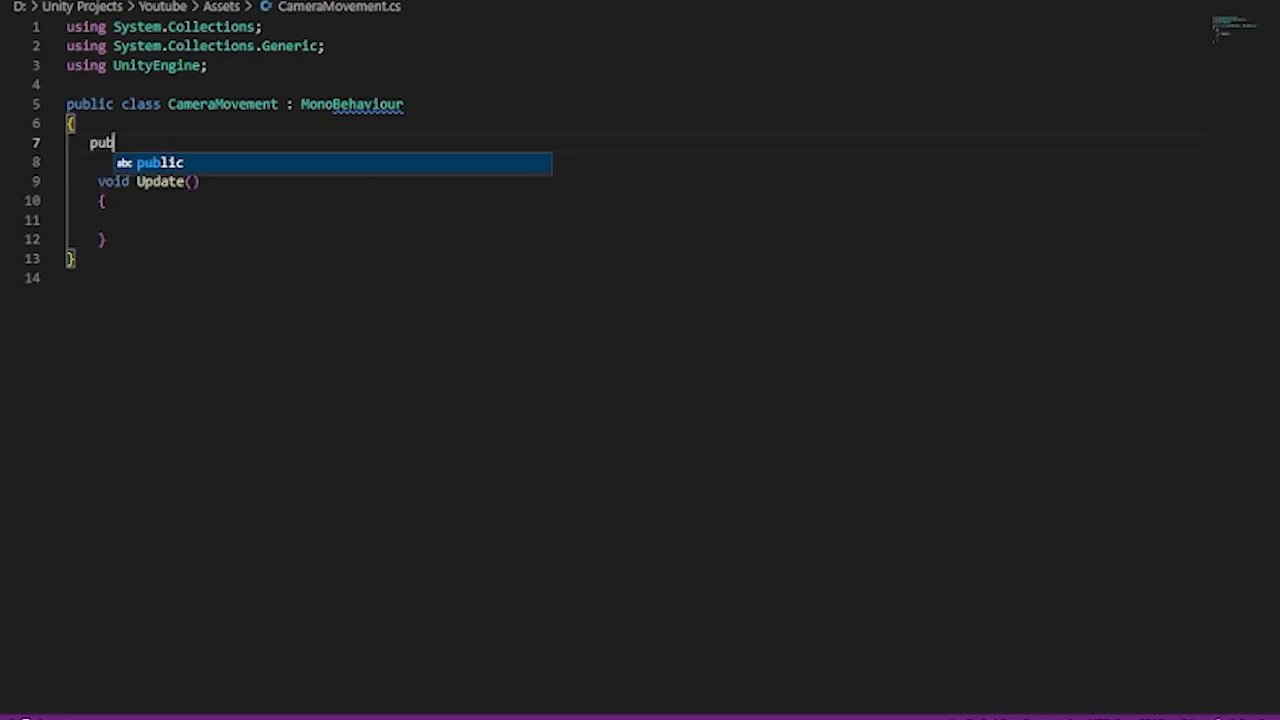
pyautogui.write('lic float')
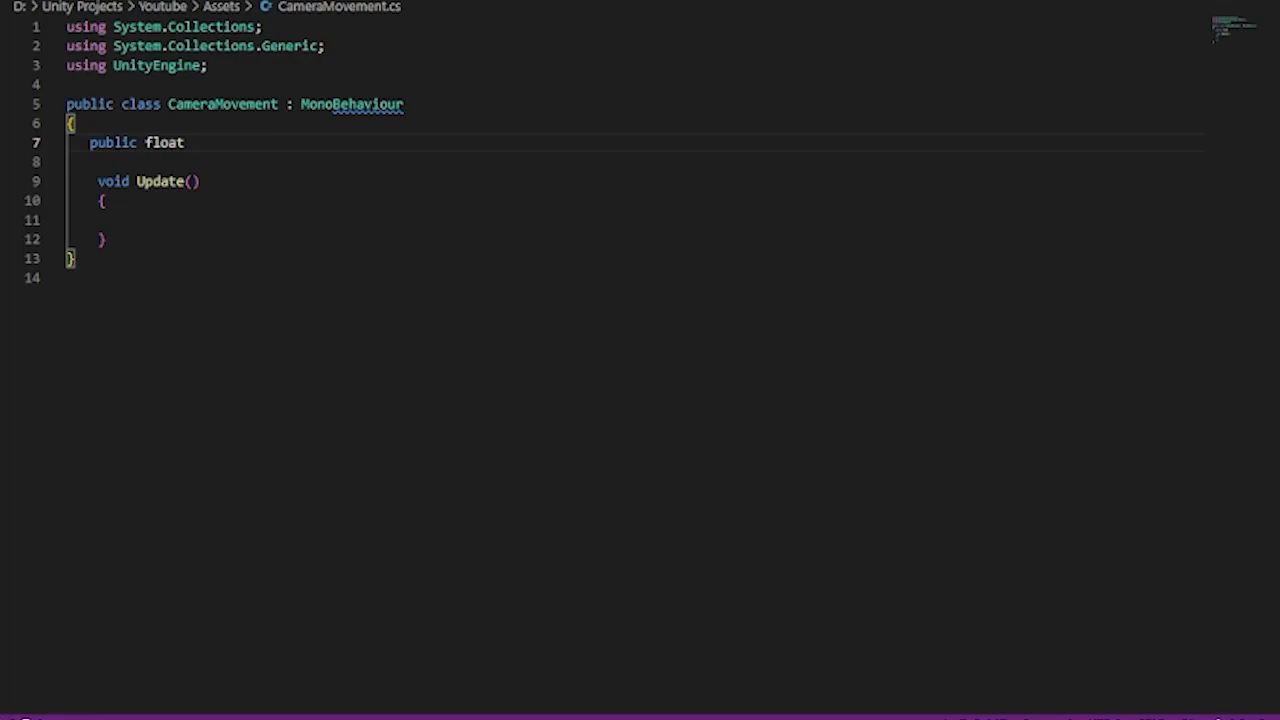
pyautogui.write('sensitivity')
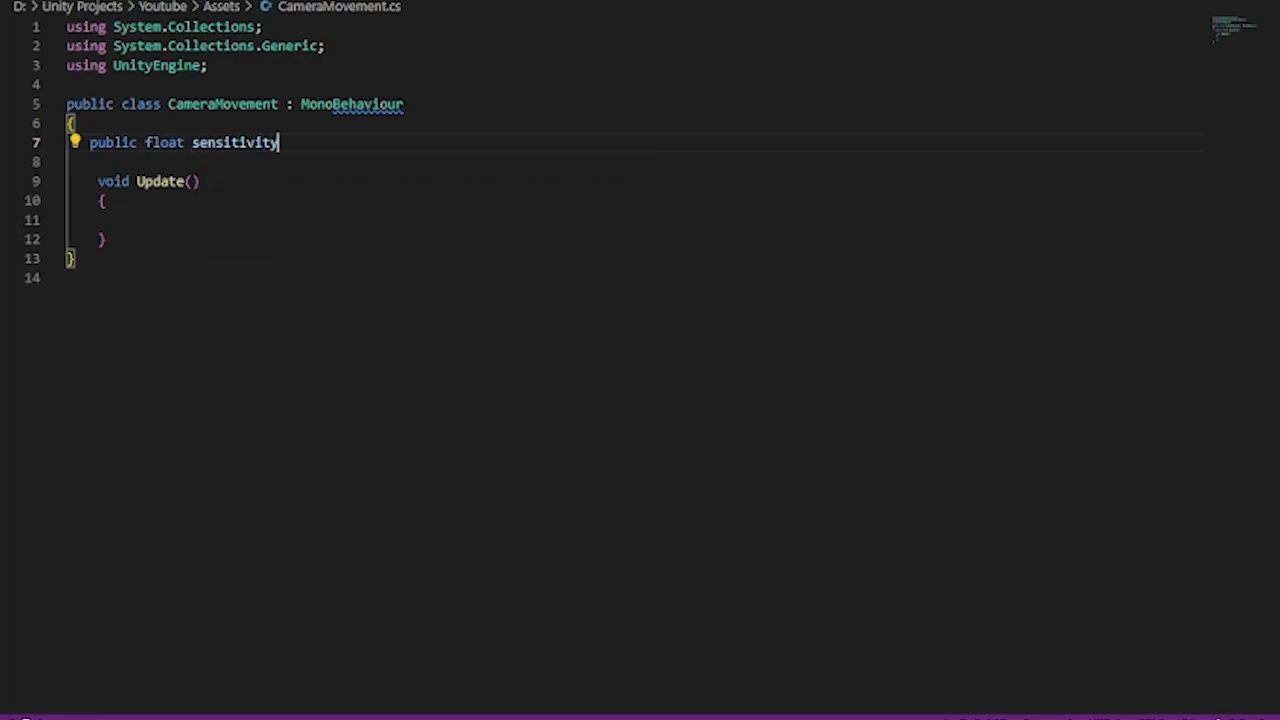
pyautogui.write(';')
pyautogui.write('public float')
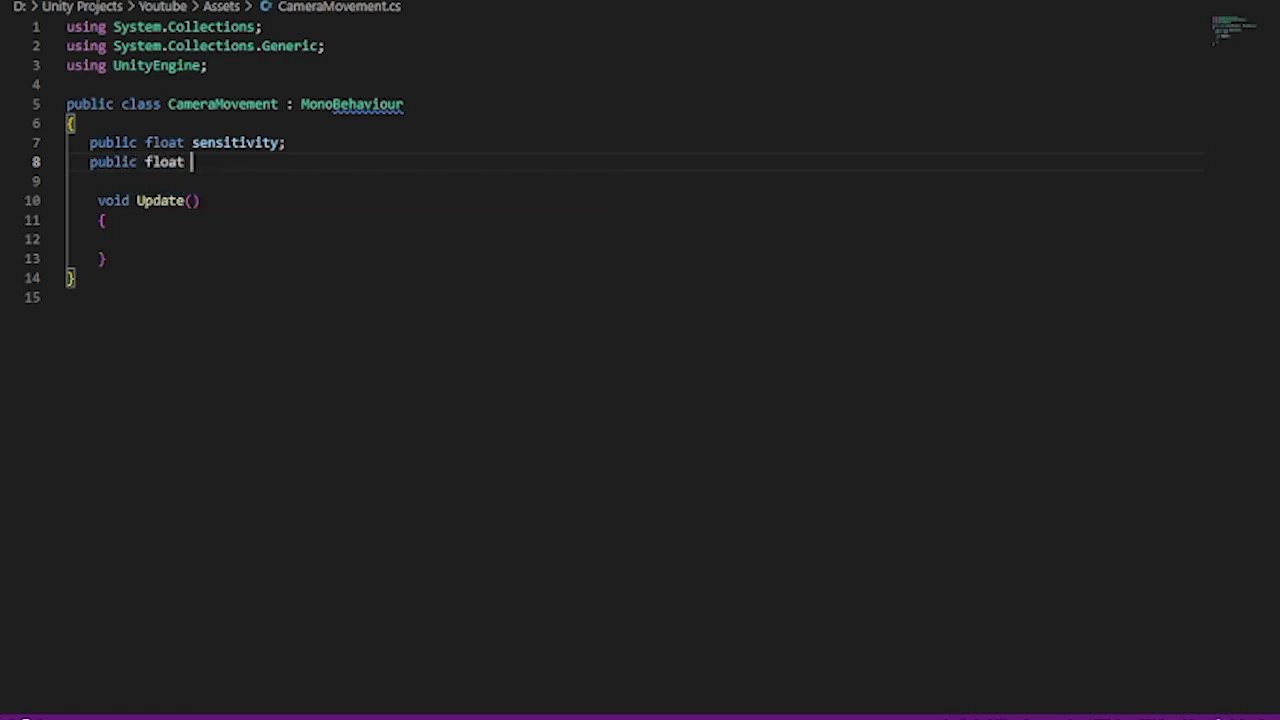
# Step: Declare public floats slowSpeed, normalSpeed, sprintSpeed and a private float currentSpeed
pyautogui.write('slowSpeed;')
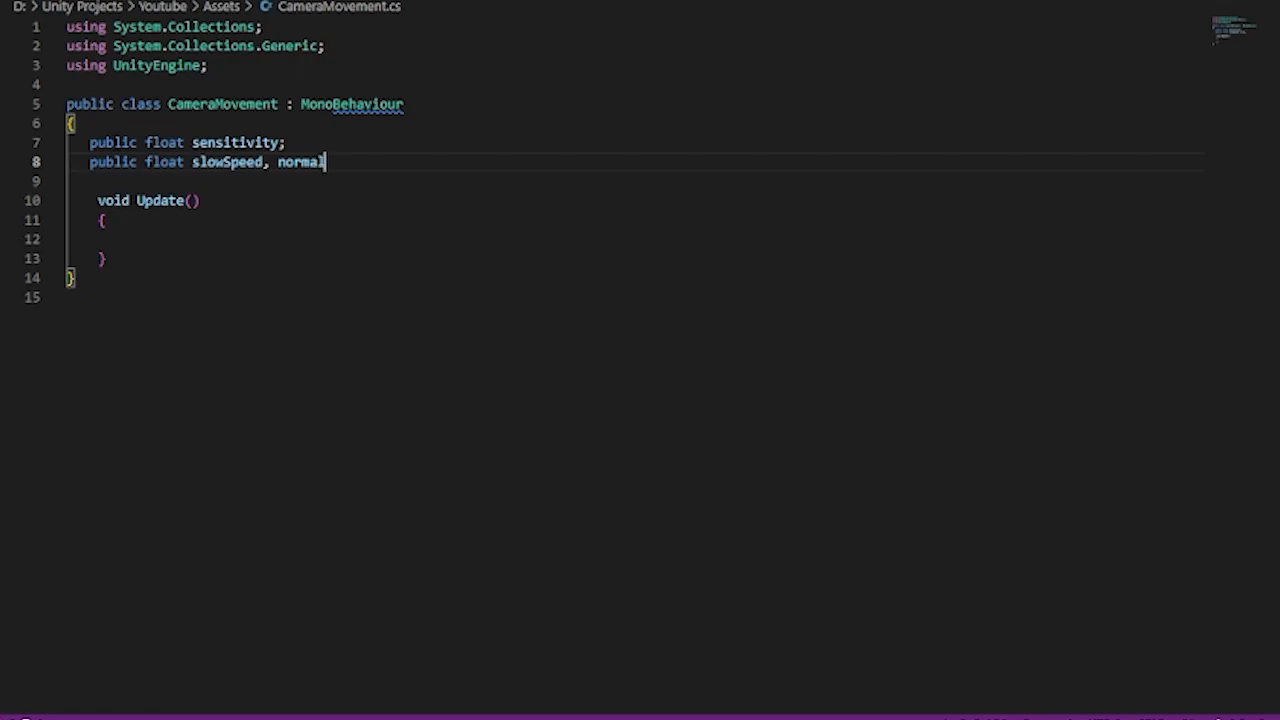
pyautogui.write('Speed,')
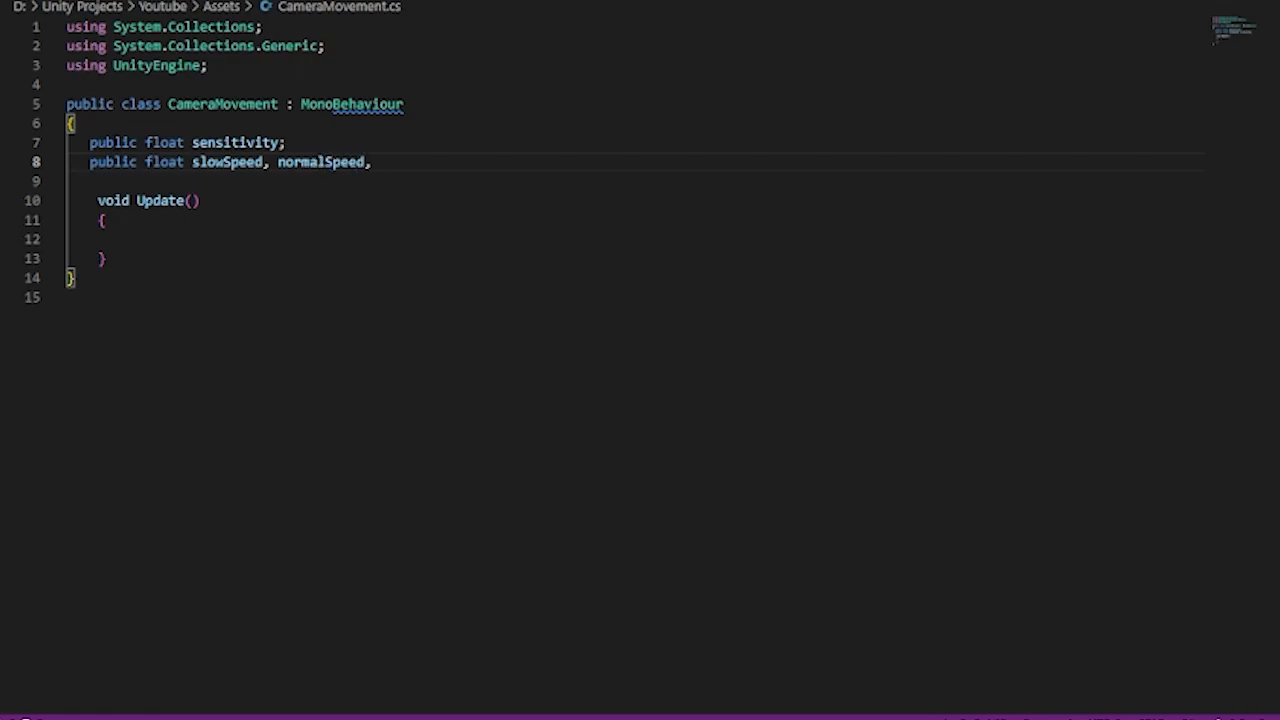
pyautogui.write('sprintSpee')
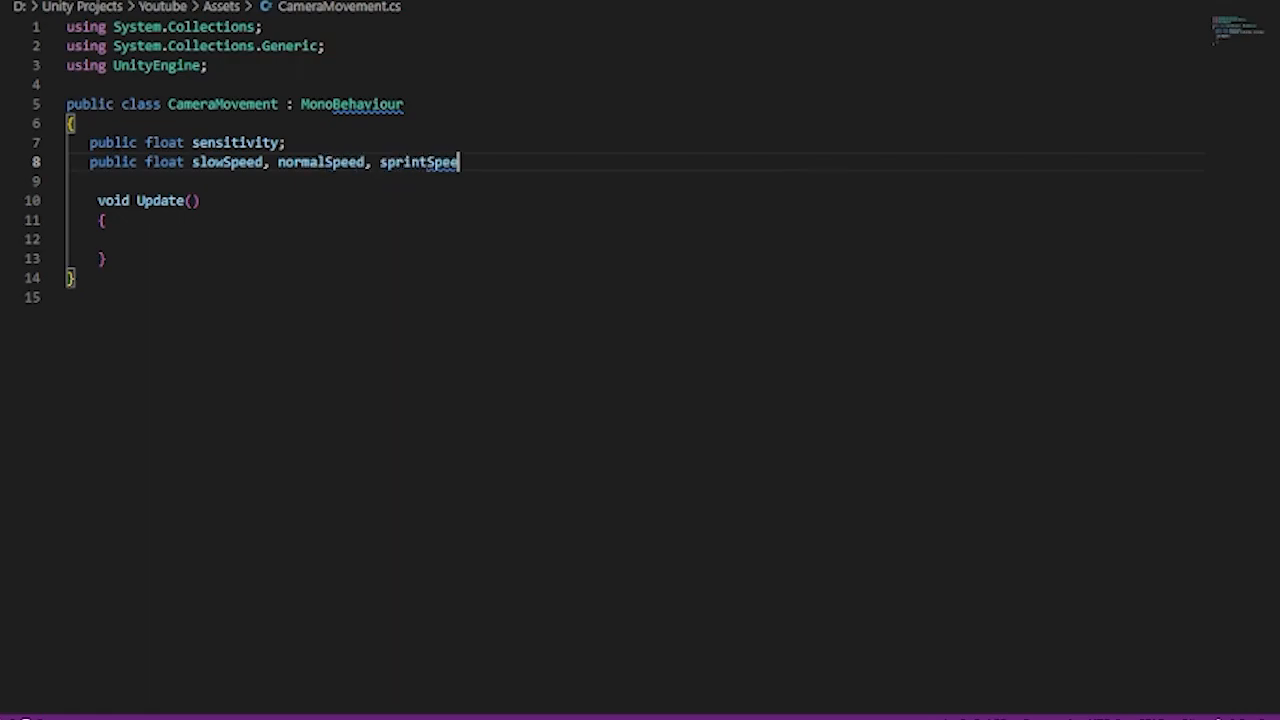
pyautogui.write('d;')
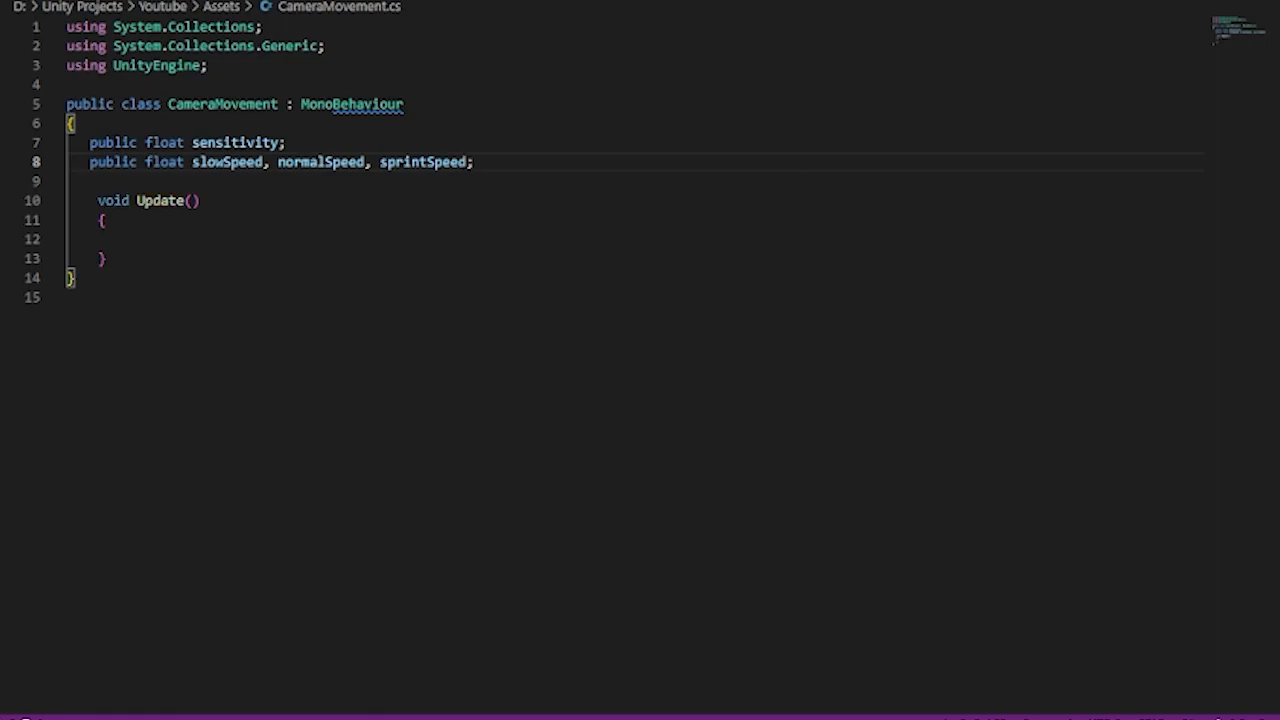
pyautogui.write('pub')
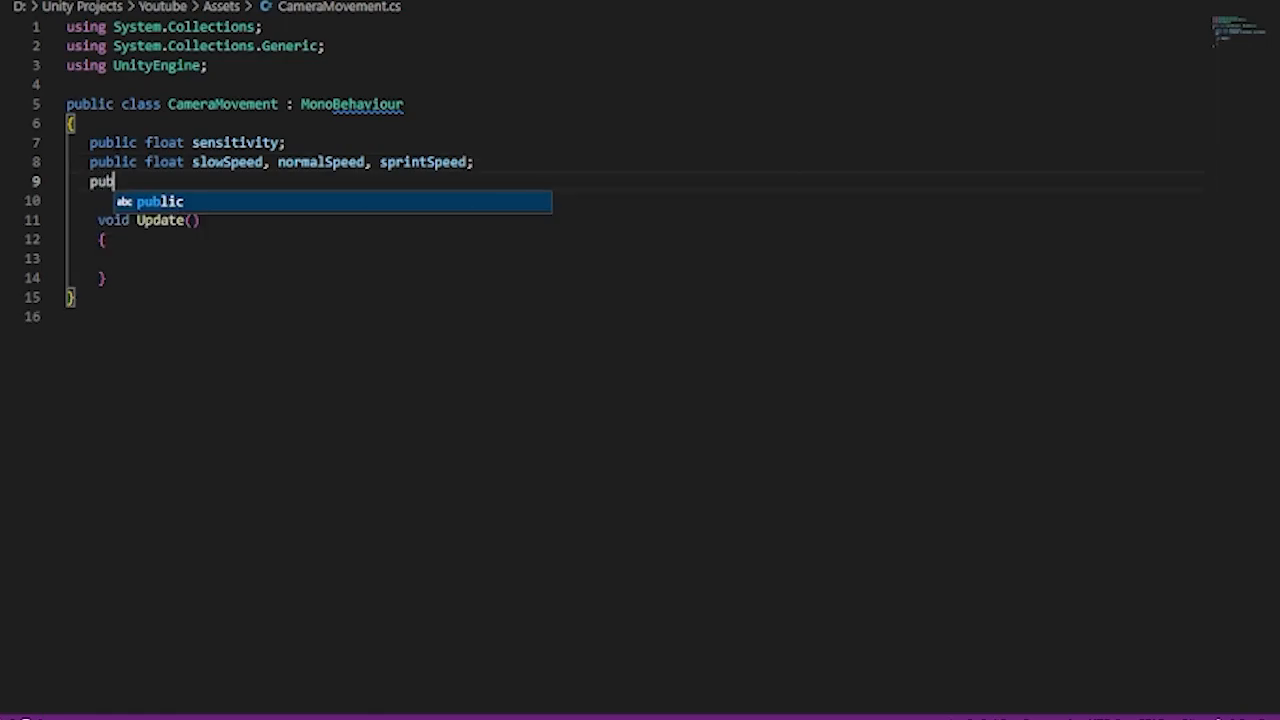
pyautogui.press('Escape')
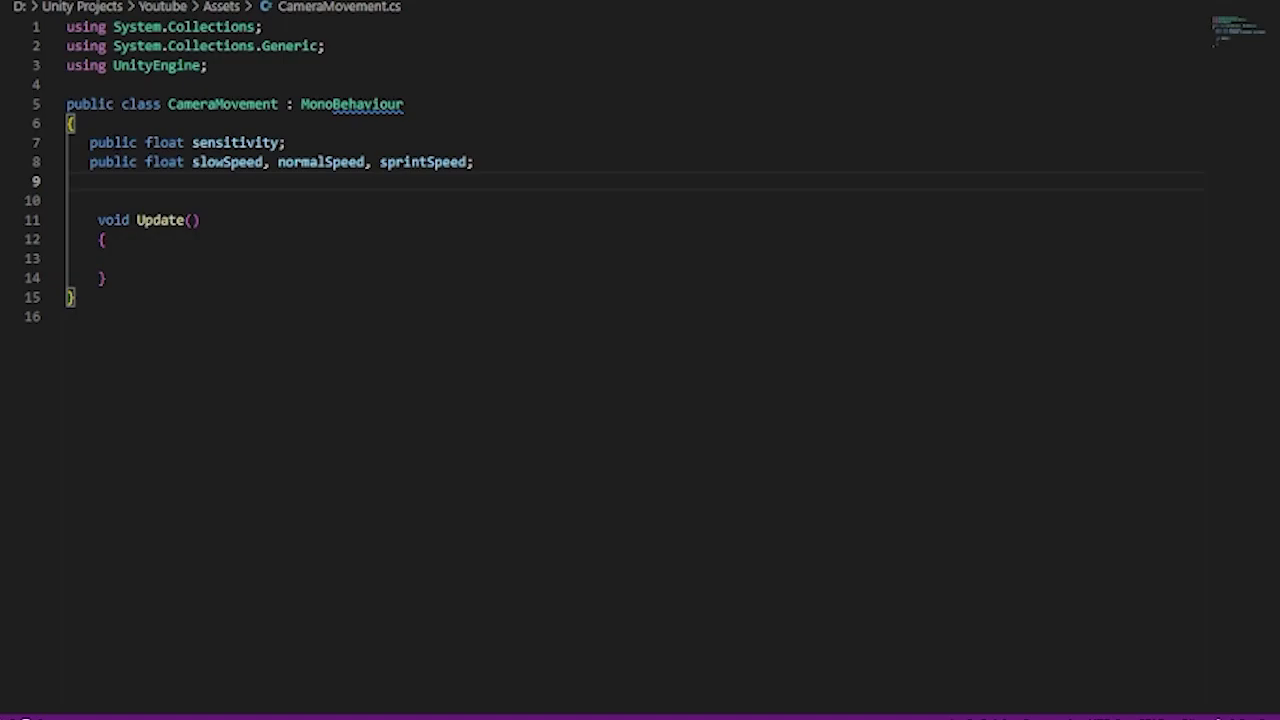
pyautogui.write('float cur')
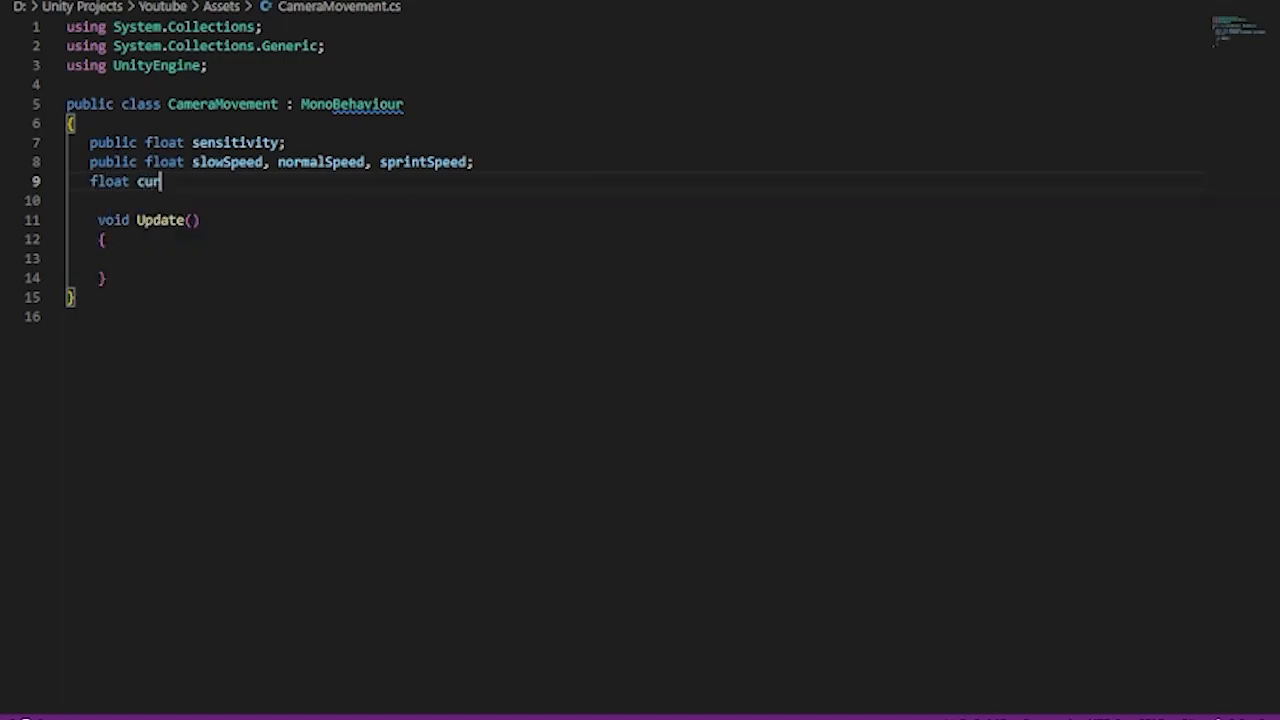
pyautogui.write('rentSpeed;')
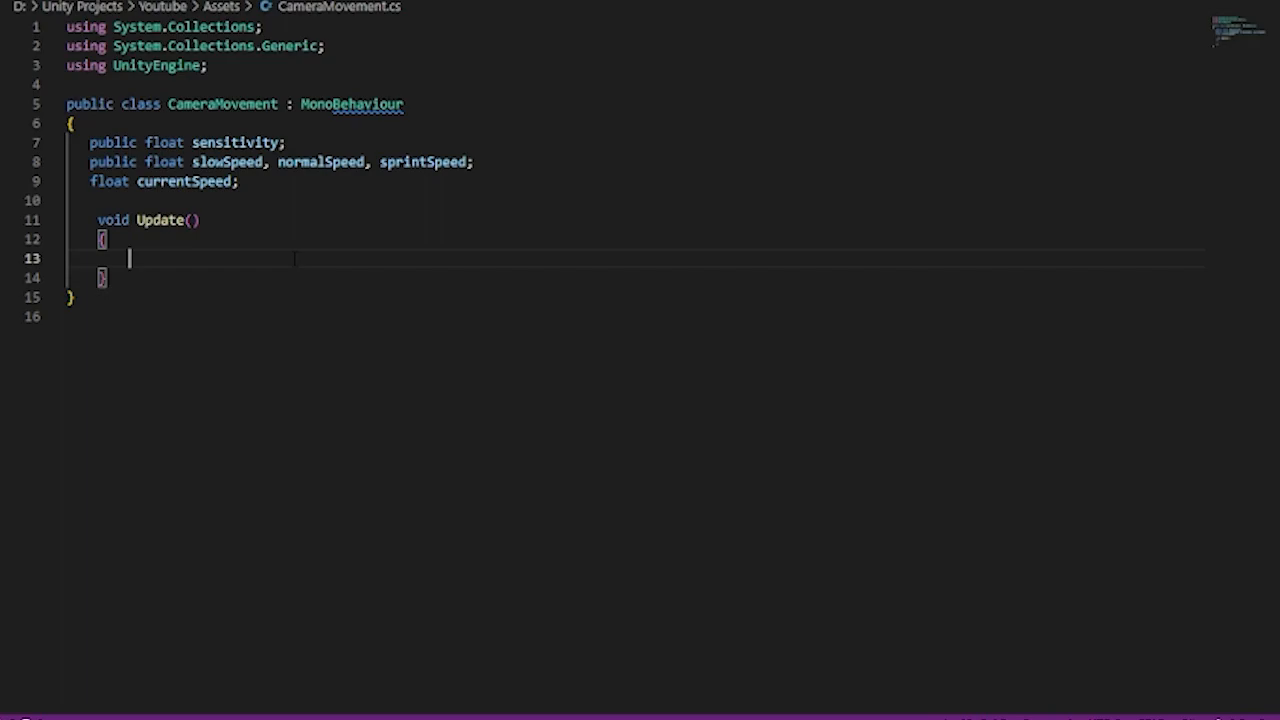
# Step: In Update, hide and lock the cursor while Input.GetMouseButton(1) is held
pyautogui.write('if(Inp')
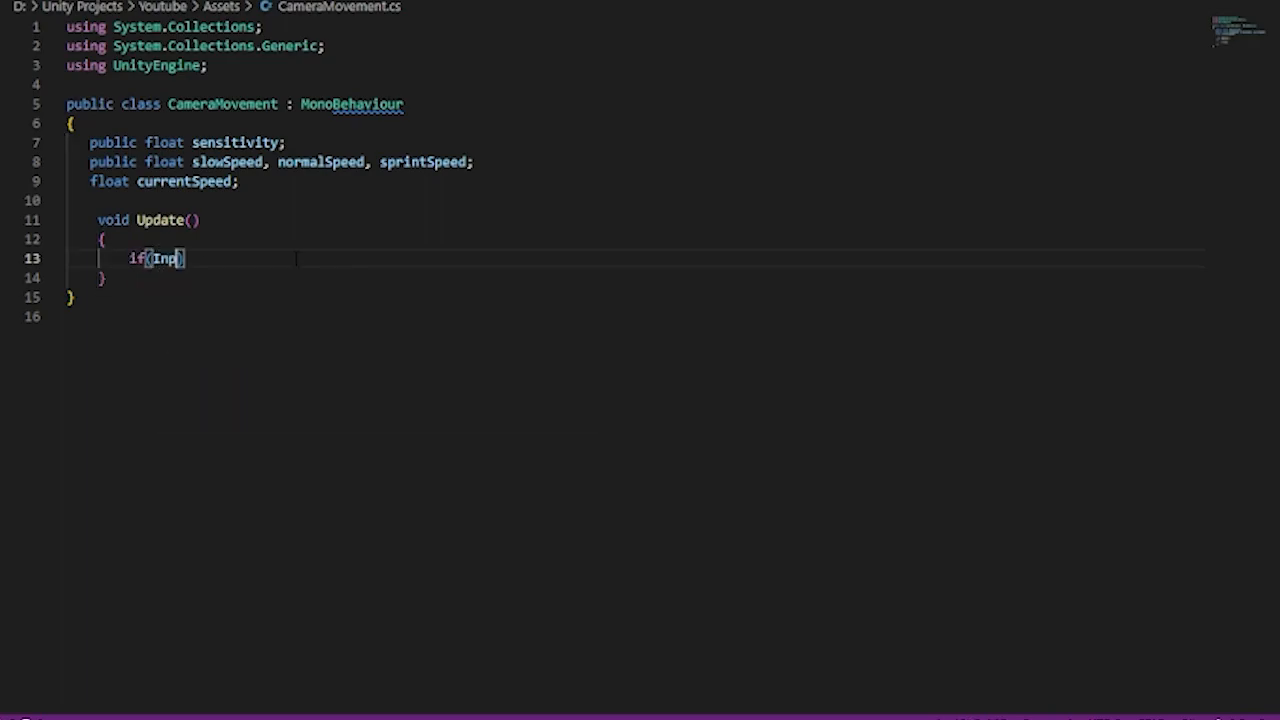
pyautogui.write('ut.Get')
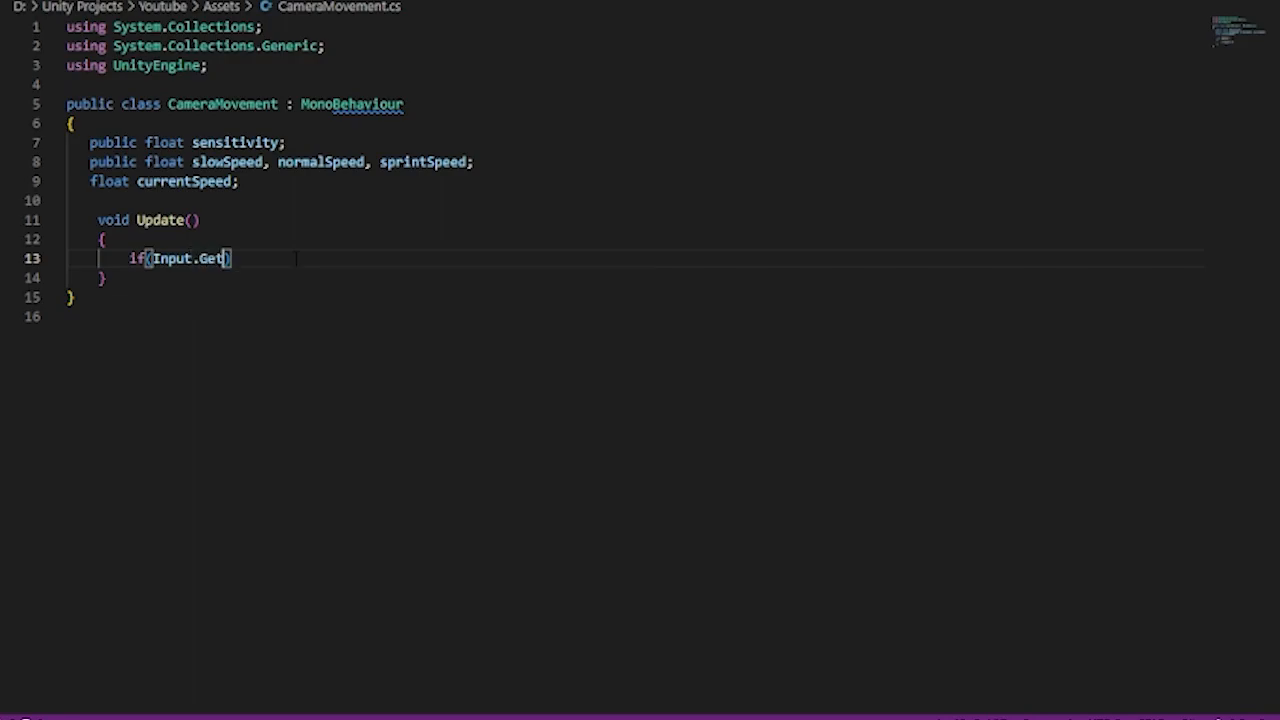
pyautogui.write('MouseButton(1')
pyautogui.write('{')
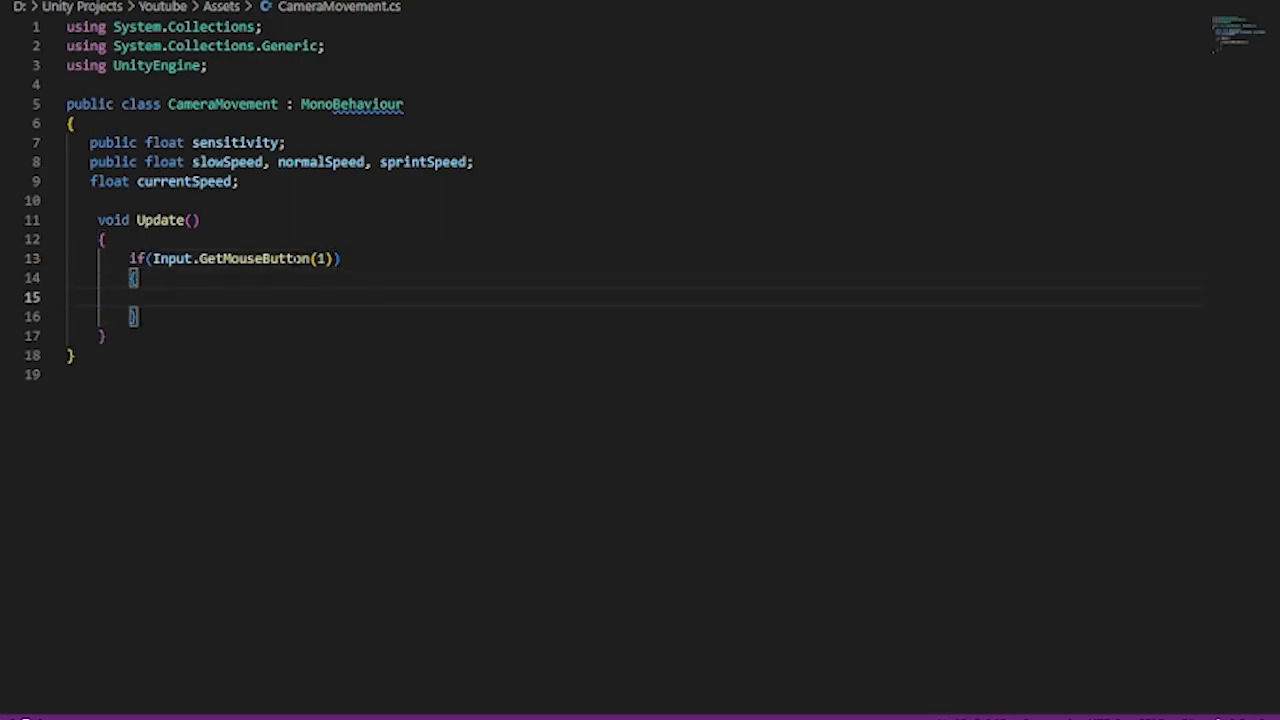
pyautogui.write('Cursor.')
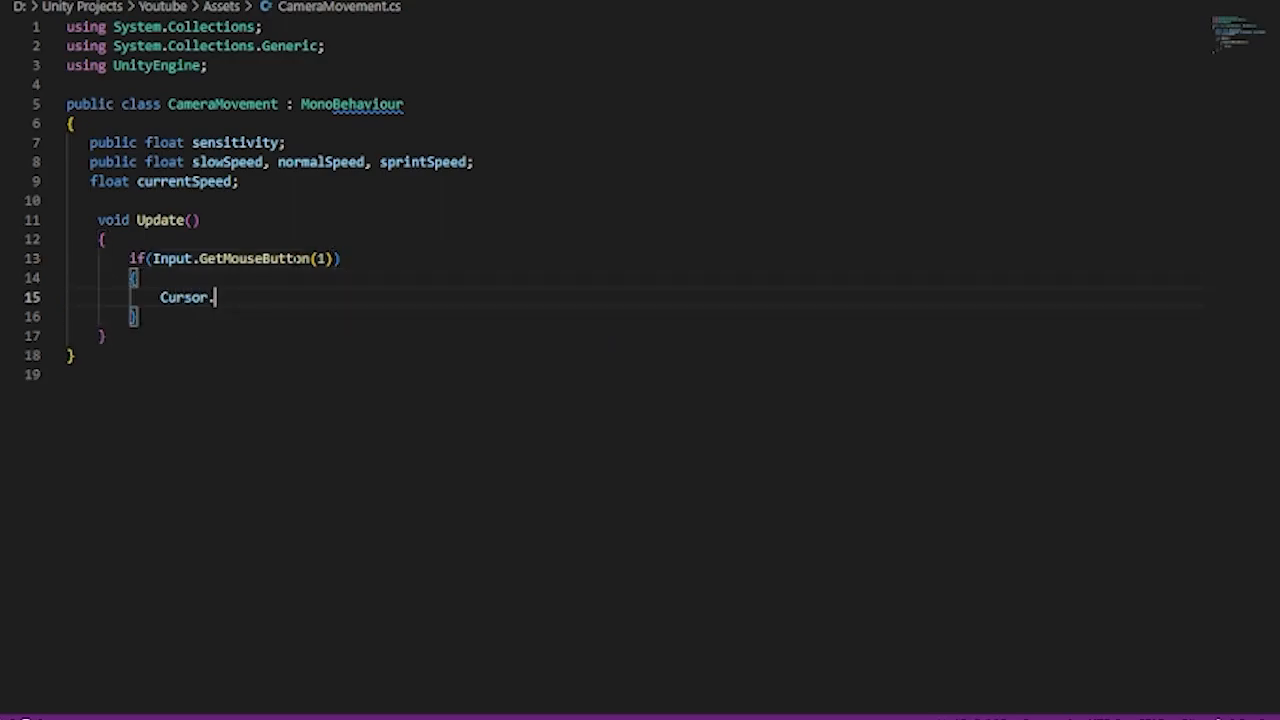
pyautogui.write('visible =')
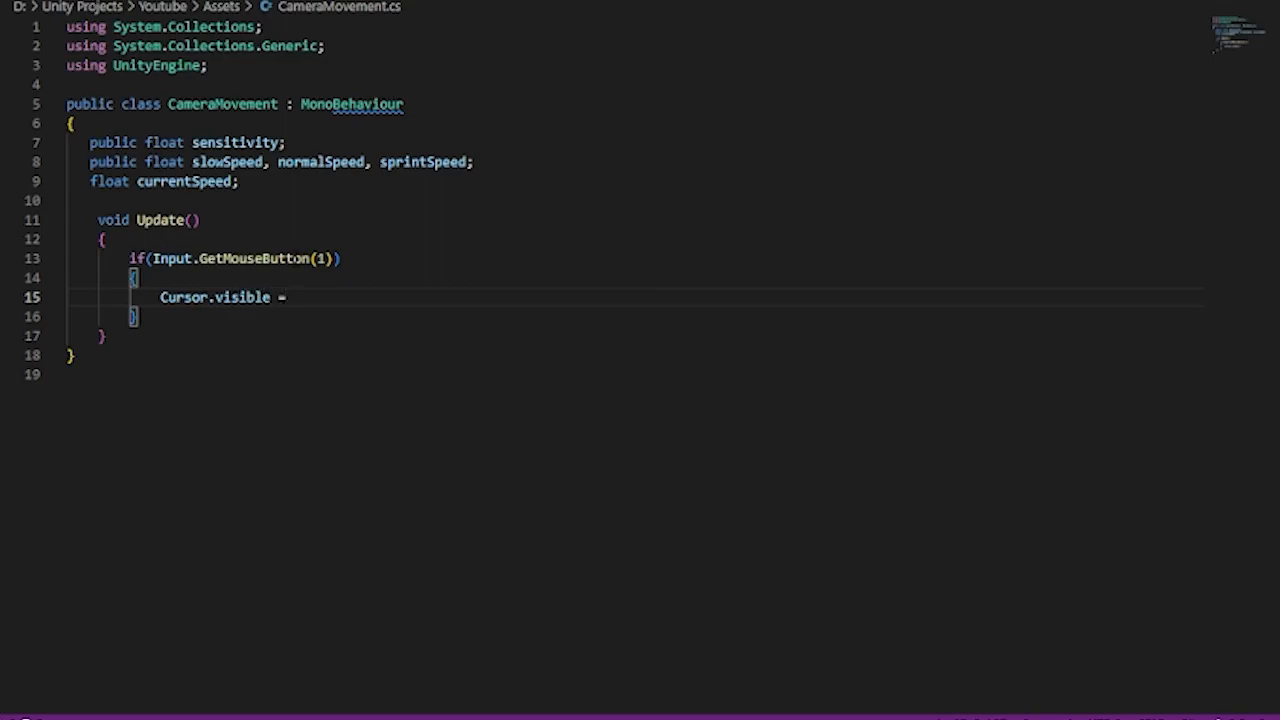
pyautogui.write('false;')
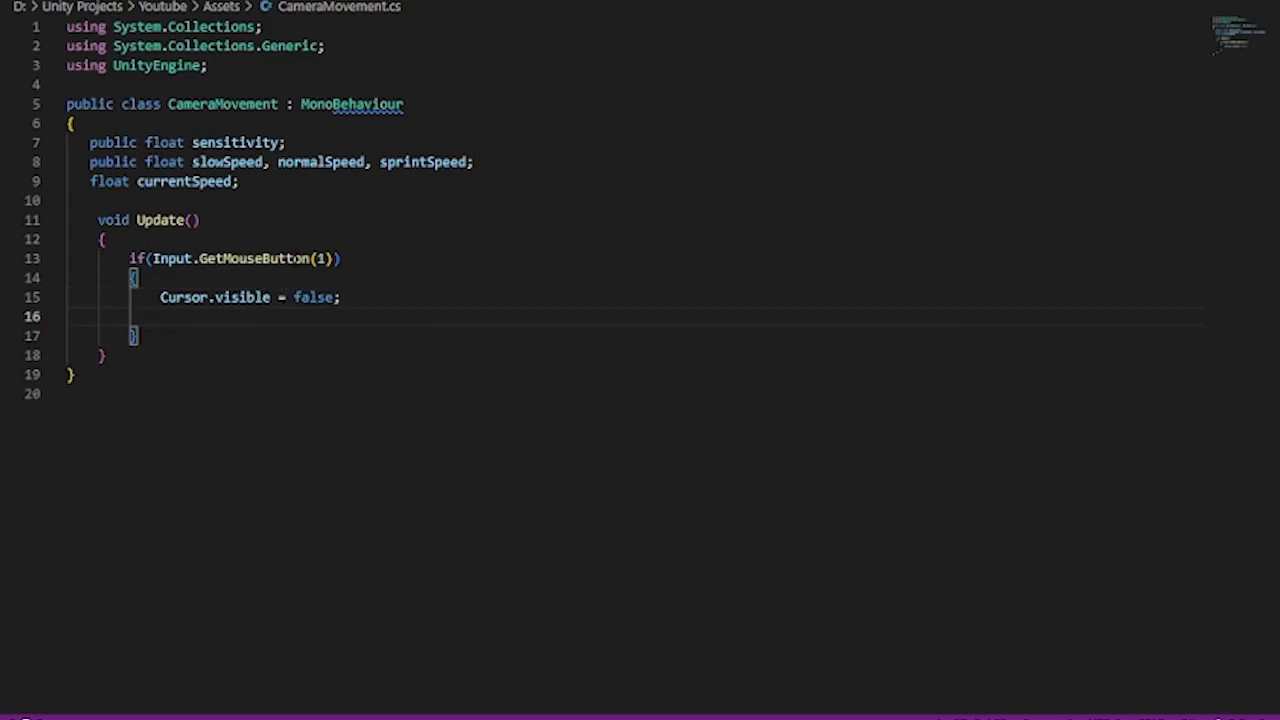
pyautogui.write('Cursor.')
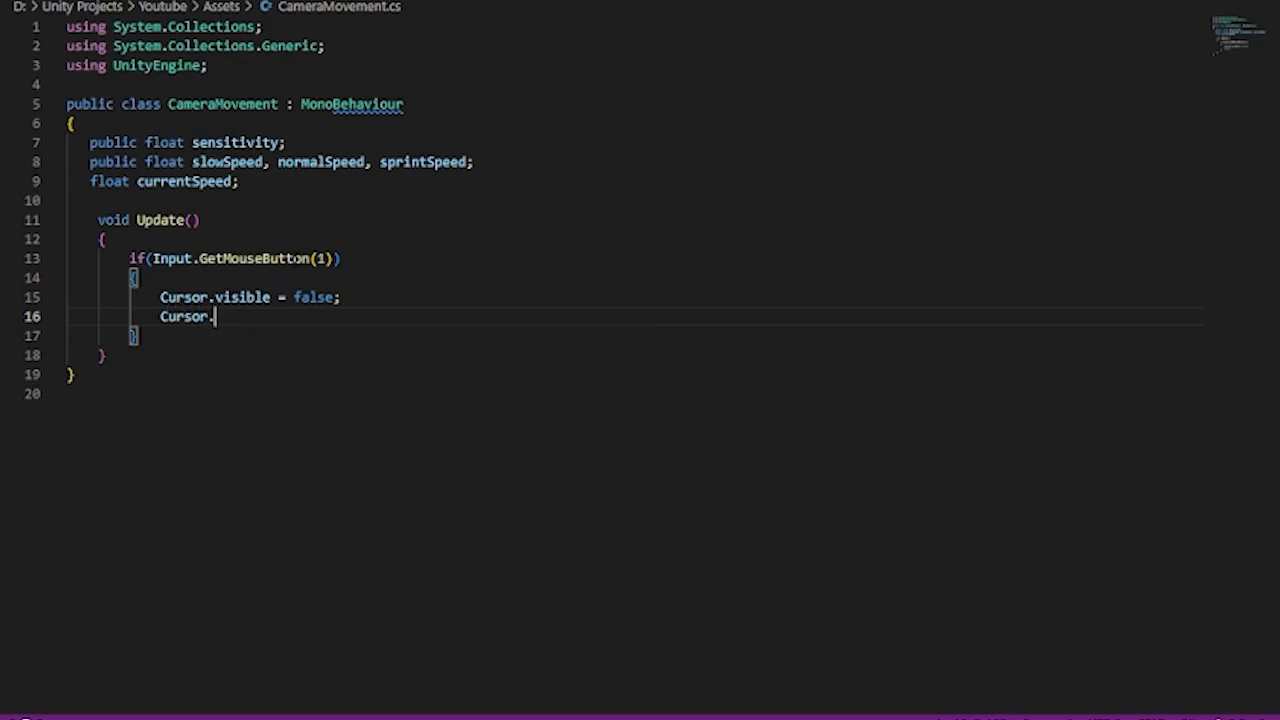
pyautogui.write('locks')
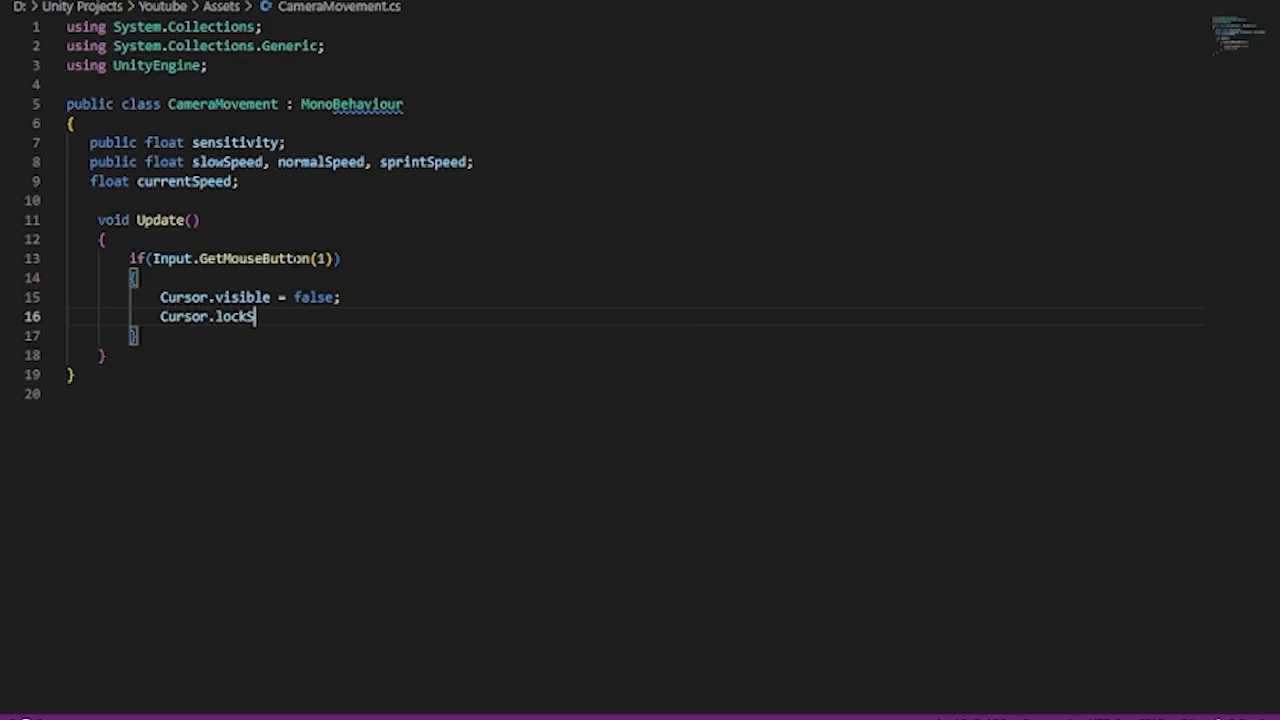
pyautogui.write('tate = Cu')
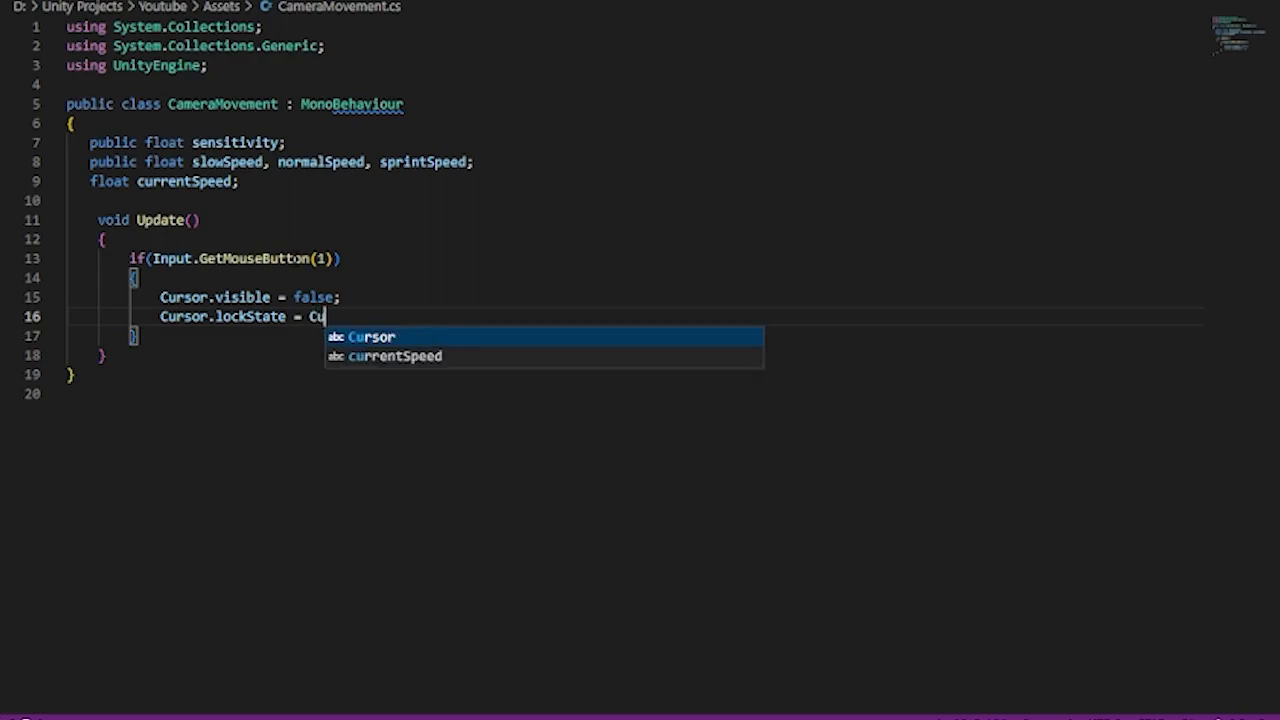
pyautogui.write('rsorLockMode.Locked;')
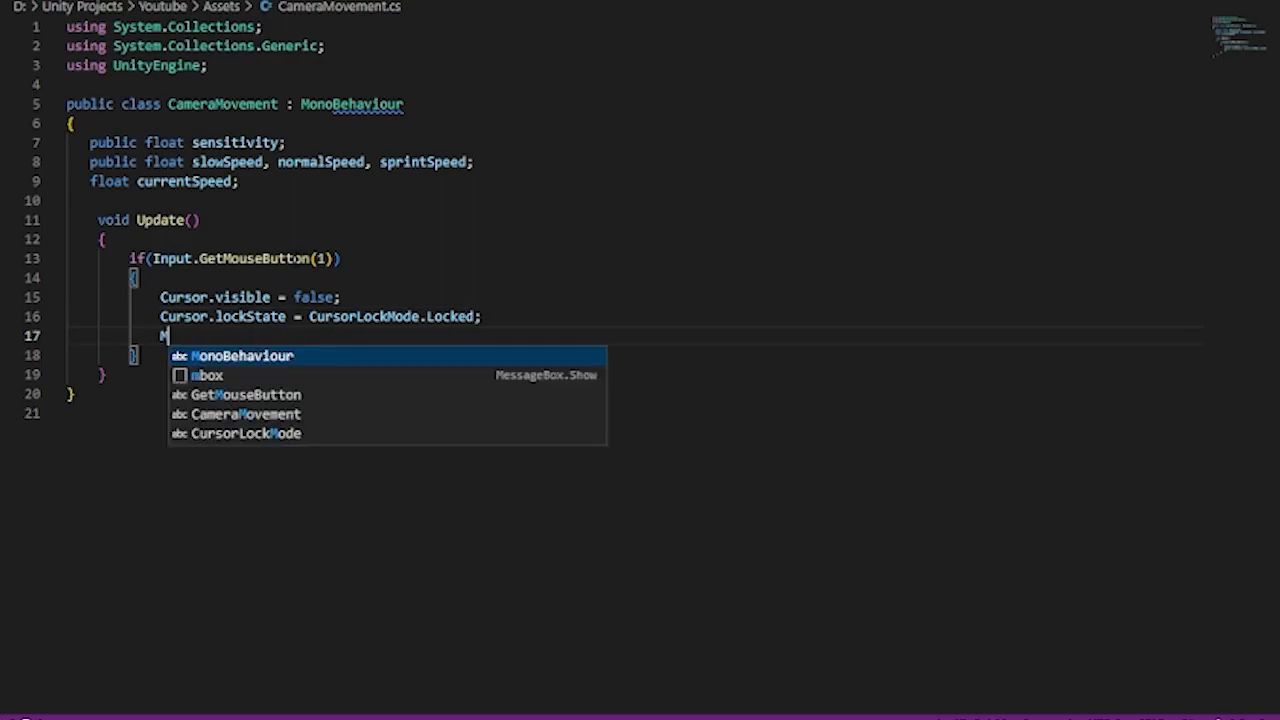
# Step: Call Movement() and Rotation() inside the right-mouse-button block
pyautogui.write('Movement();')
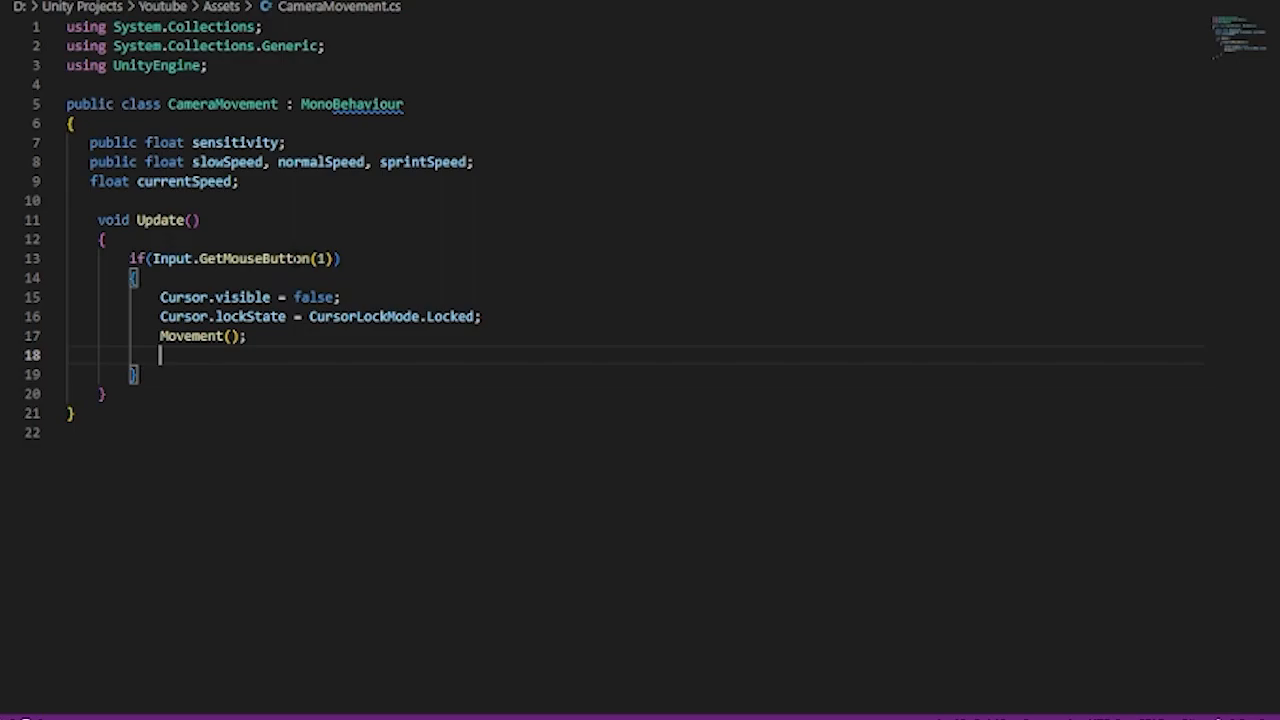
pyautogui.write('Rotation()')
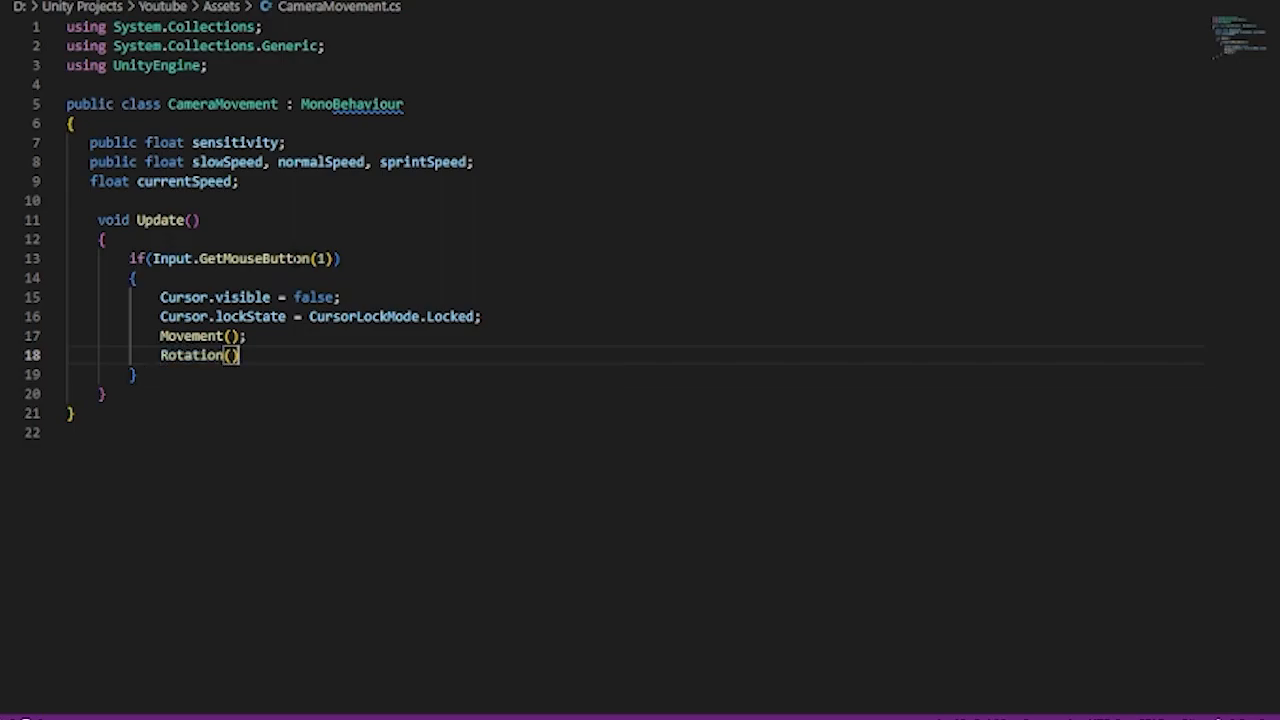
pyautogui.write(';')
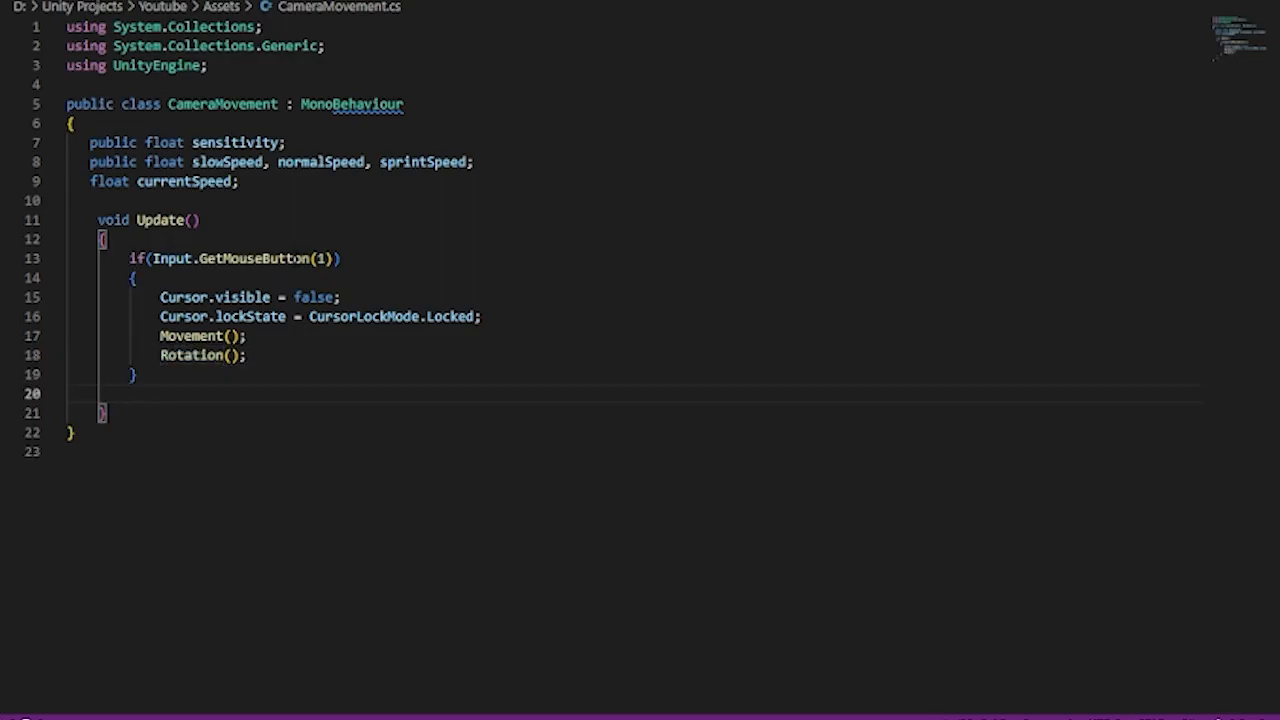
# Step: Add an else branch setting Cursor.visible true and Cursor.lockState to CursorLockMode.None
pyautogui.write('else')
pyautogui.write('{')
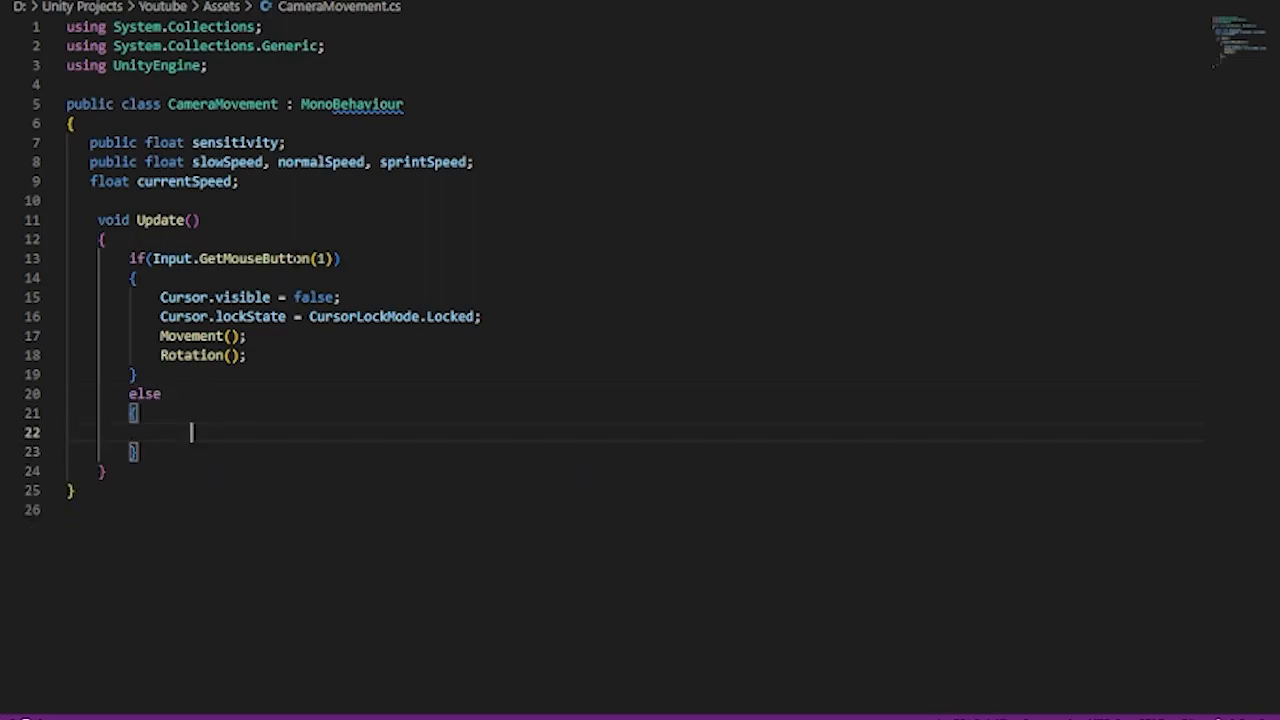
pyautogui.write('Cursor.visible = true;')
pyautogui.write('Cursor.l')
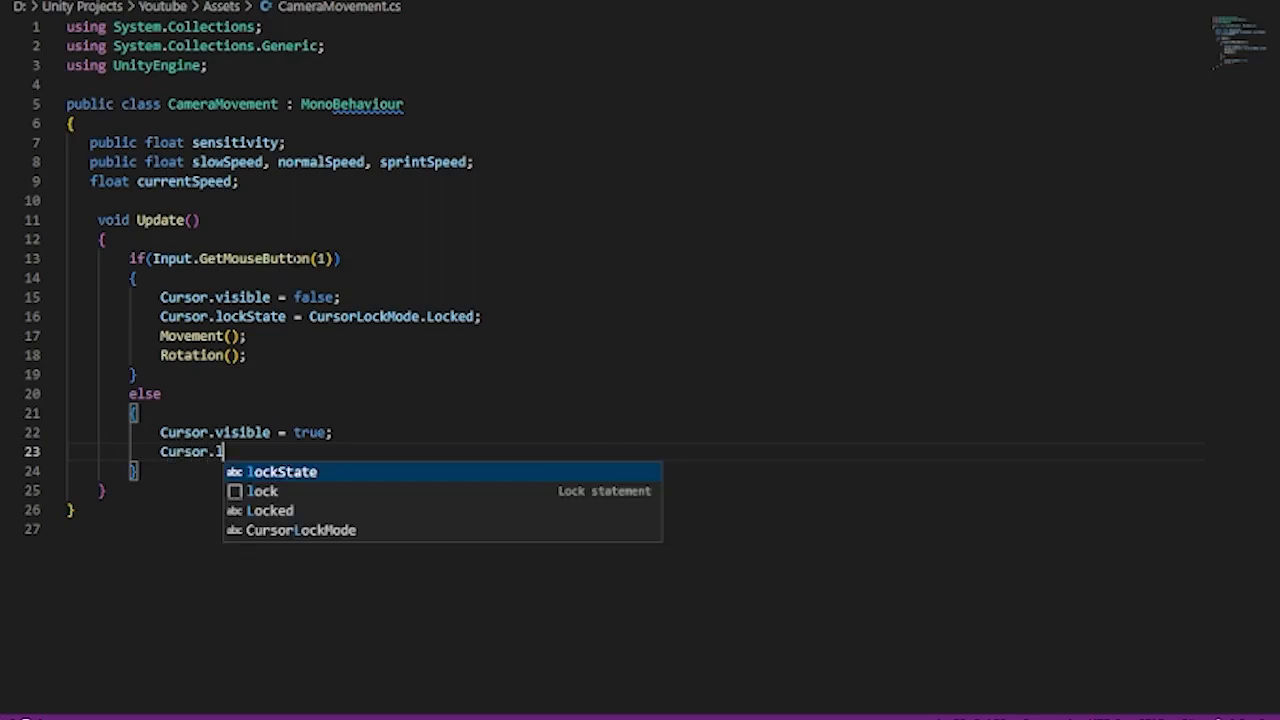
pyautogui.write('ockState = CursorLockMode')
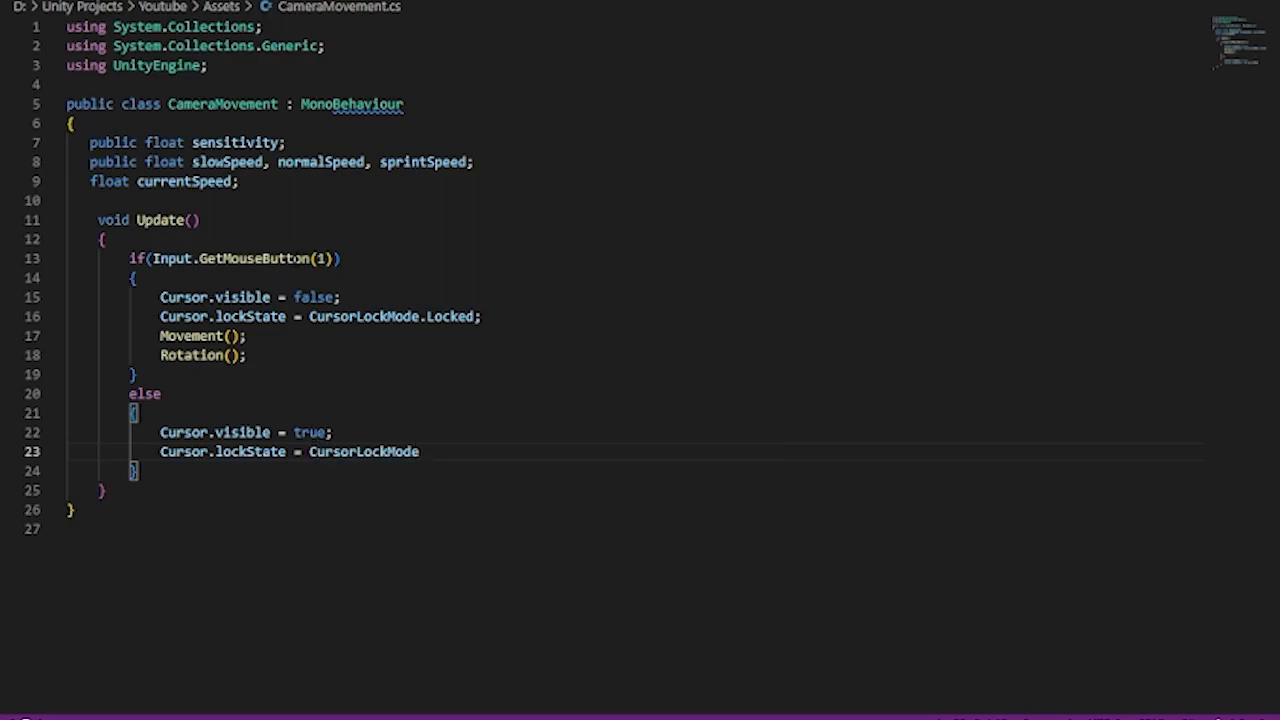
pyautogui.write('.None;')
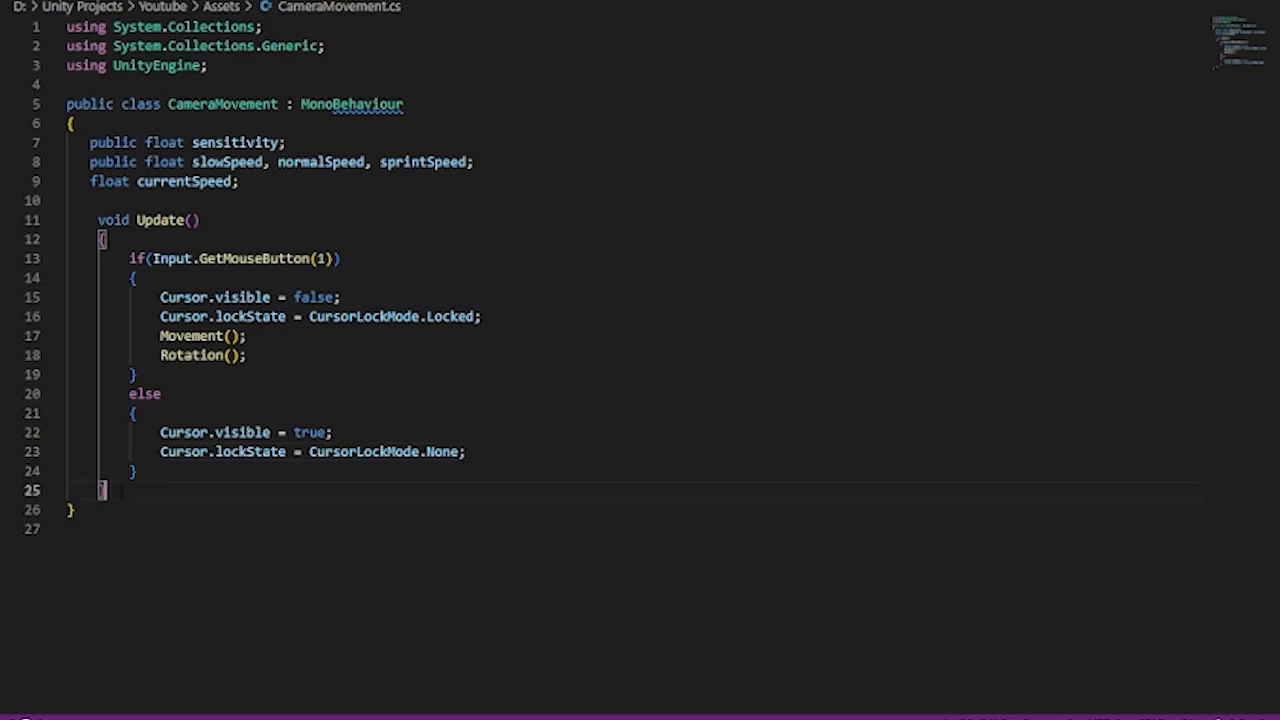
# Step: Write void Rotation() building a mouseInput Vector3 from -Mouse Y, Mouse X and 0
pyautogui.write('void')
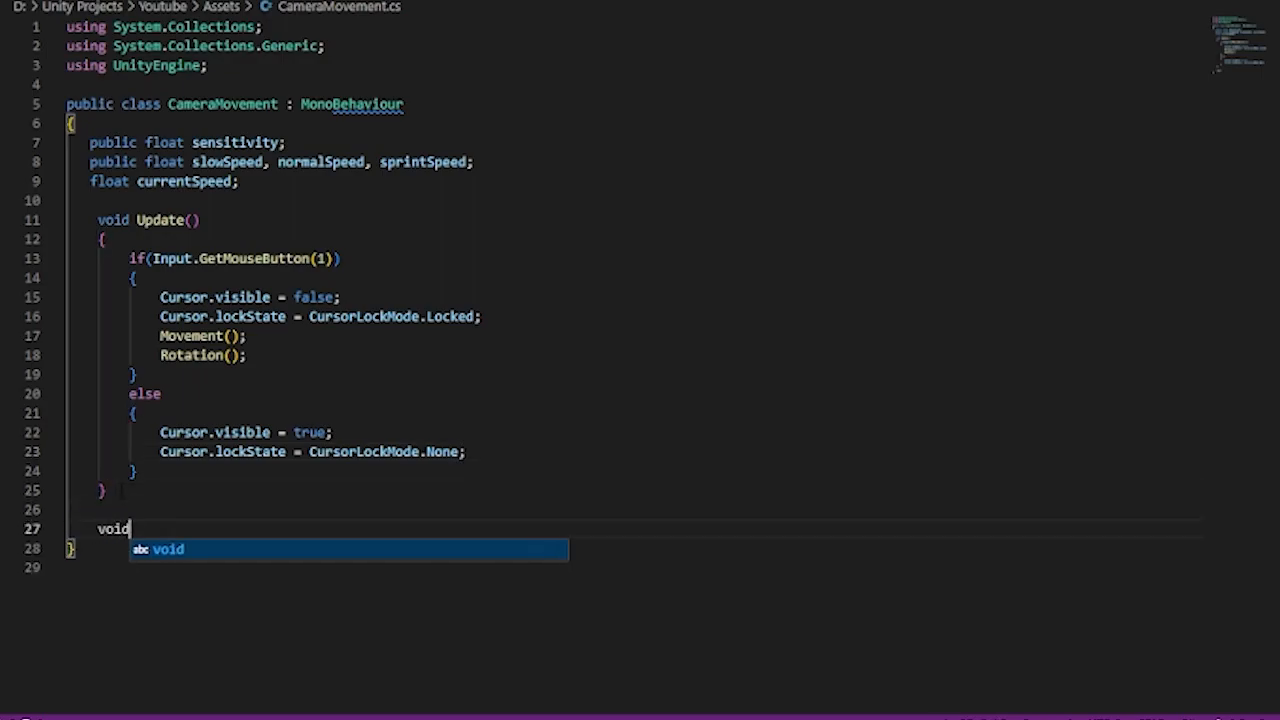
pyautogui.write('R')
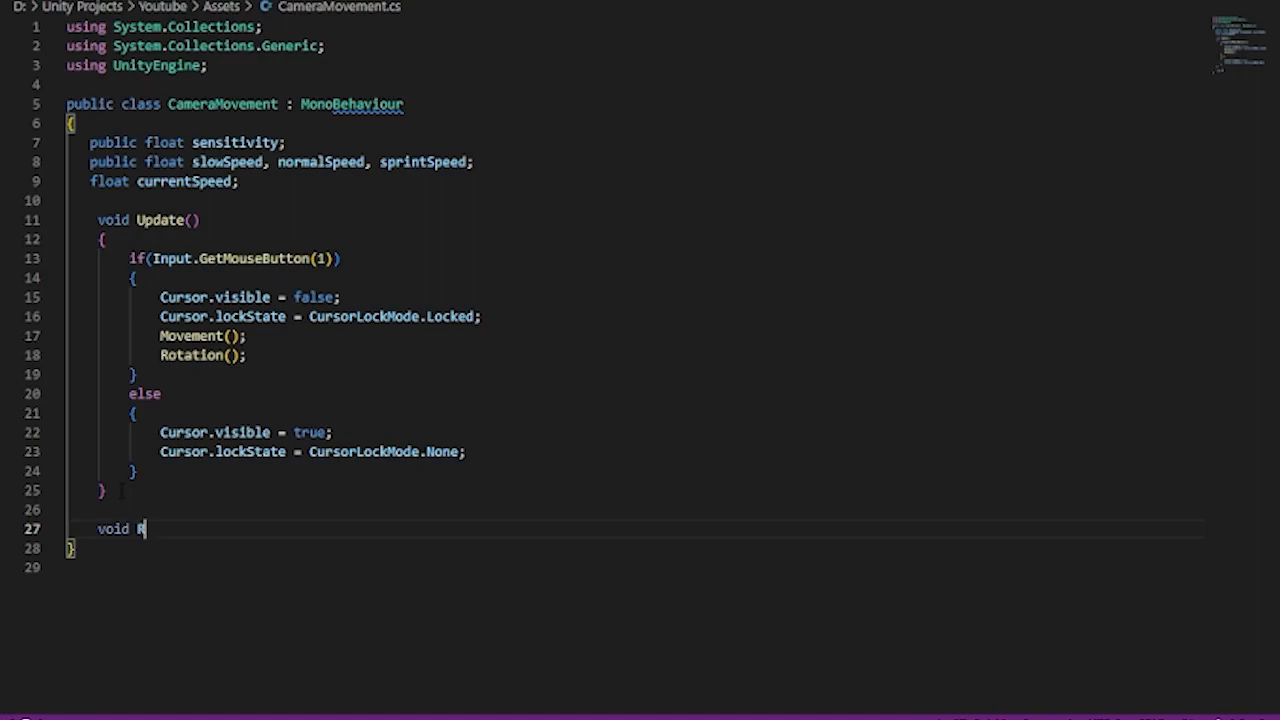
pyautogui.write('Rotation()')
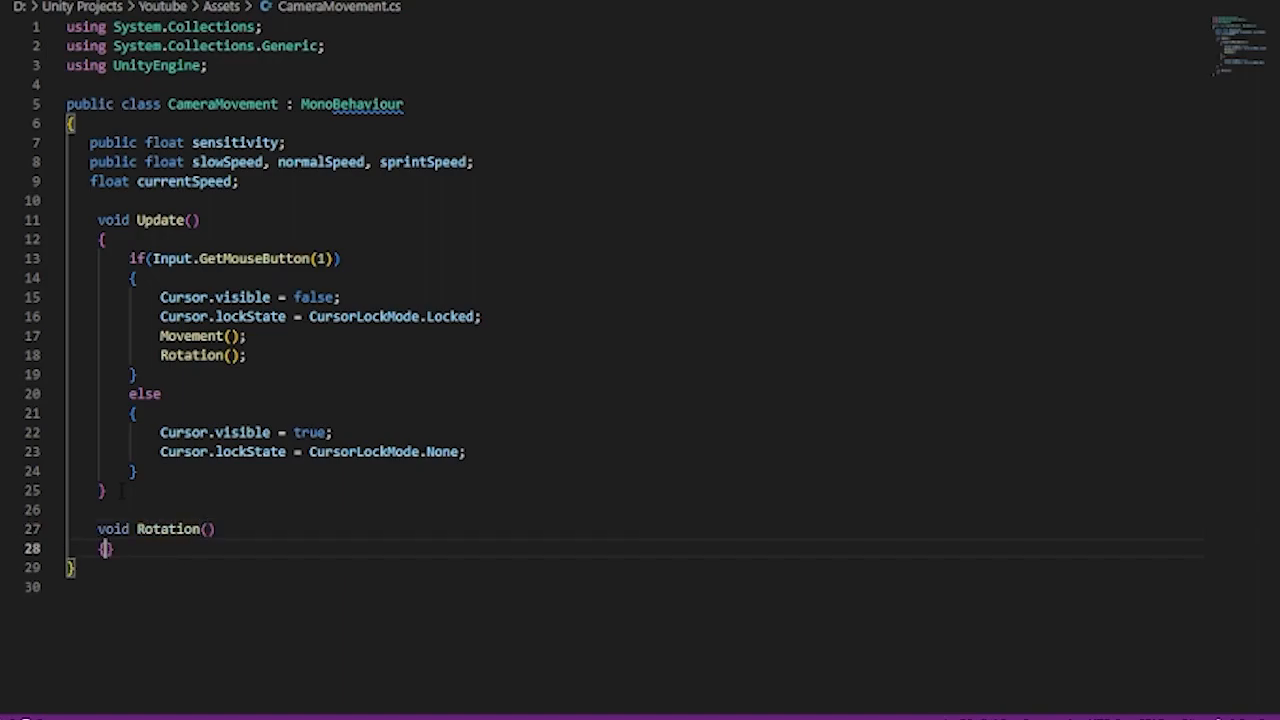
pyautogui.write('Vec')
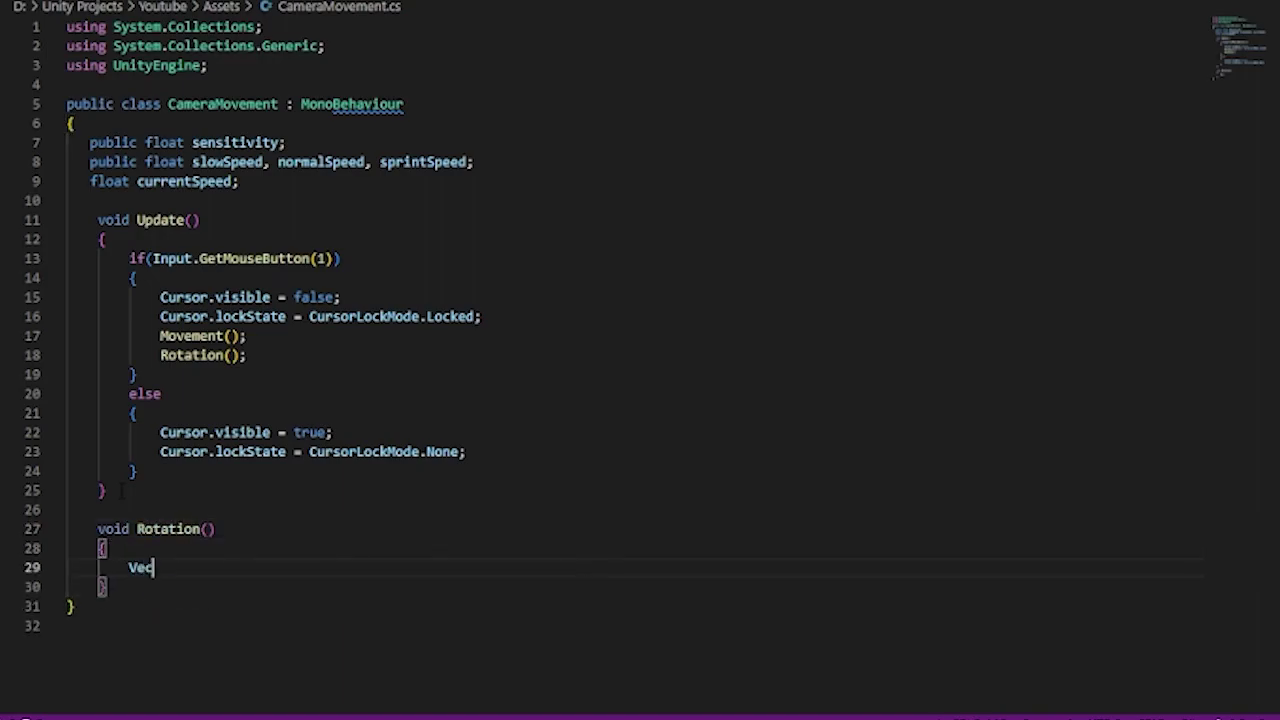
pyautogui.write('tor mouse')
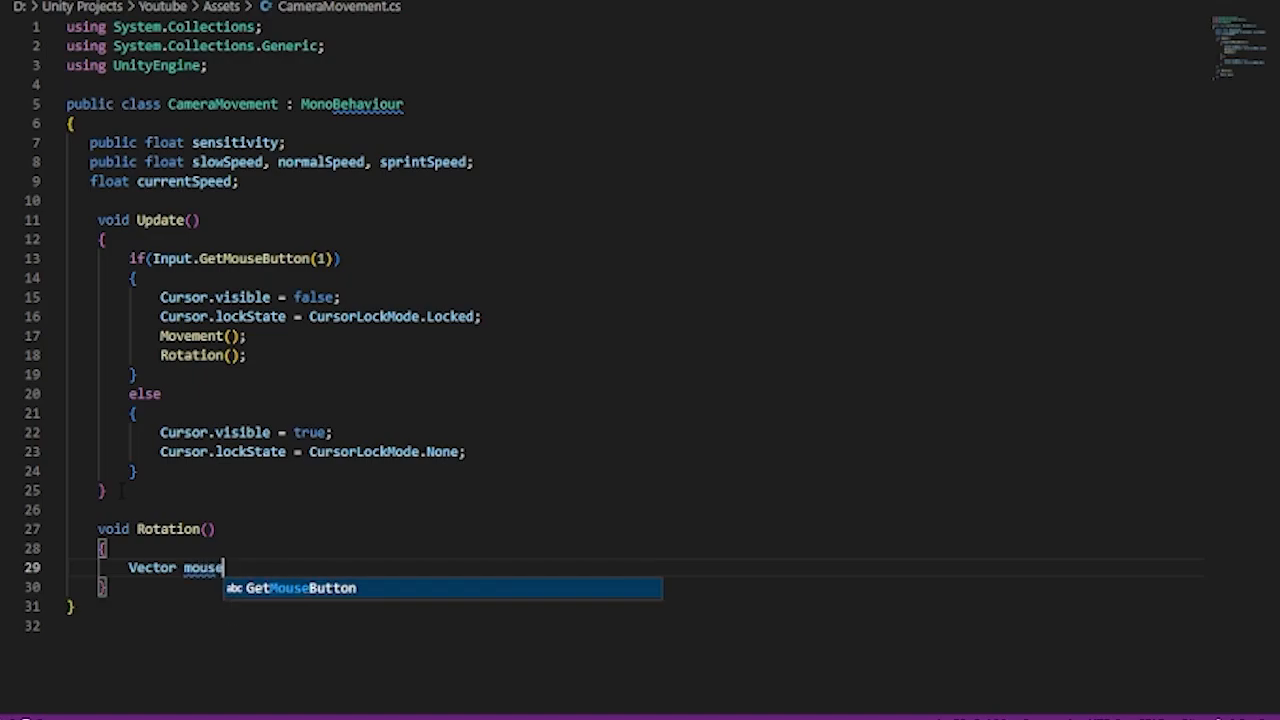
pyautogui.write('Input')
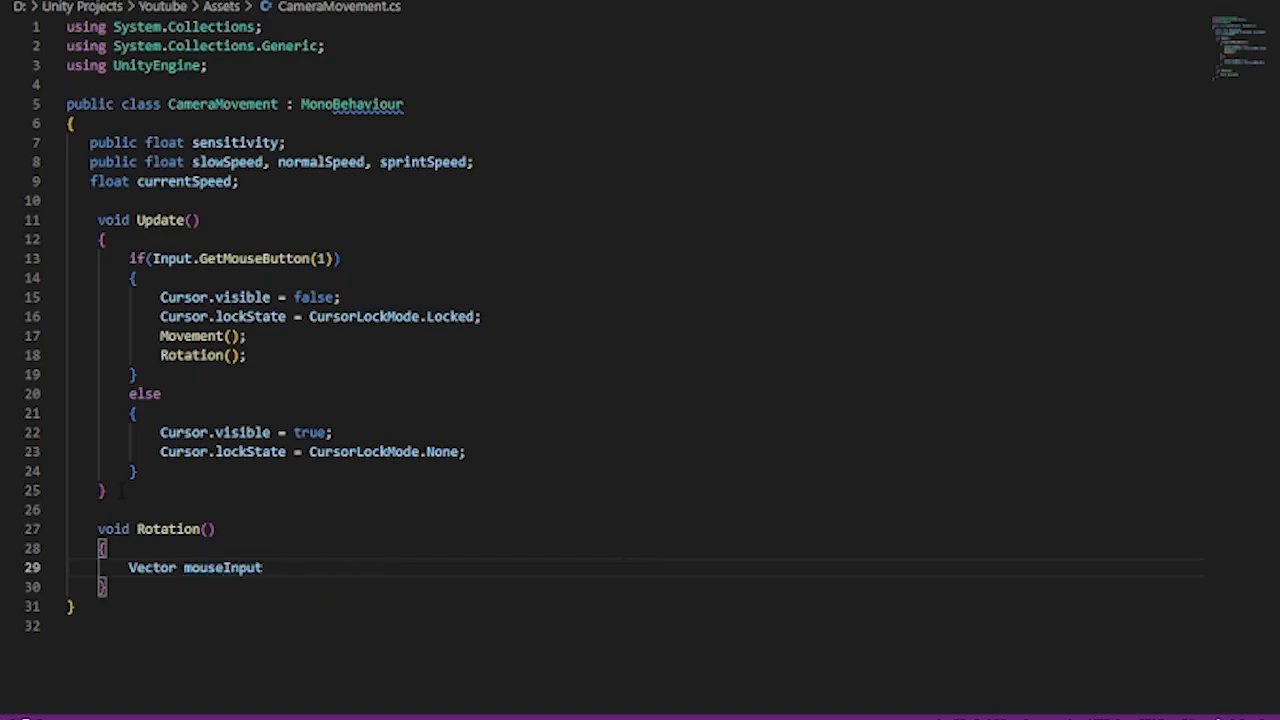
pyautogui.write('=')
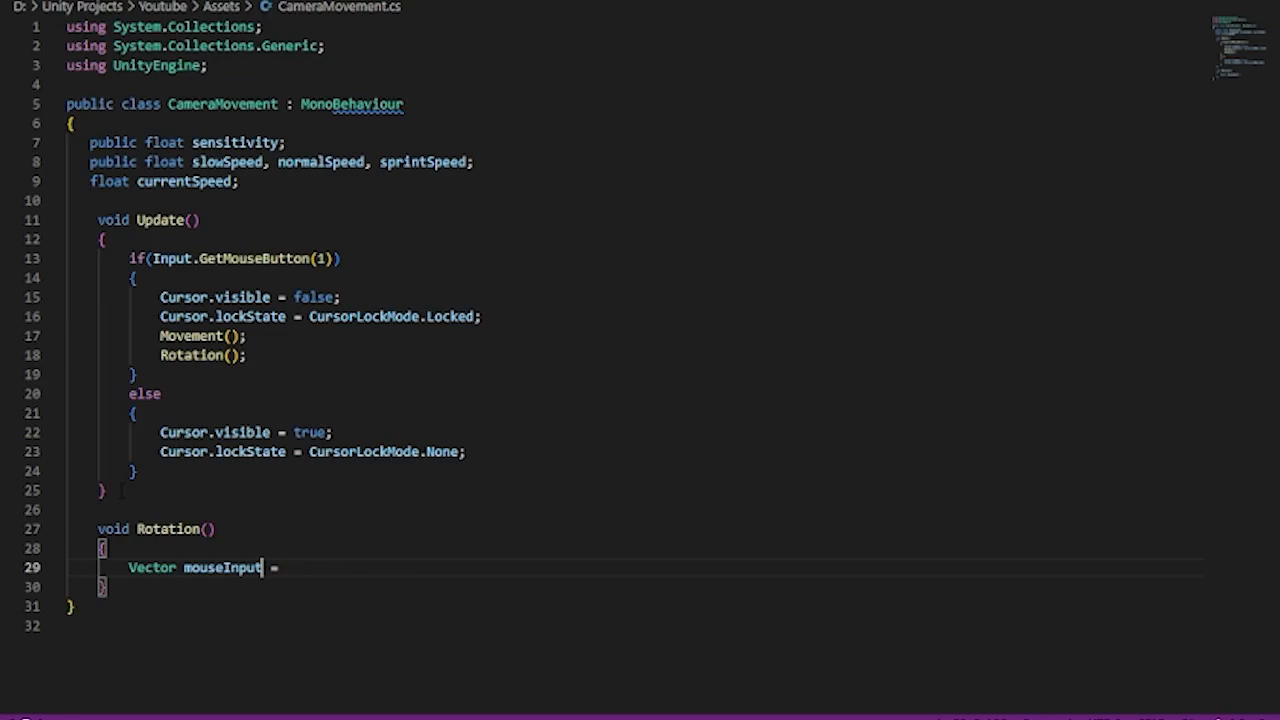
pyautogui.write('3')
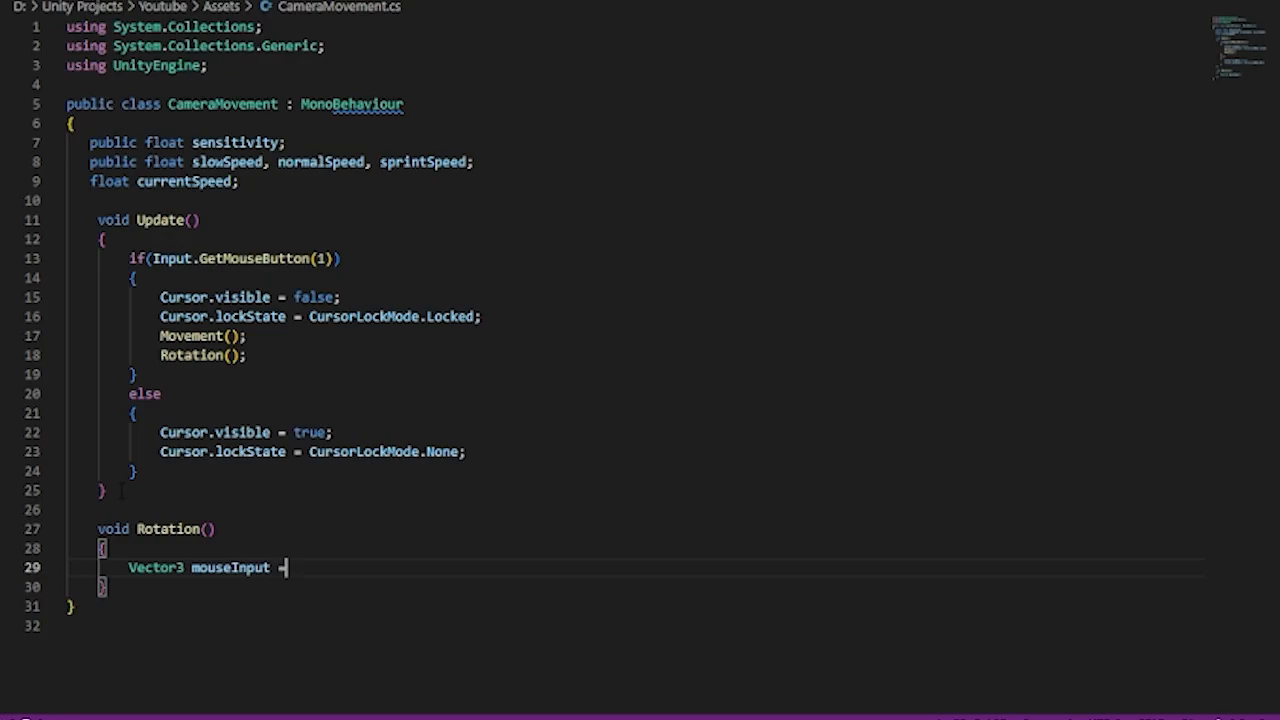
pyautogui.write('new Ve')
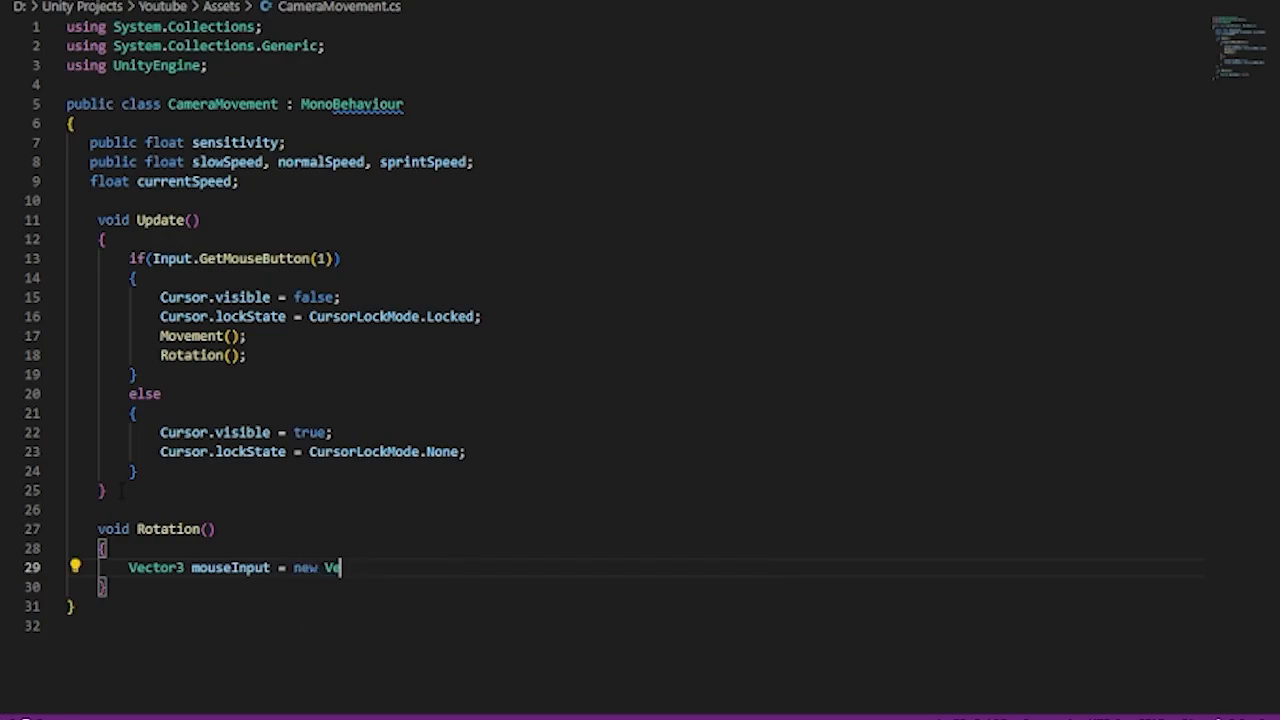
pyautogui.write('ctor3(')
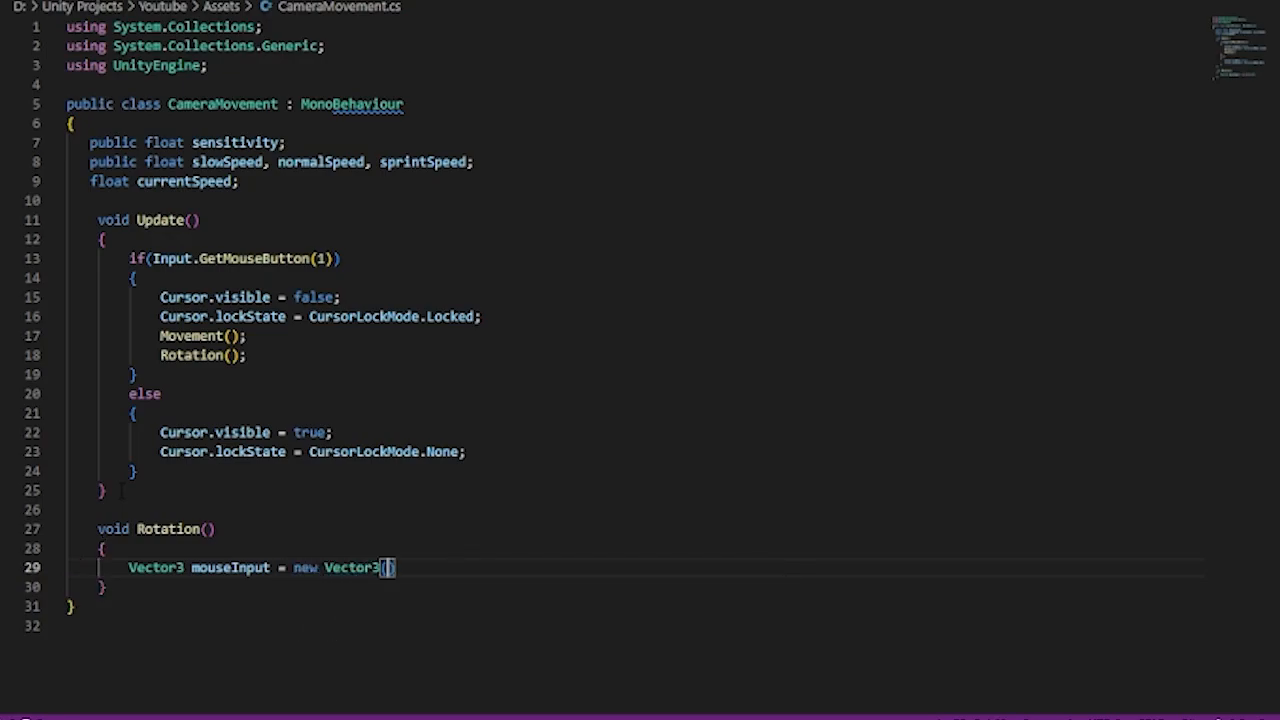
pyautogui.write('-Input.')
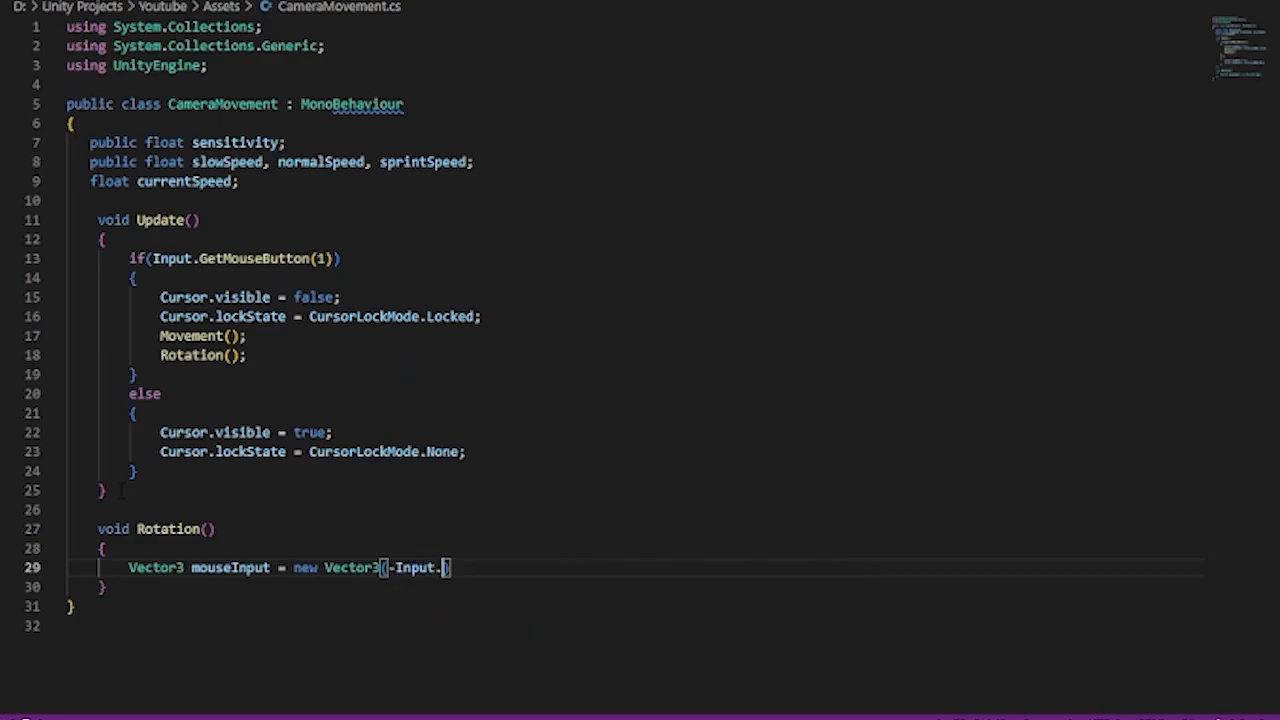
pyautogui.write('GetAxis("Mouse Y')
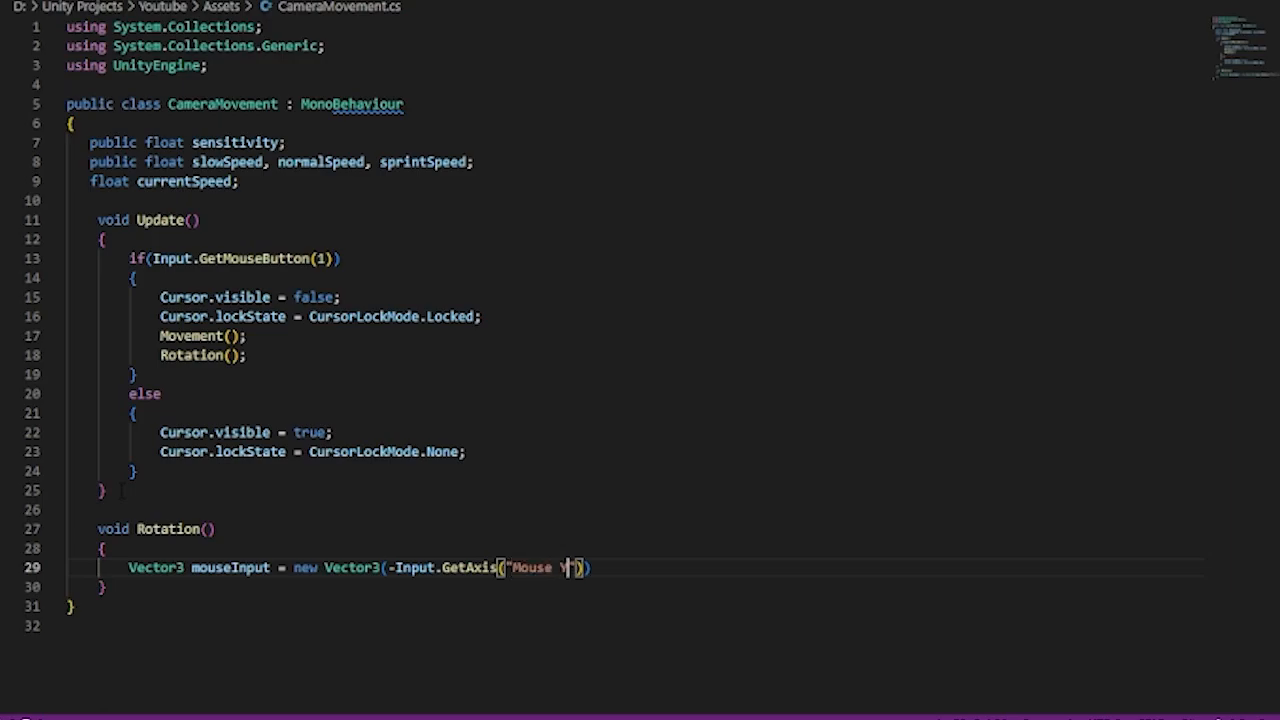
pyautogui.write('), Input.GetAxis("Mouse X')
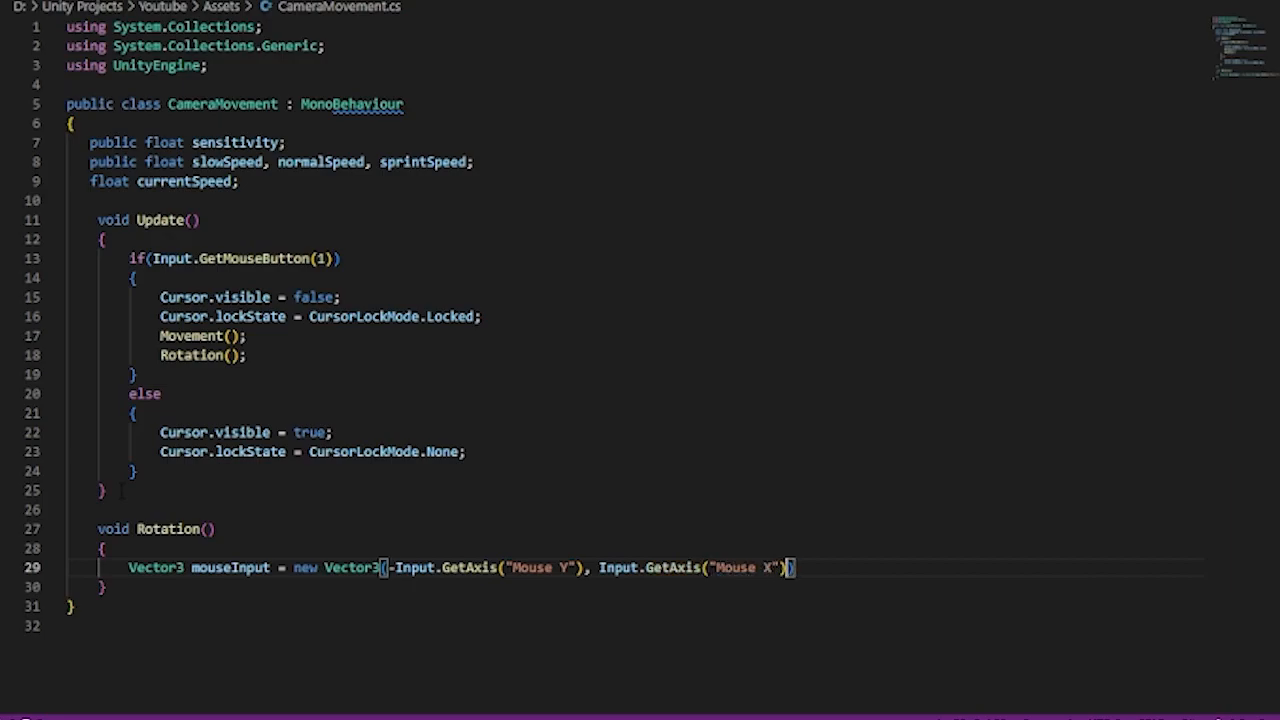
pyautogui.write(', 0')
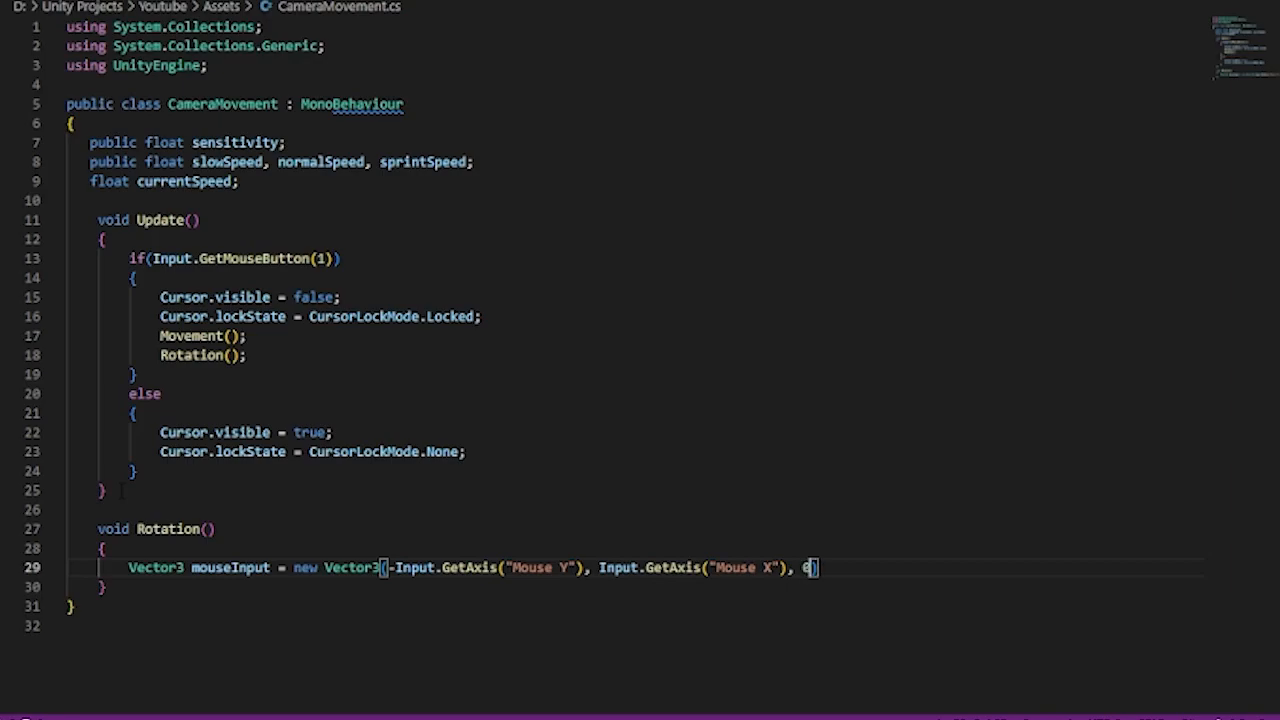
pyautogui.press('Enter')
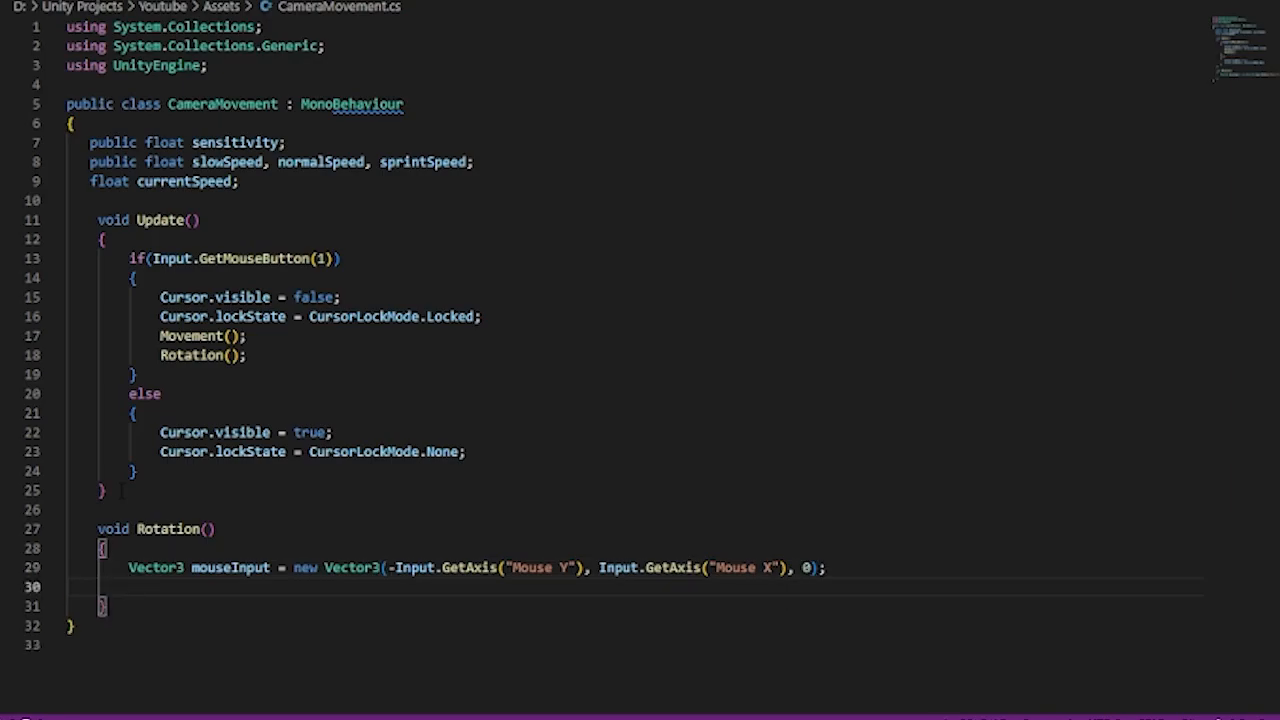
# Step: Rotate the transform by mouseInput times sensitivity times Time.deltaTime times 50
pyautogui.write('tran')
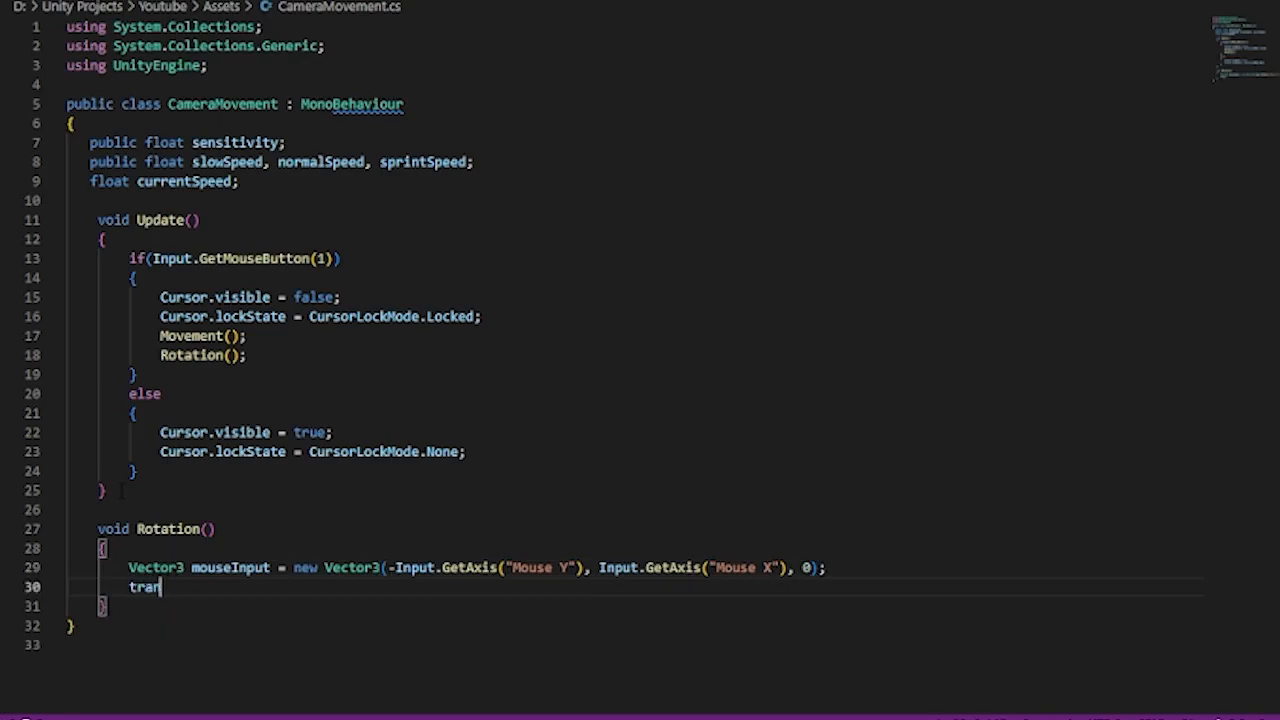
pyautogui.write('sform.R')
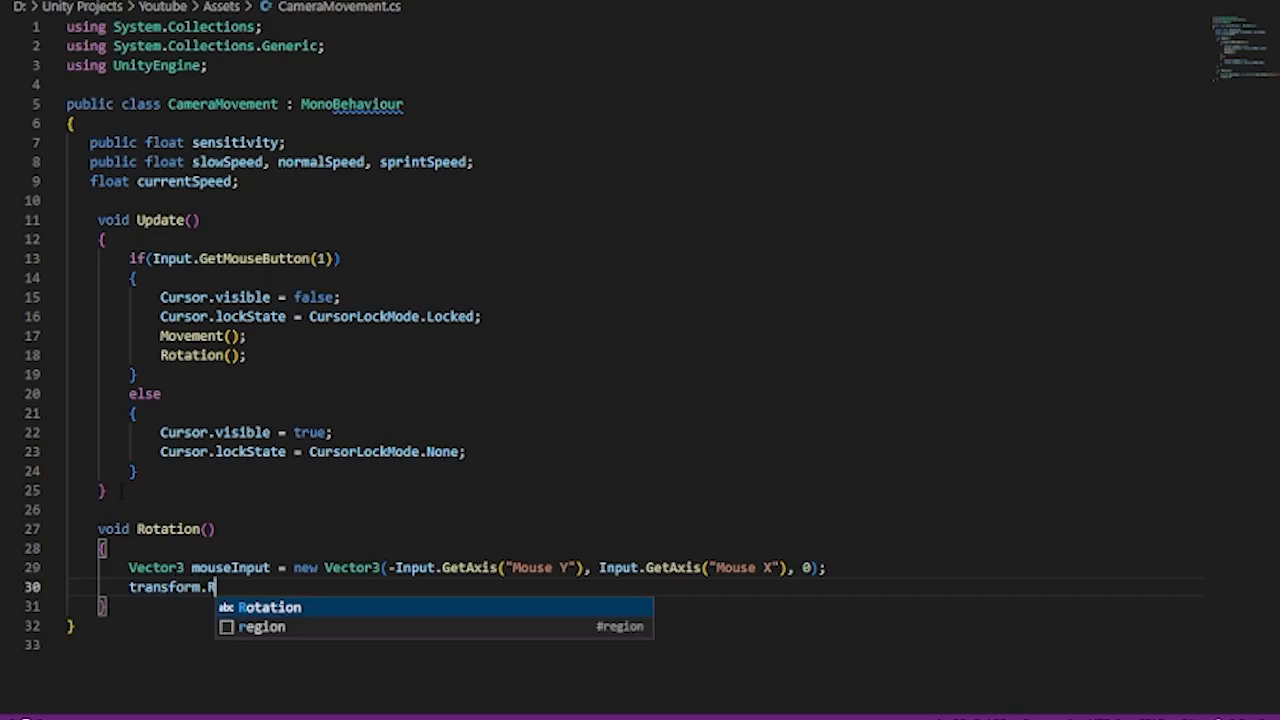
pyautogui.write('otate')
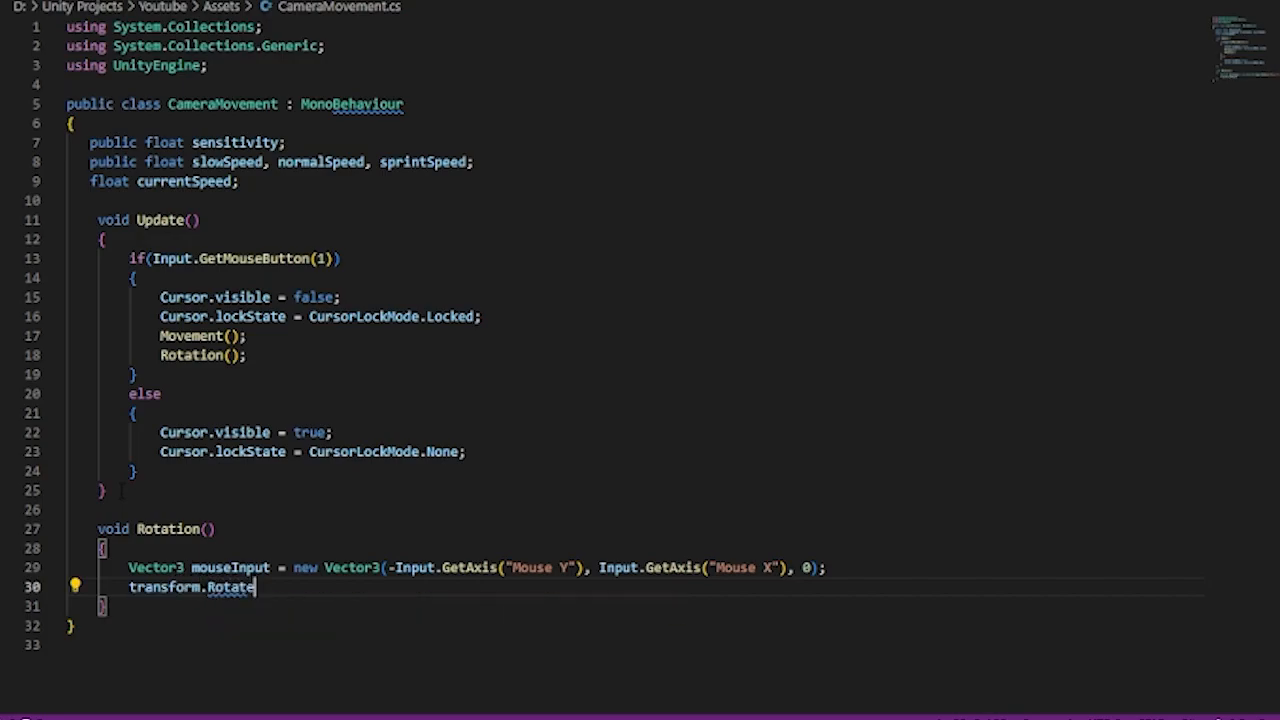
pyautogui.write('(M')
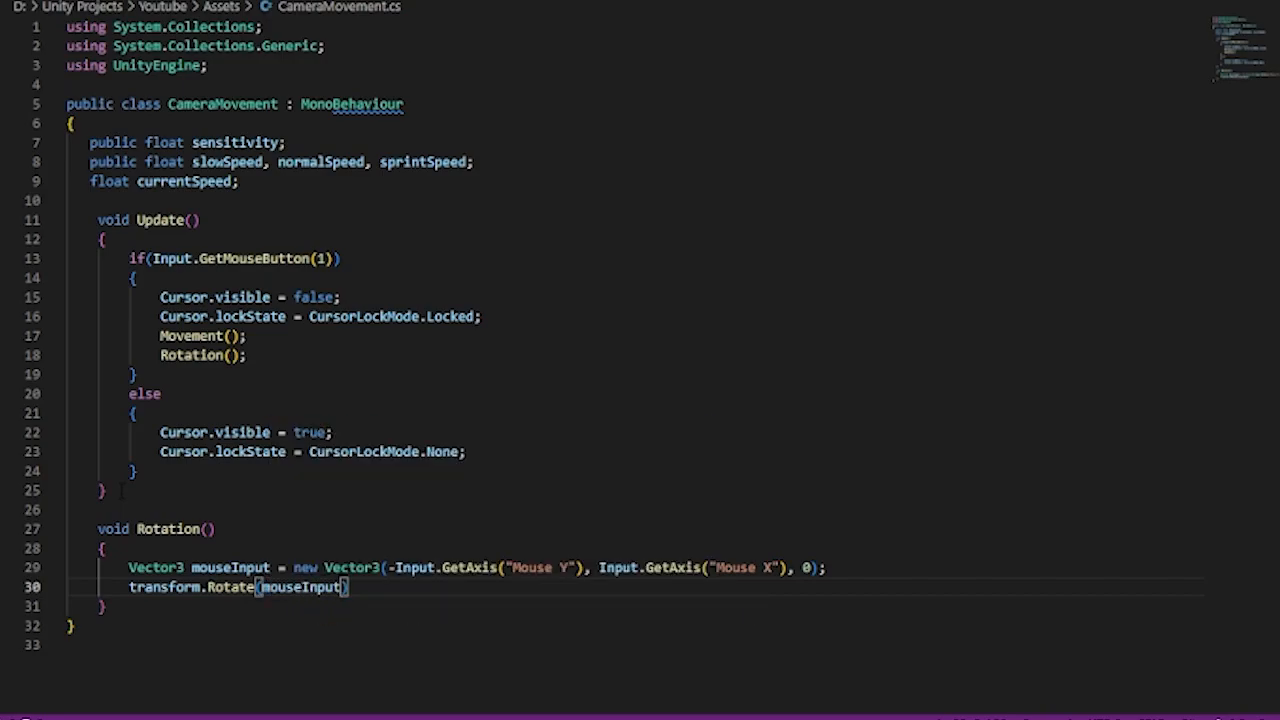
pyautogui.write('* sensitivity')
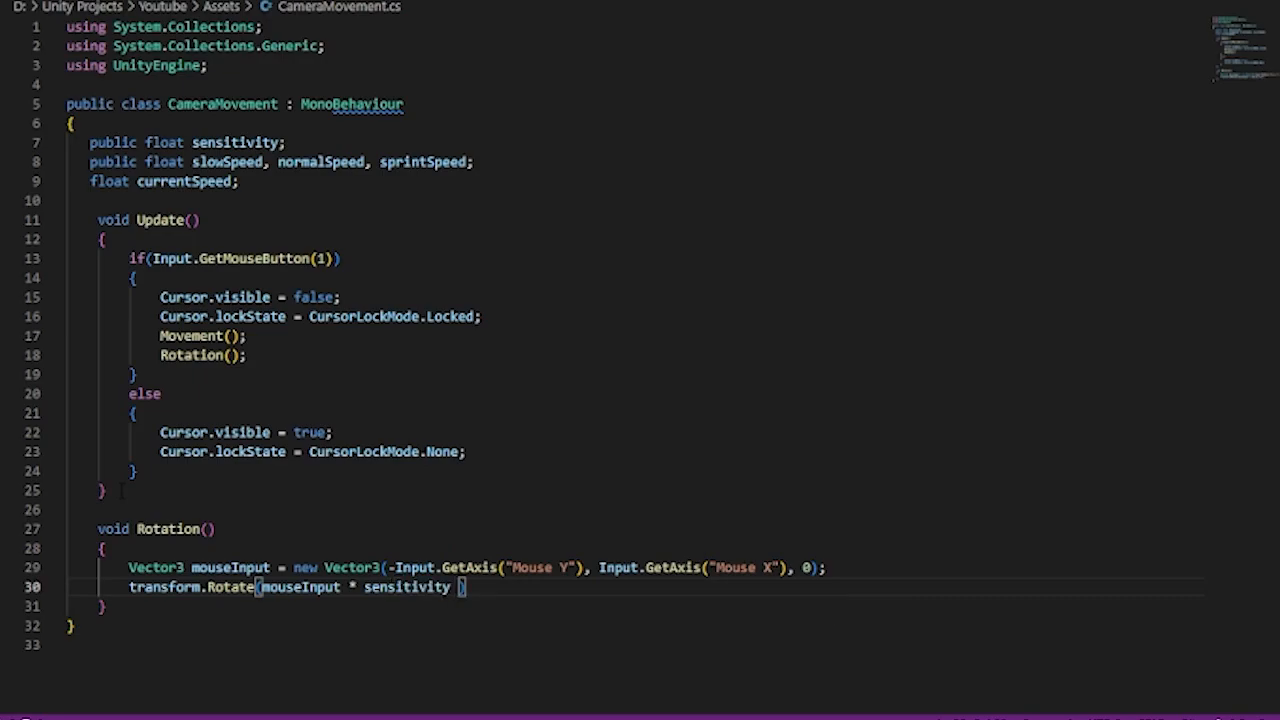
pyautogui.write('* Time.deltaTime *')
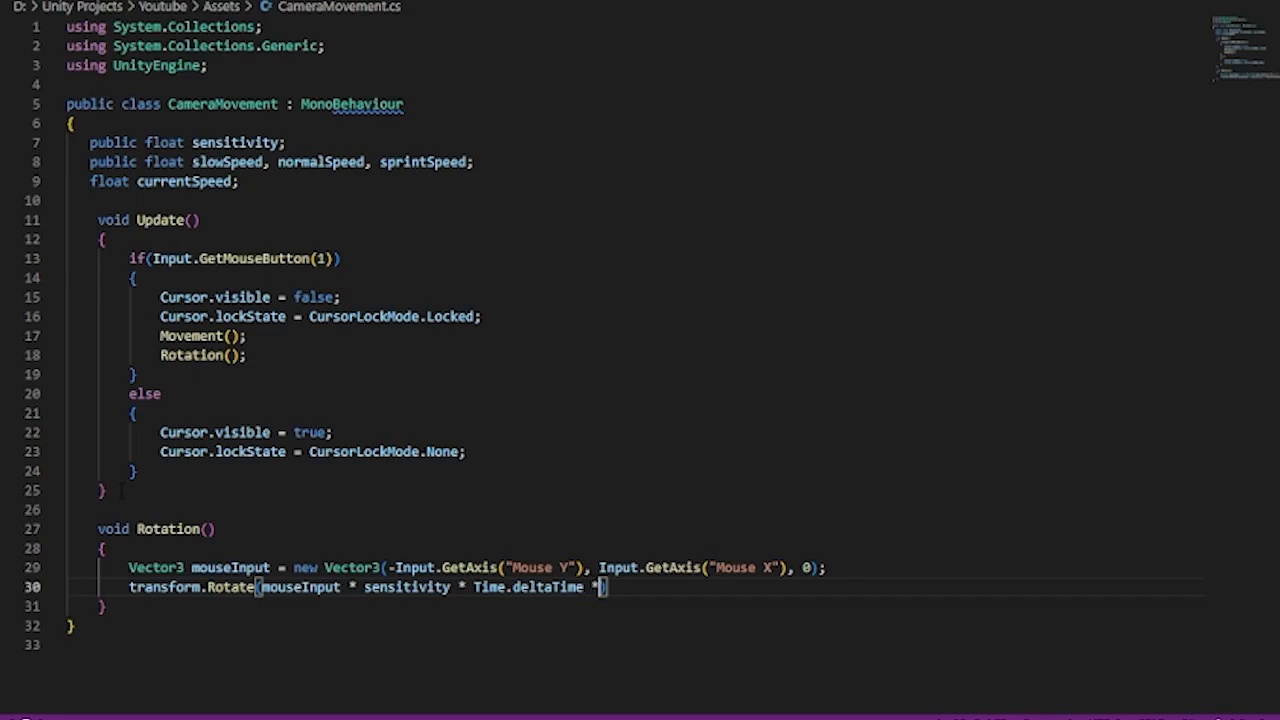
pyautogui.write('50')
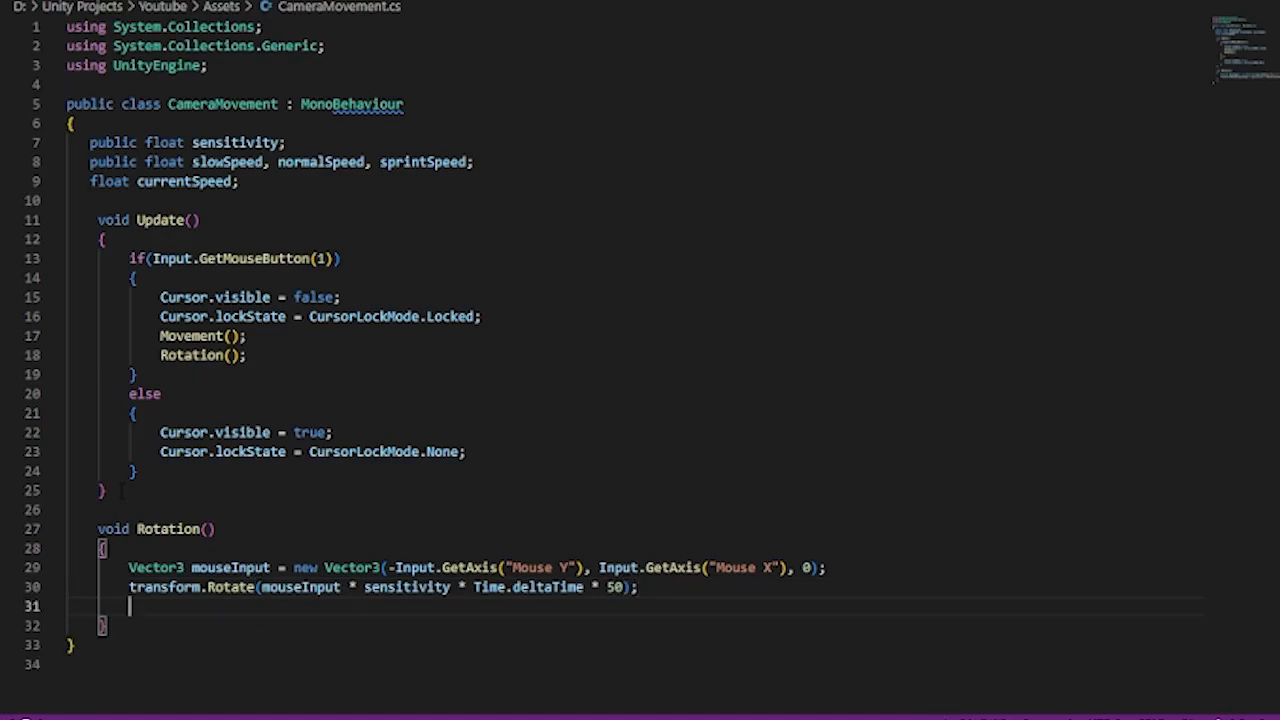
# Step: Store transform.rotation.eulerAngles in a Vector3 eulerRotation variable
pyautogui.write('Vector3')
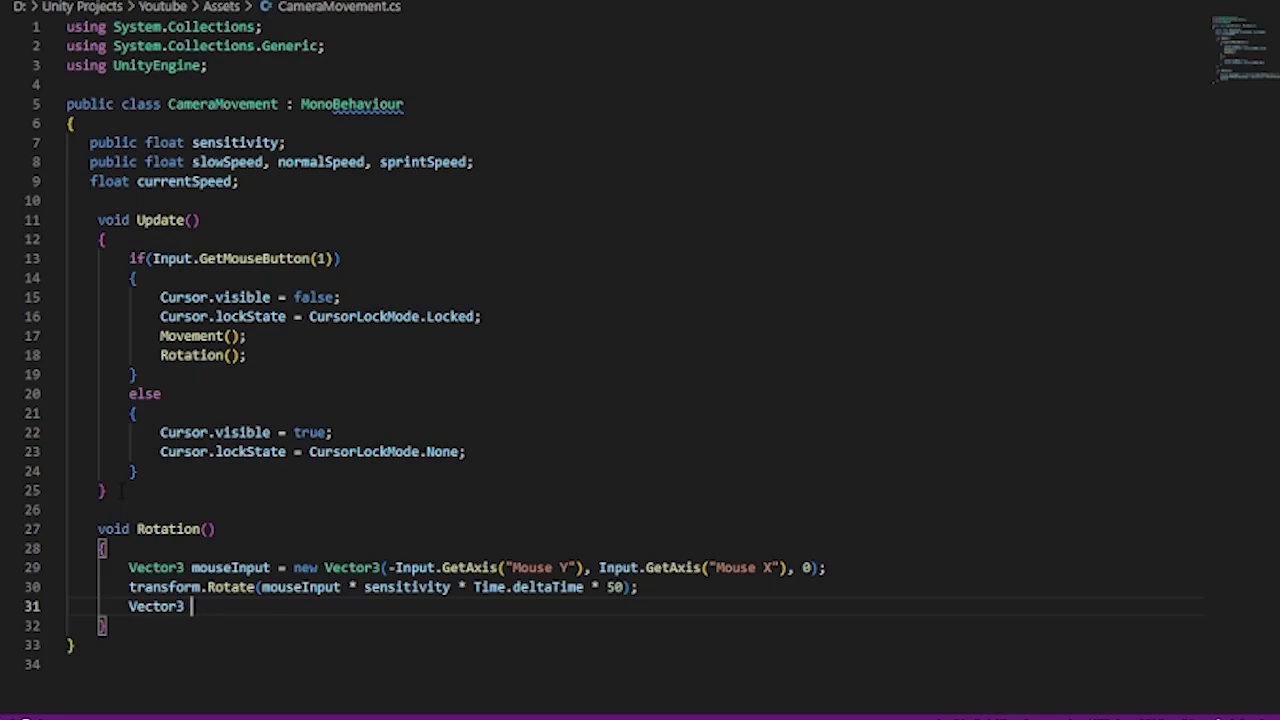
pyautogui.write('eulerRotation')
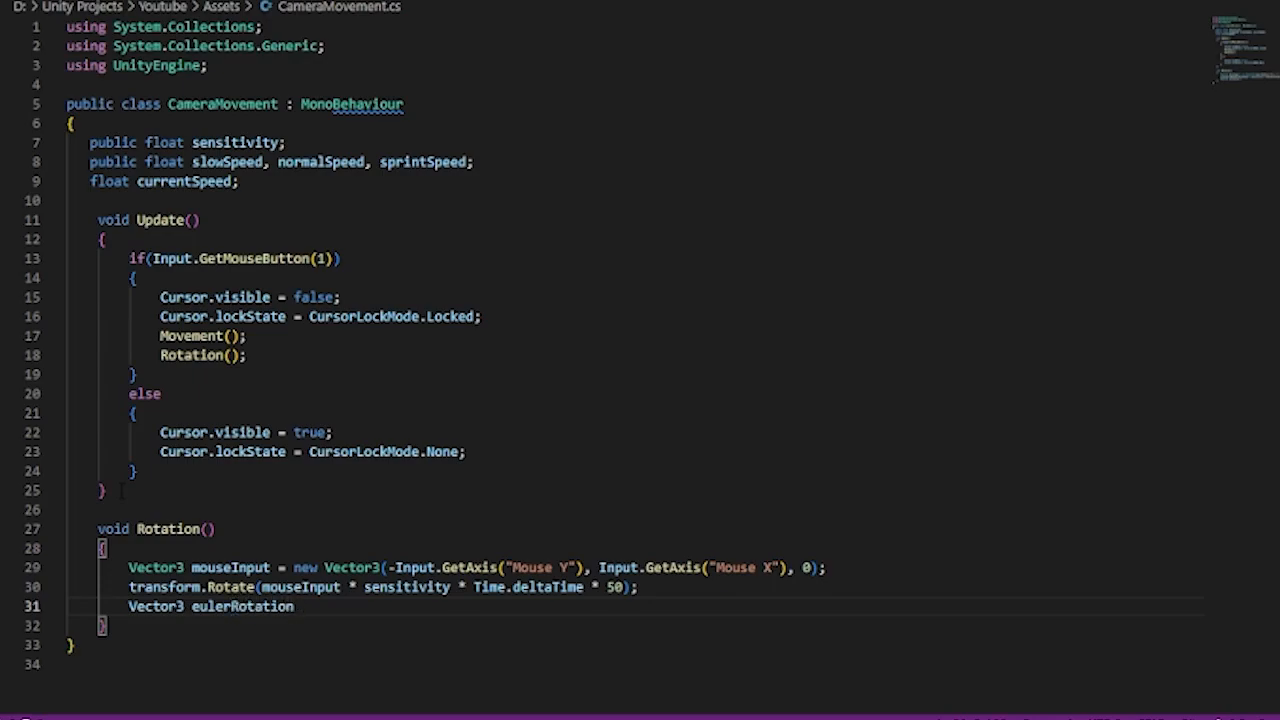
pyautogui.write('= transform.rotation.')
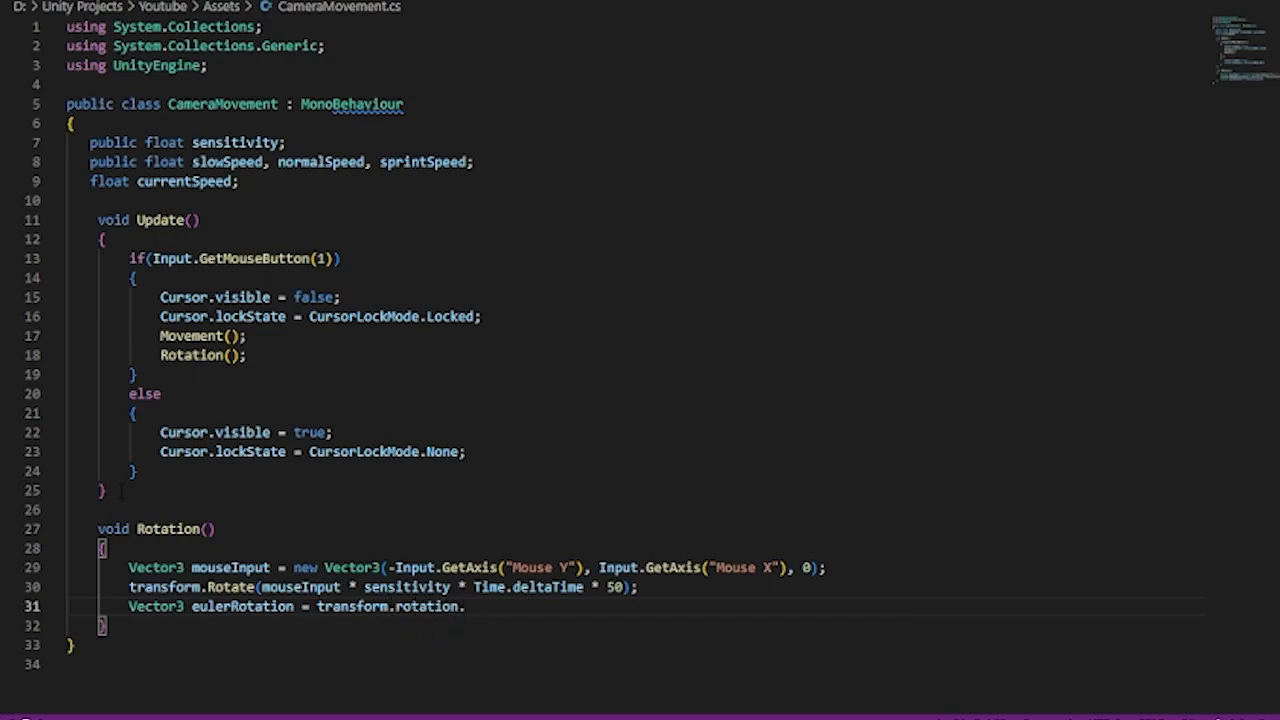
pyautogui.write('eul')
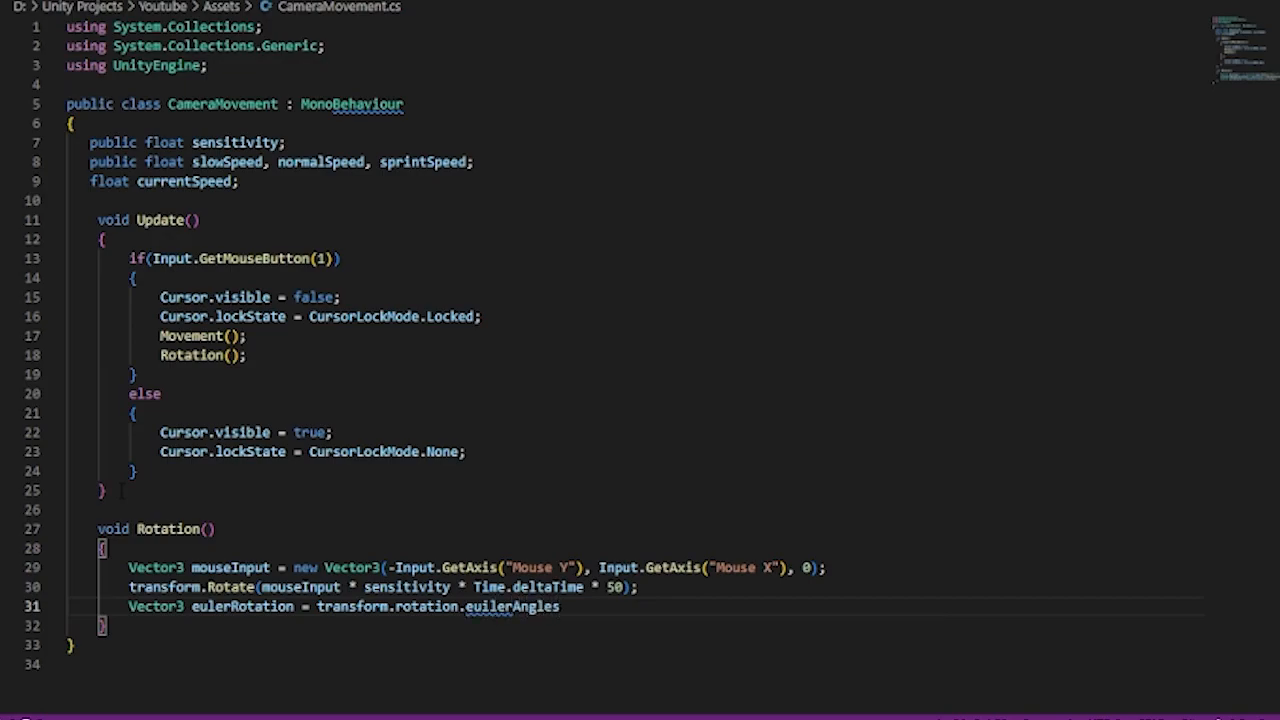
pyautogui.doubleClick(516, 608)
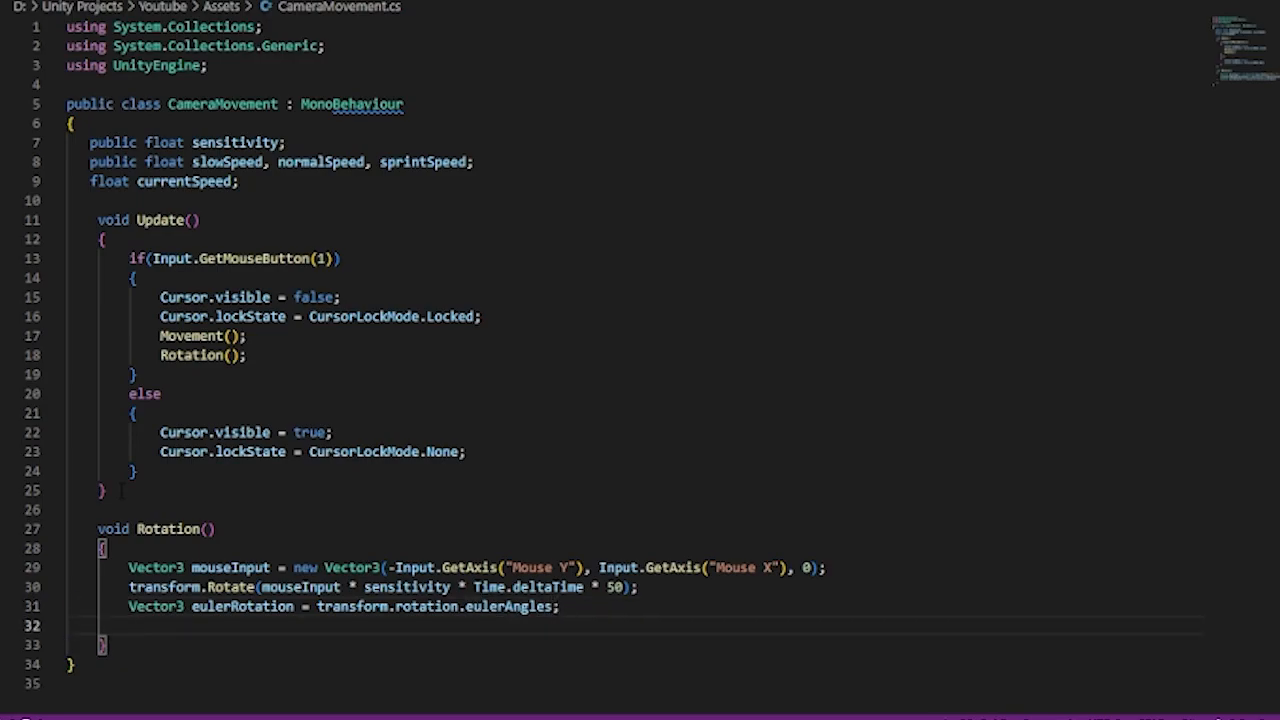
# Step: Set transform.rotation to Quaternion.Euler(eulerRotation.x, eulerRotation.y, 0) to remove roll
pyautogui.write('transform')
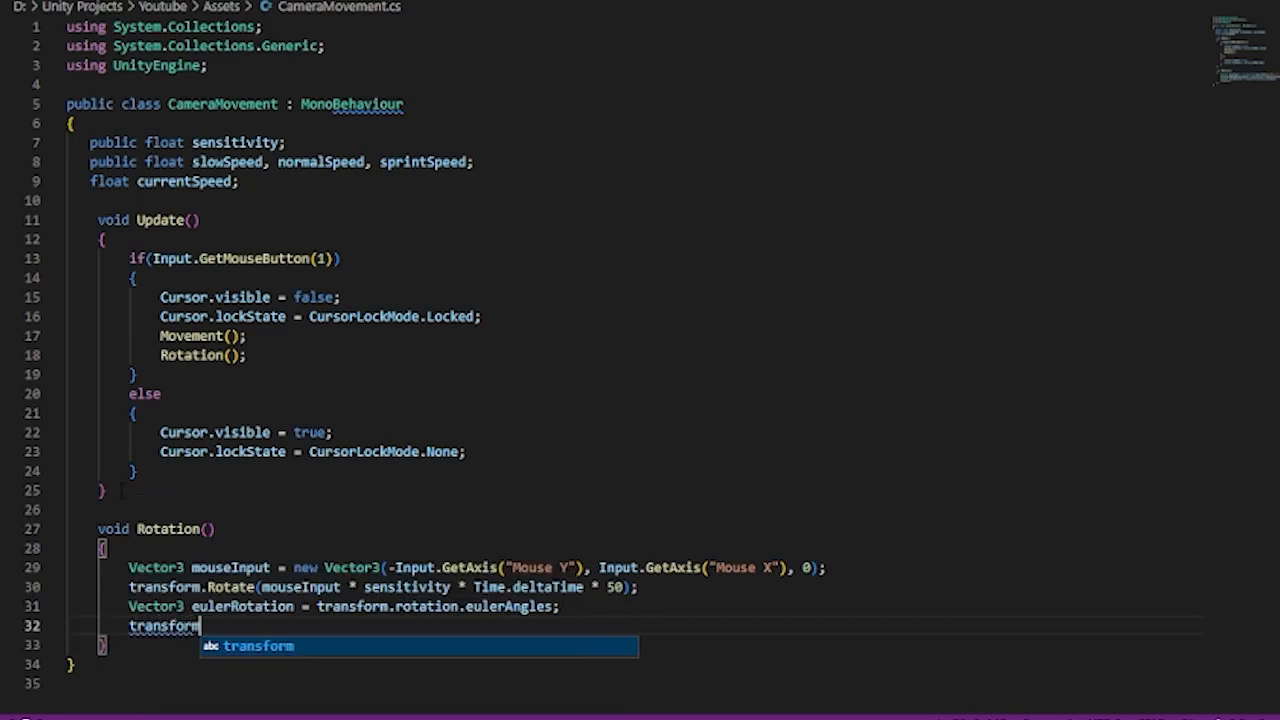
pyautogui.write('.roa')
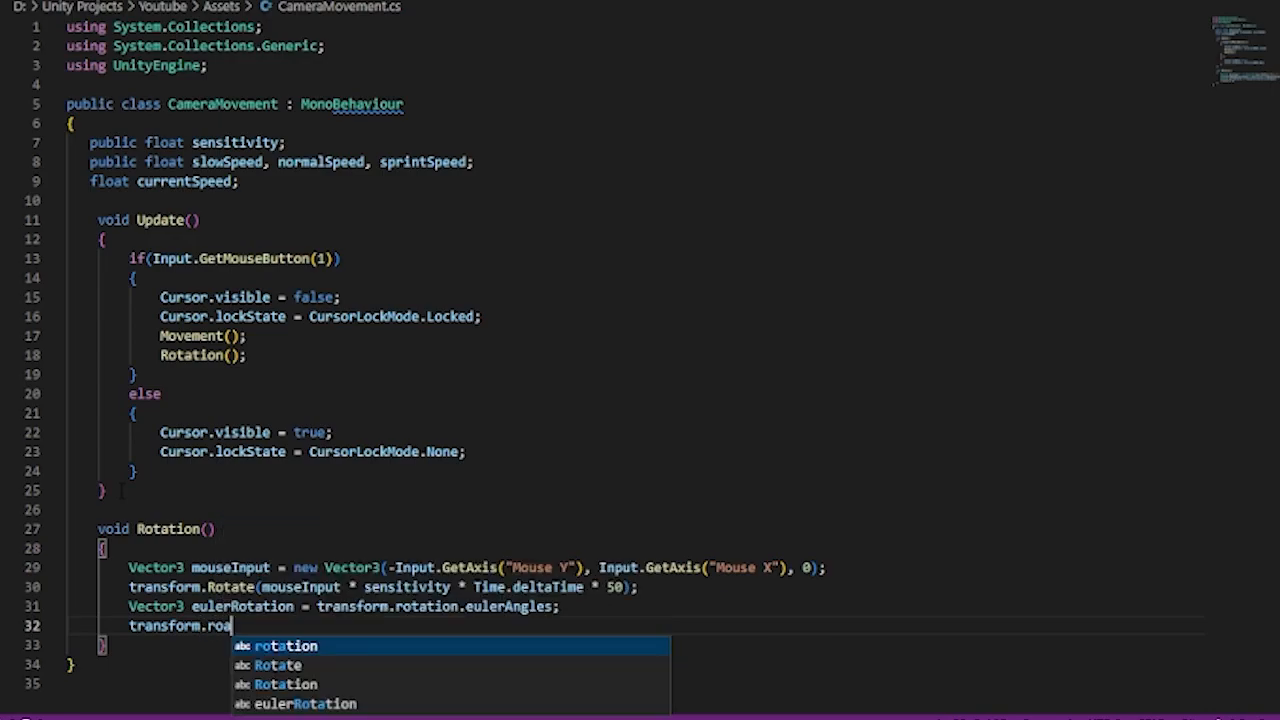
pyautogui.write('rotation.')
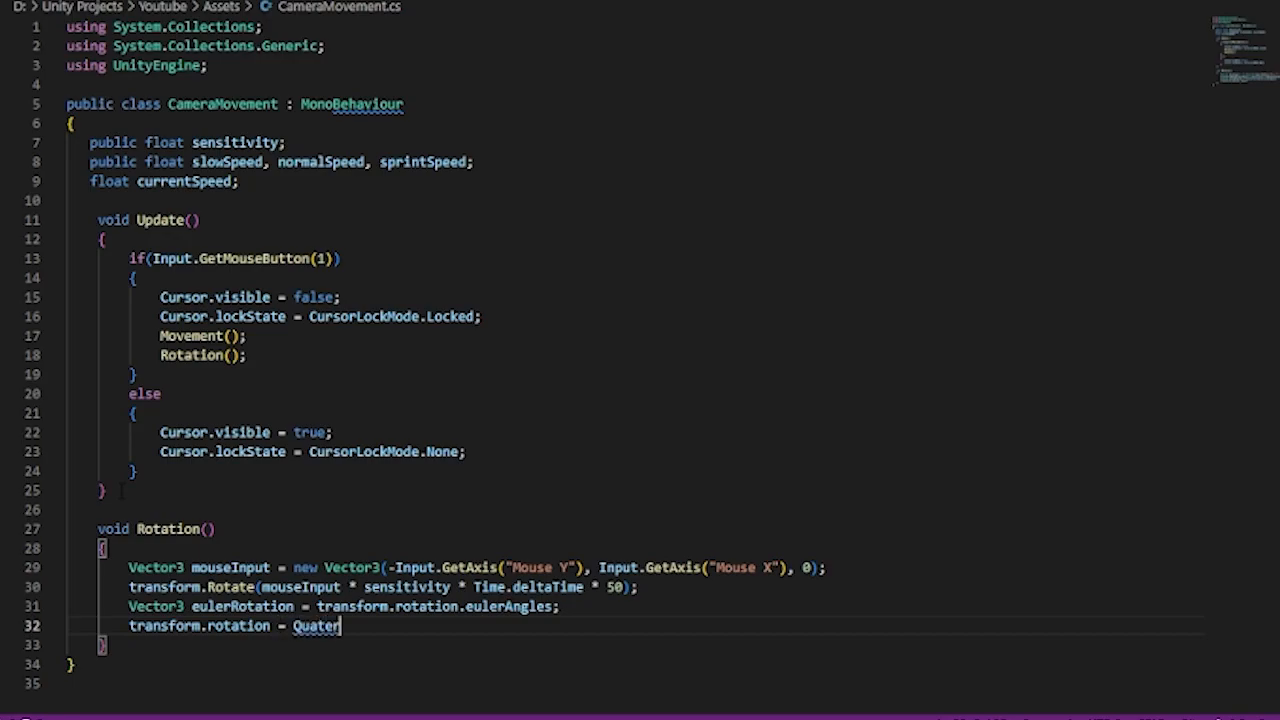
pyautogui.write('nion')
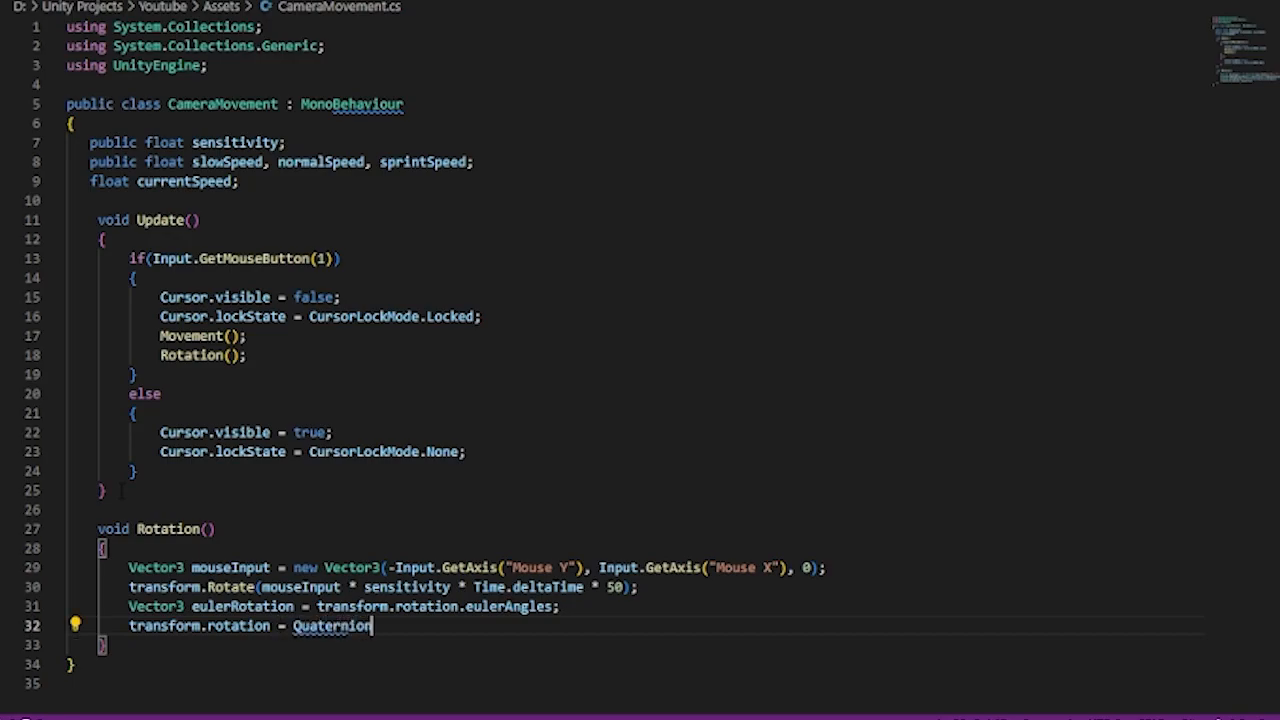
pyautogui.write('.El')
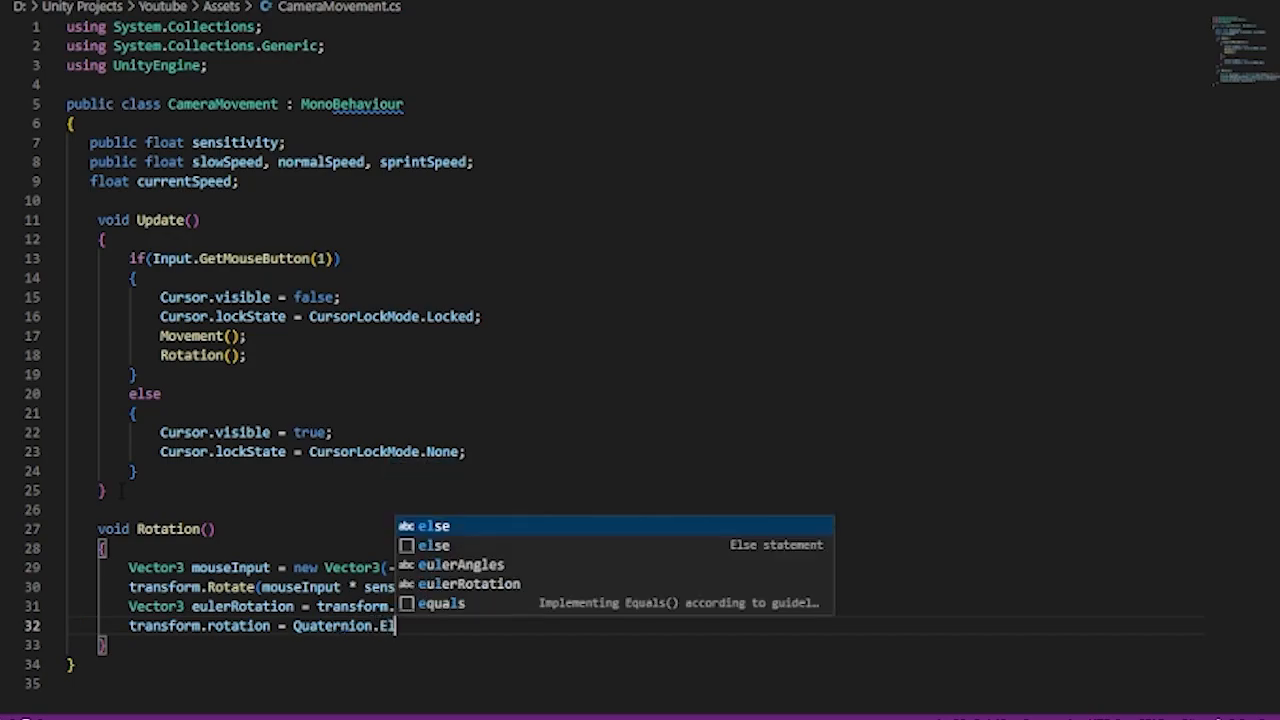
pyautogui.write('Euler')
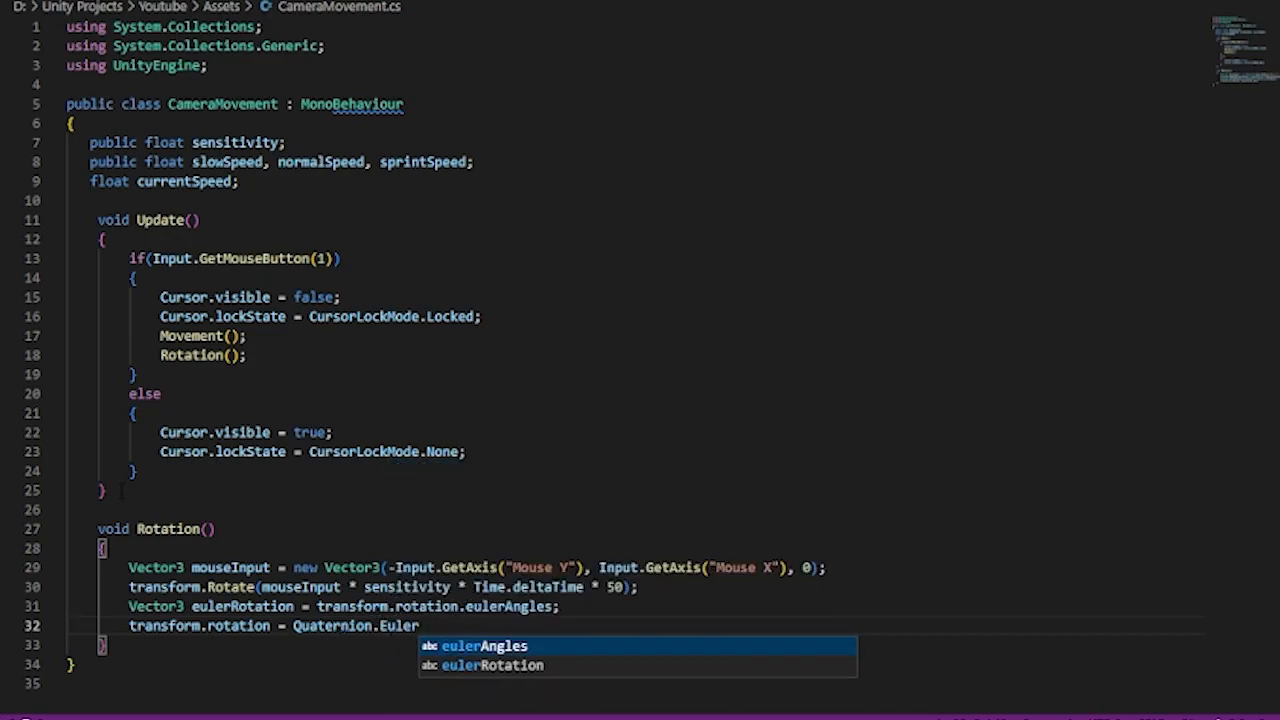
pyautogui.write('(euler.')
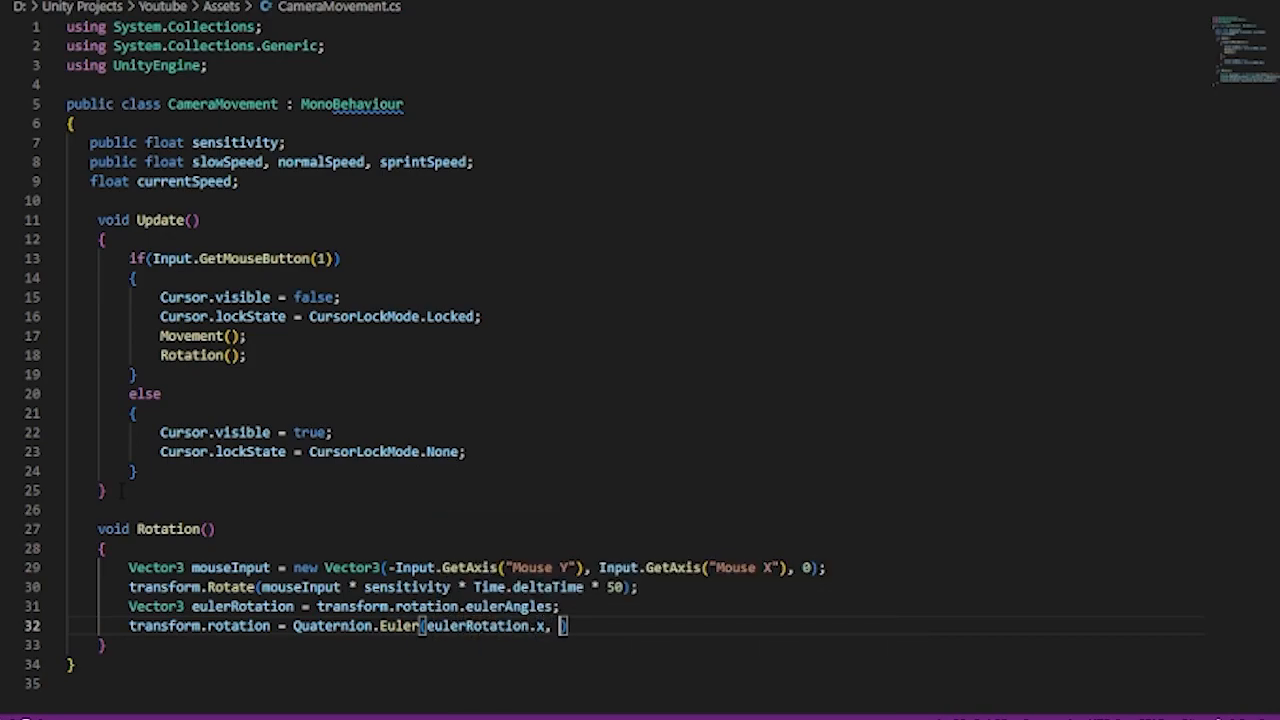
pyautogui.write('eulerRotation.y,')
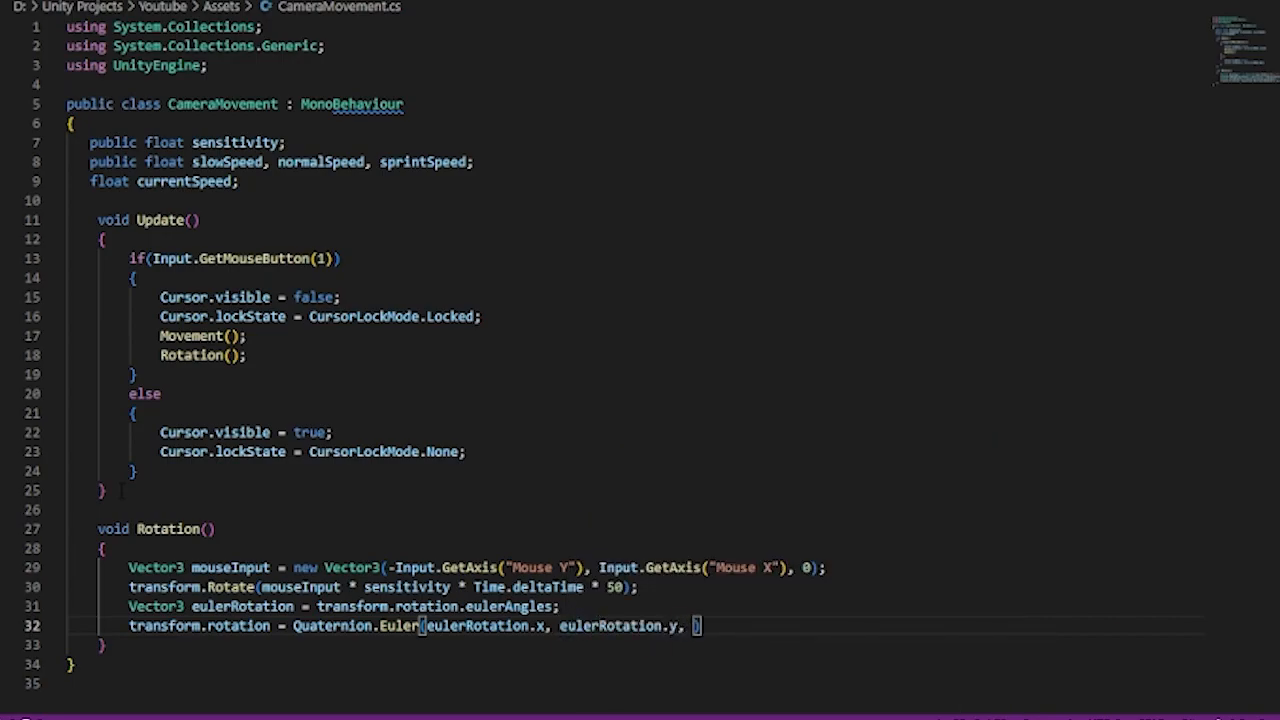
pyautogui.write('0);')
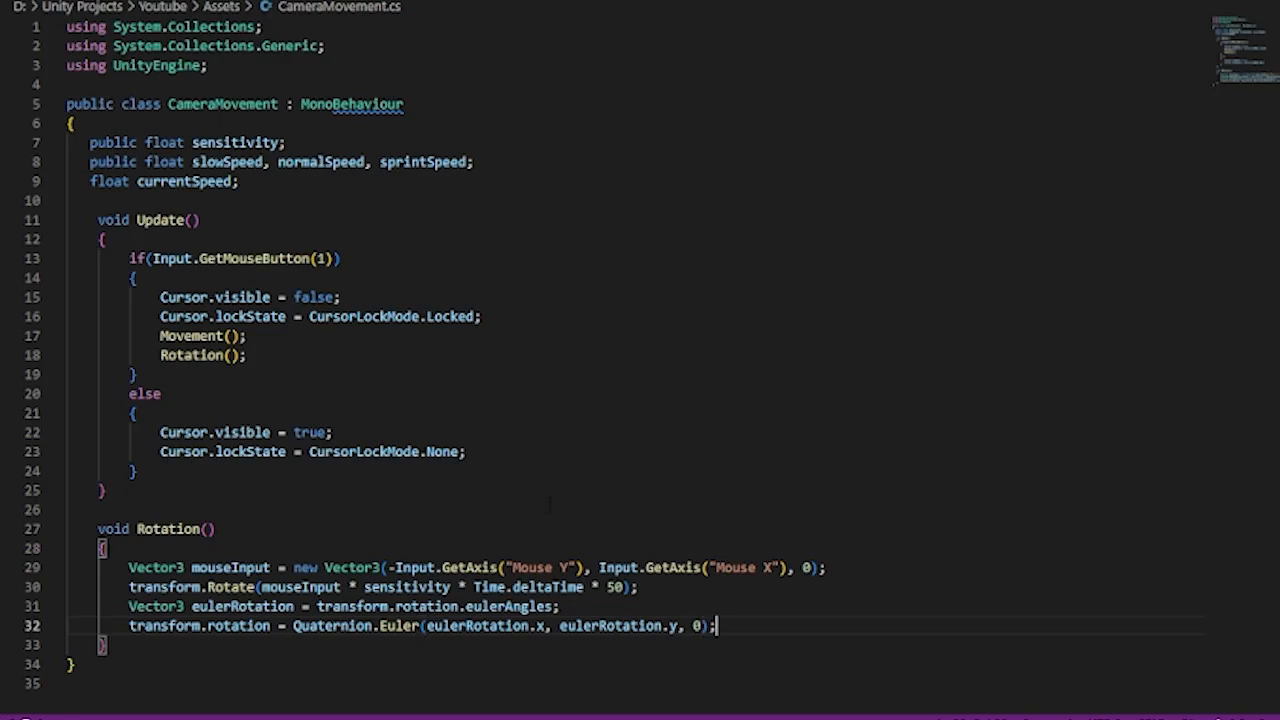
pyautogui.scroll(-3)
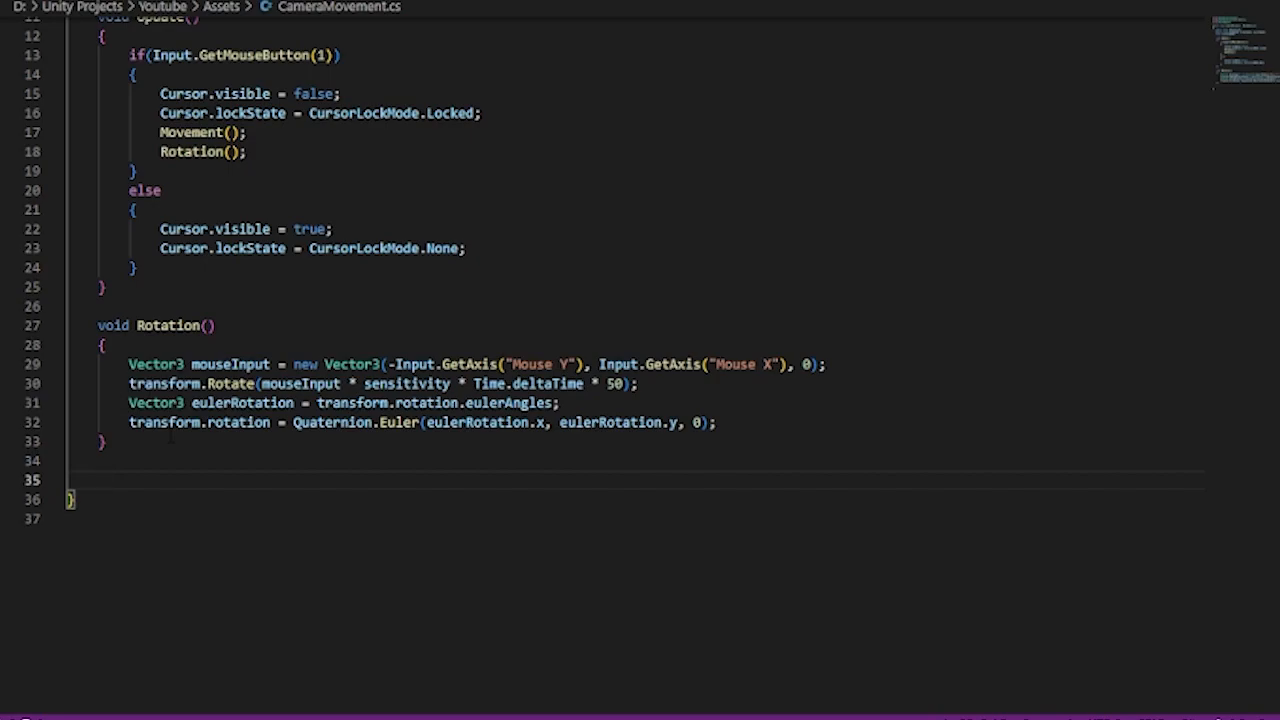
# Step: Add an empty void Movement() method below Rotation
pyautogui.write('void Movemen')
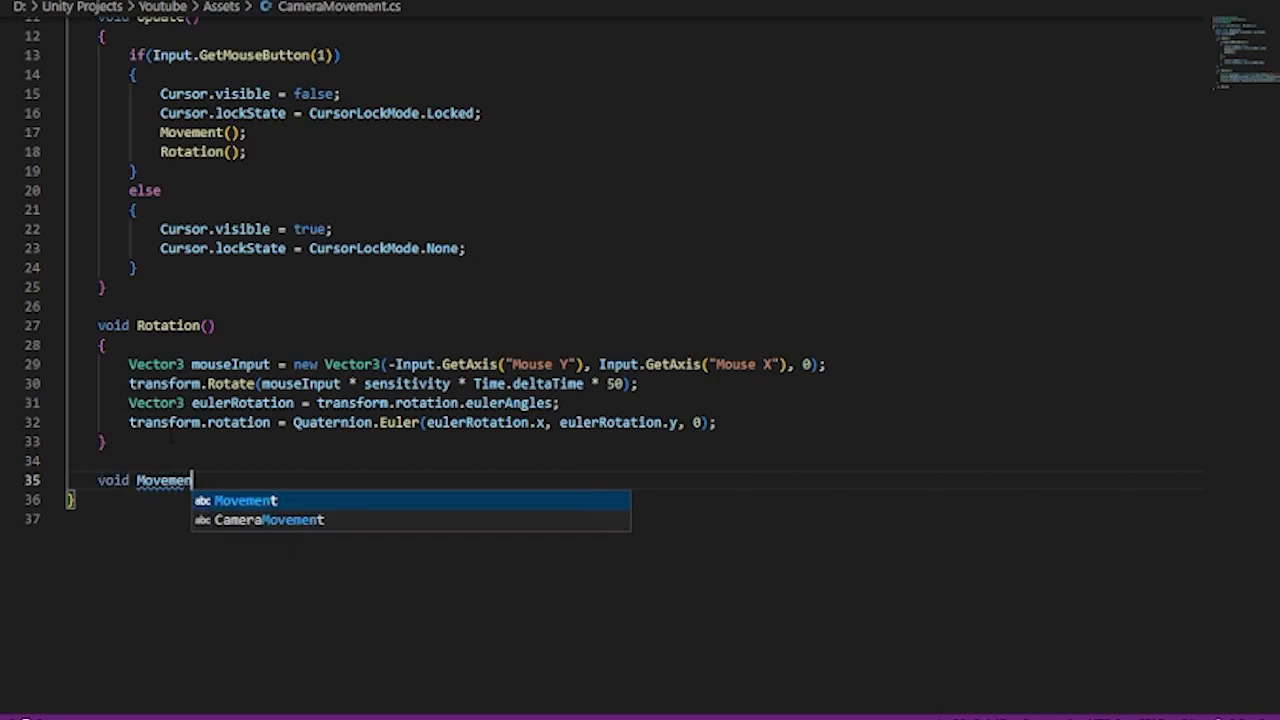
pyautogui.press('Tab')
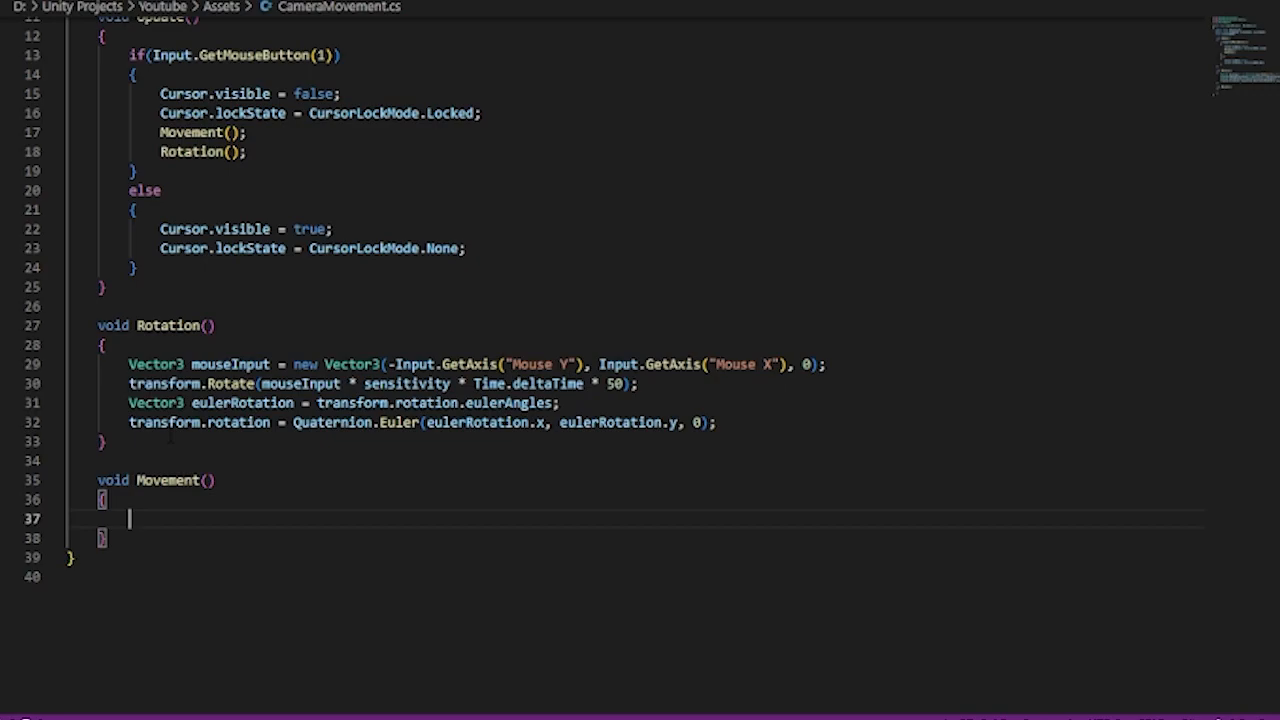
pyautogui.scroll(-3)
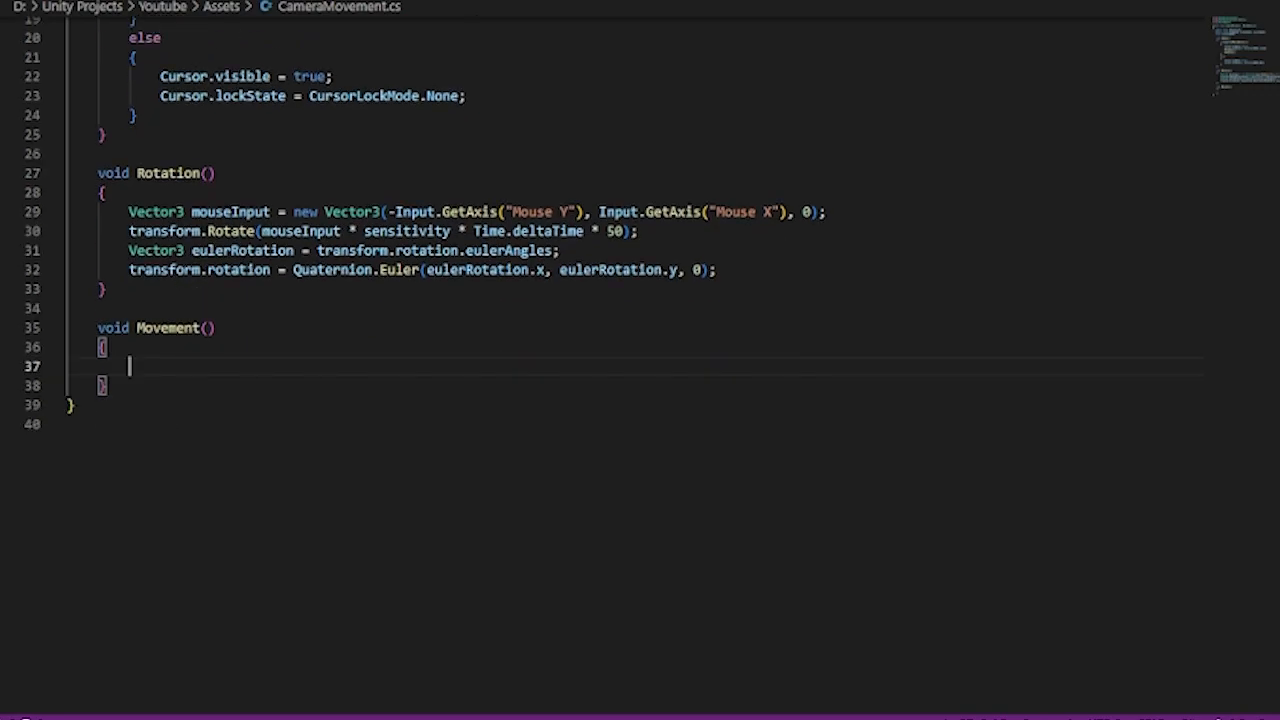
# Step: Build an input Vector3 from GetAxis("Horizontal"), 0f and GetAxis("Vertical")
pyautogui.write('Vector3 input')
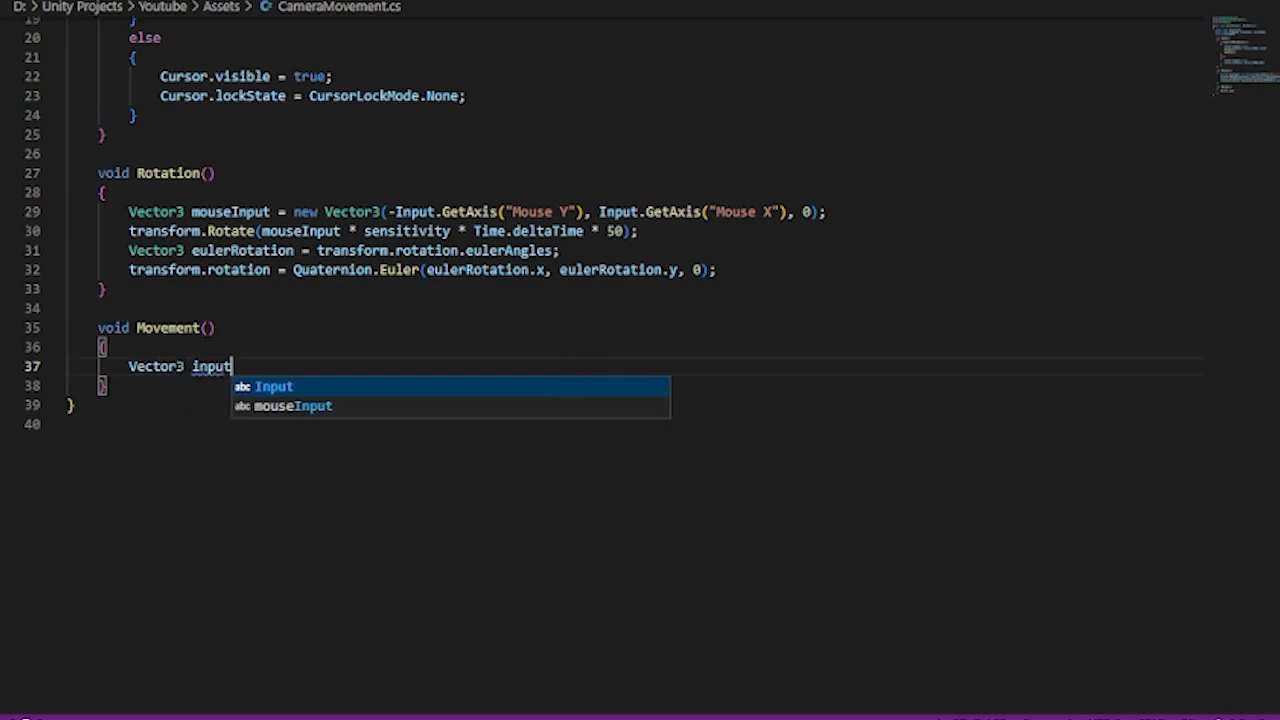
pyautogui.write('= new')
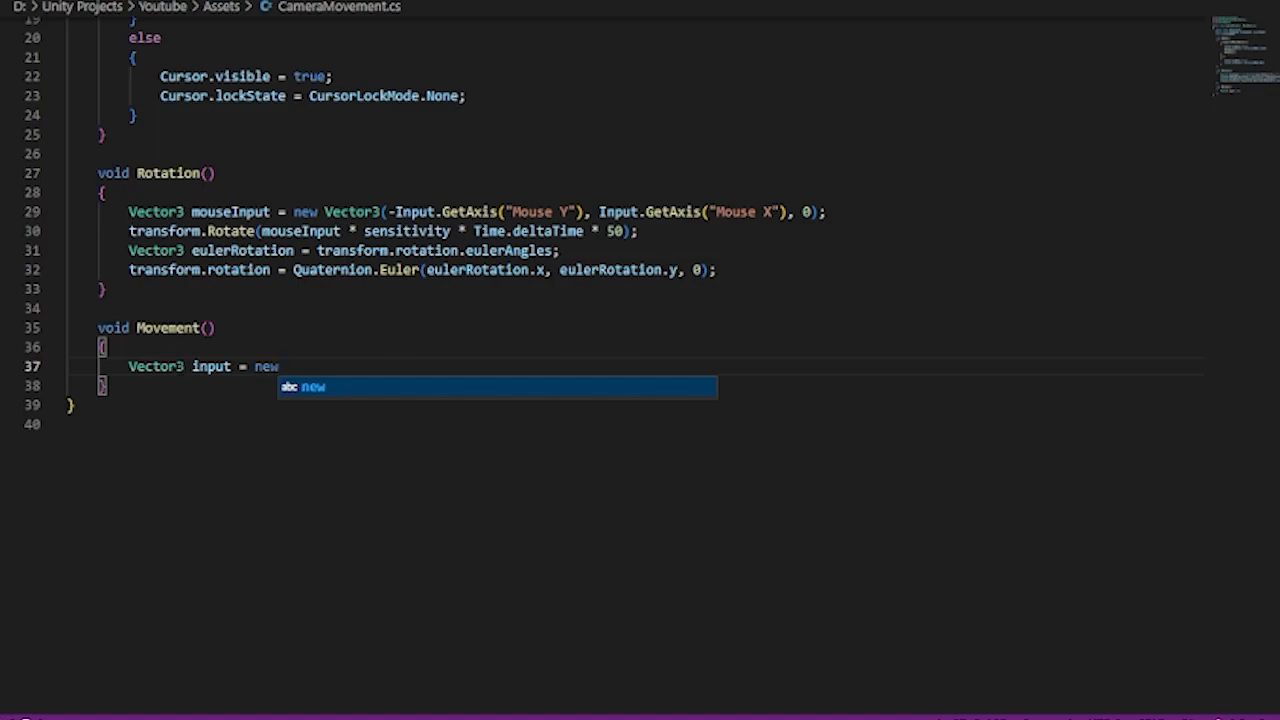
pyautogui.write('Vector')
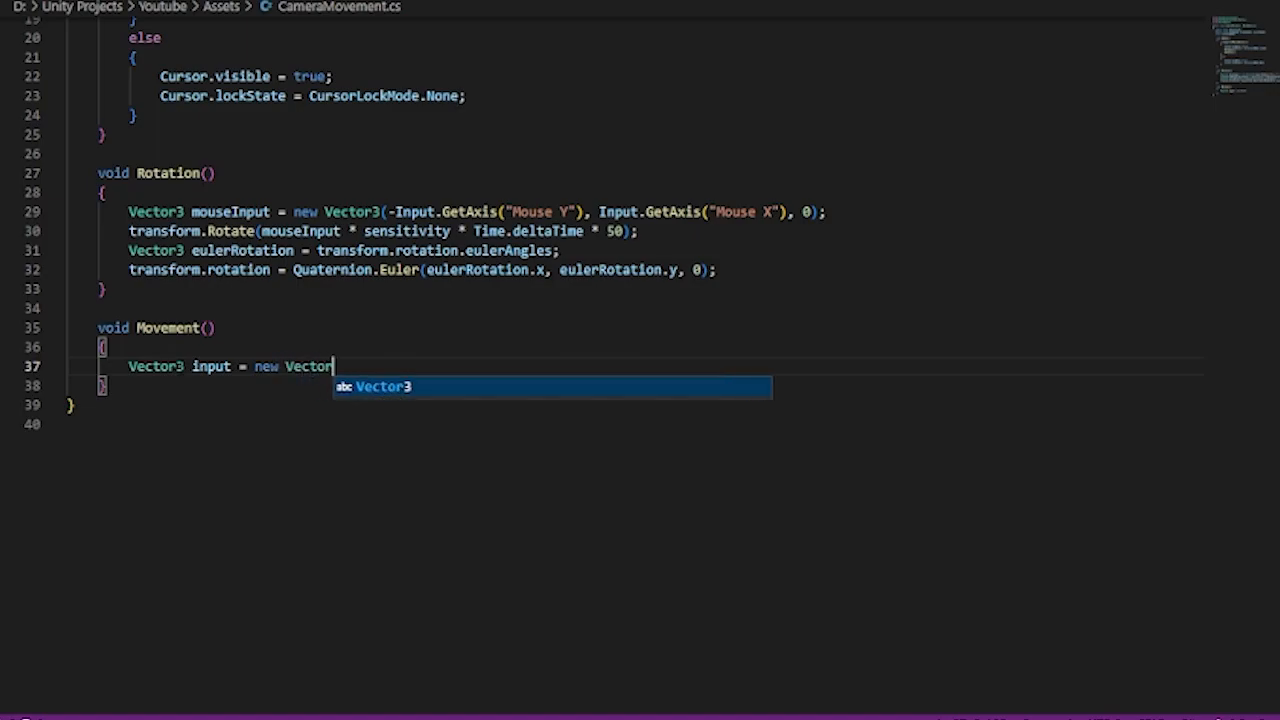
pyautogui.write('3(Input.GetAxis("')
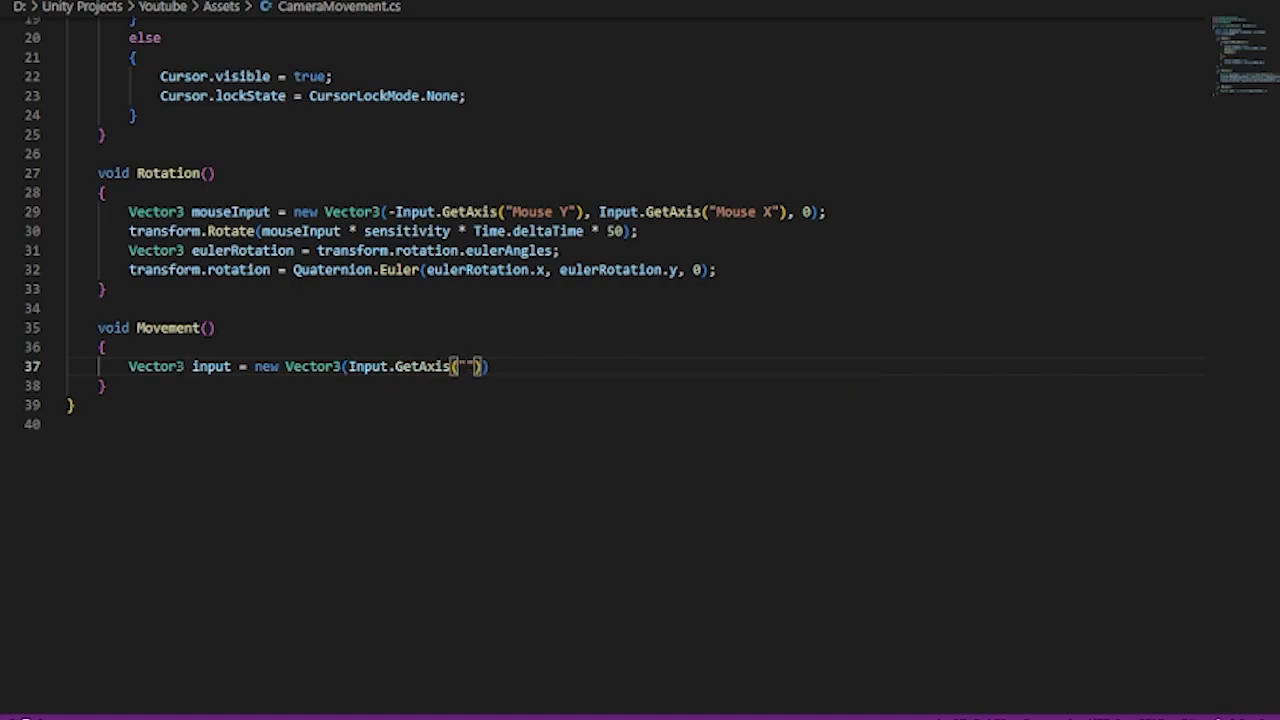
pyautogui.write('Horizontal')
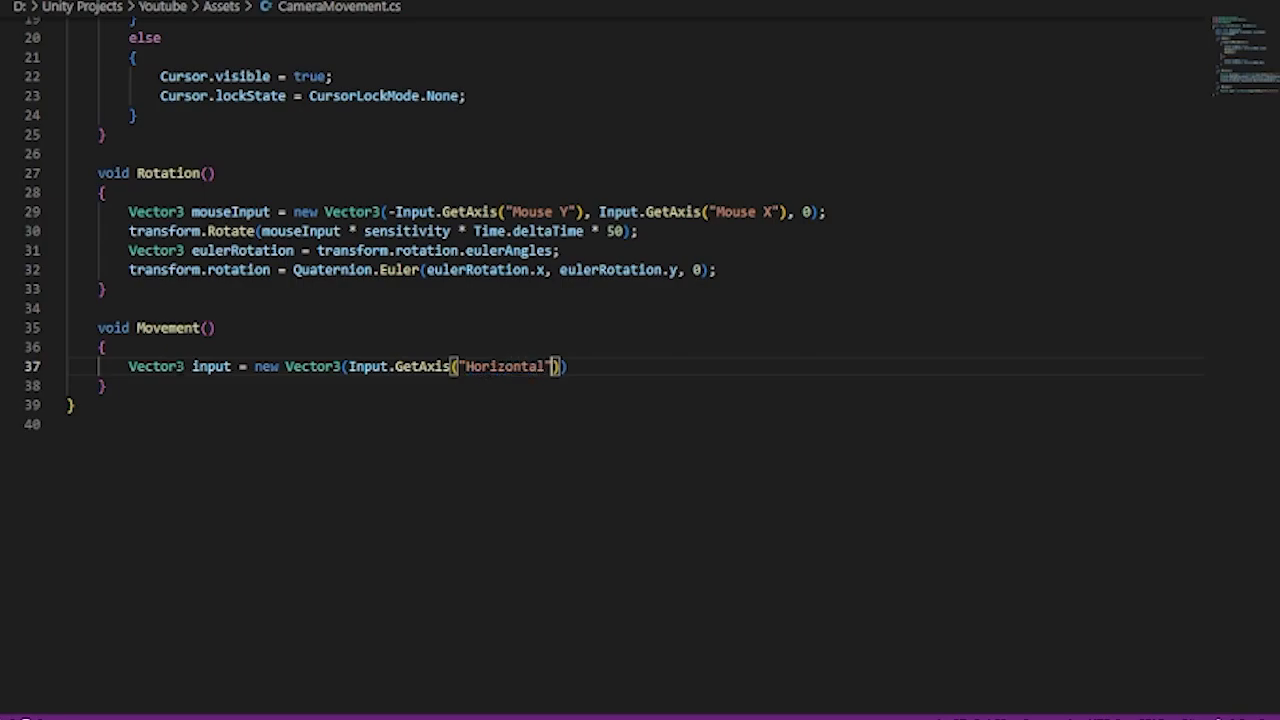
pyautogui.write(',')
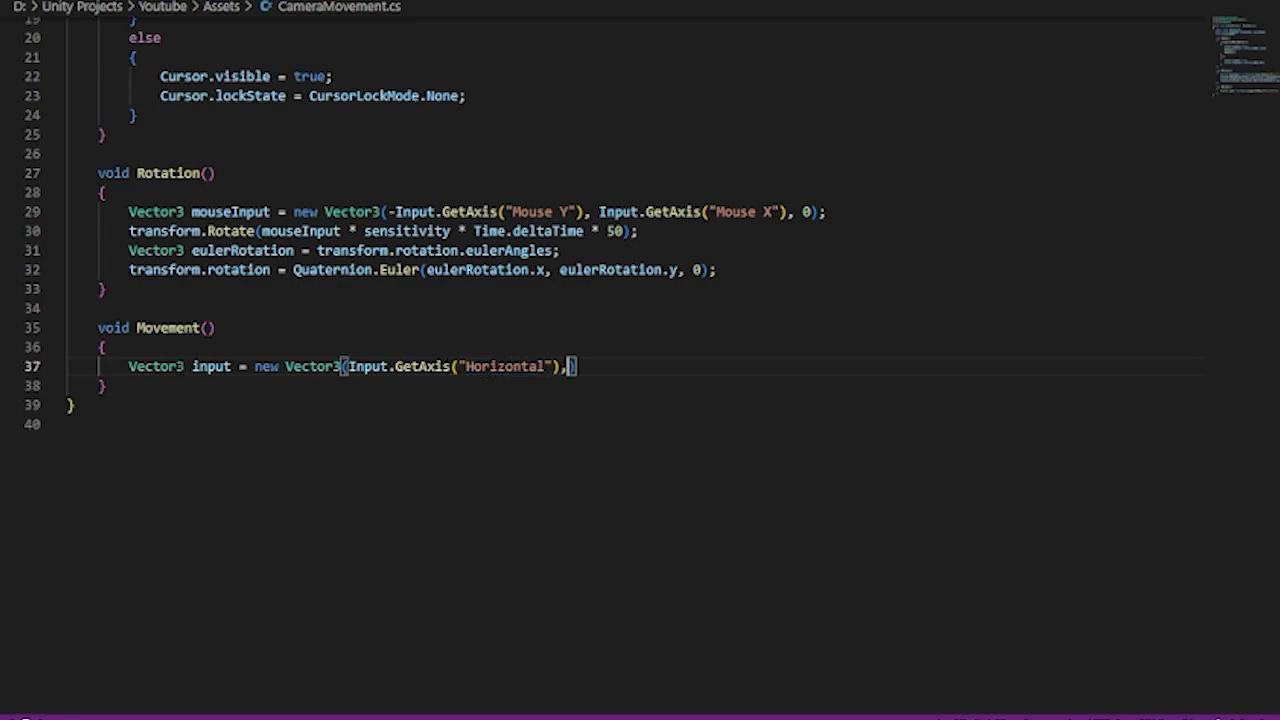
pyautogui.write('0f,')
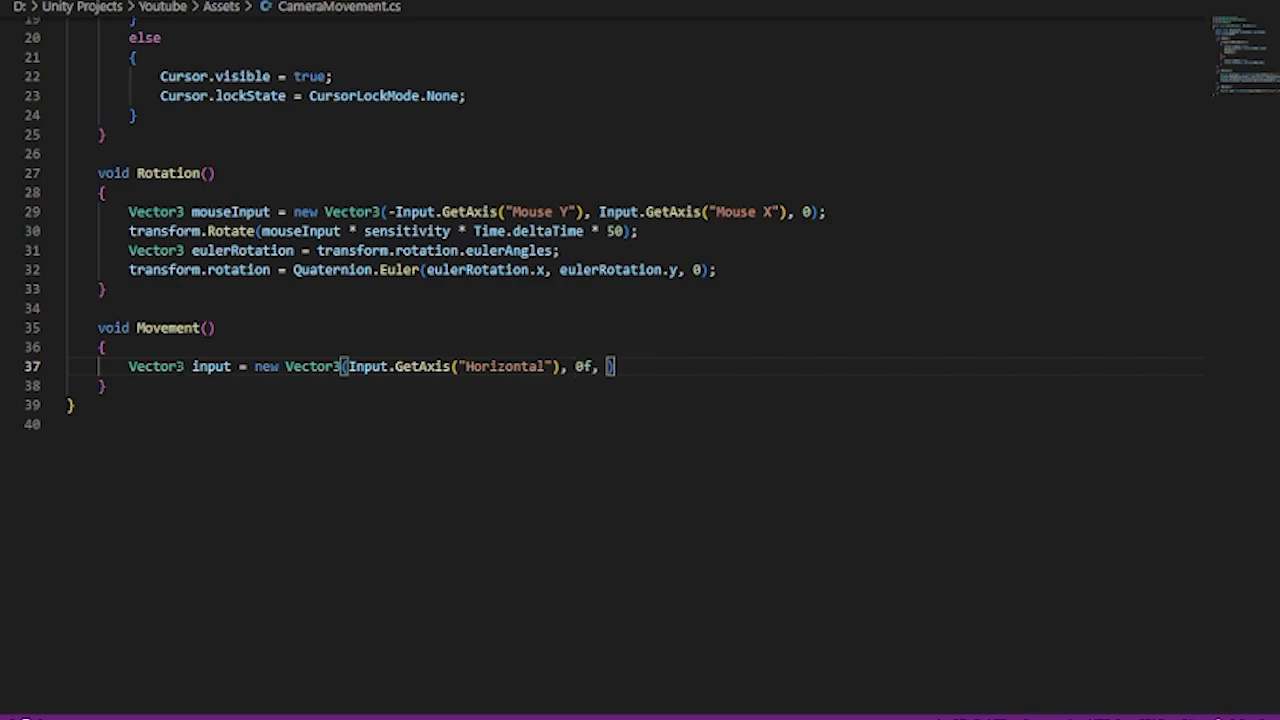
pyautogui.write('Input.GetAxis(')
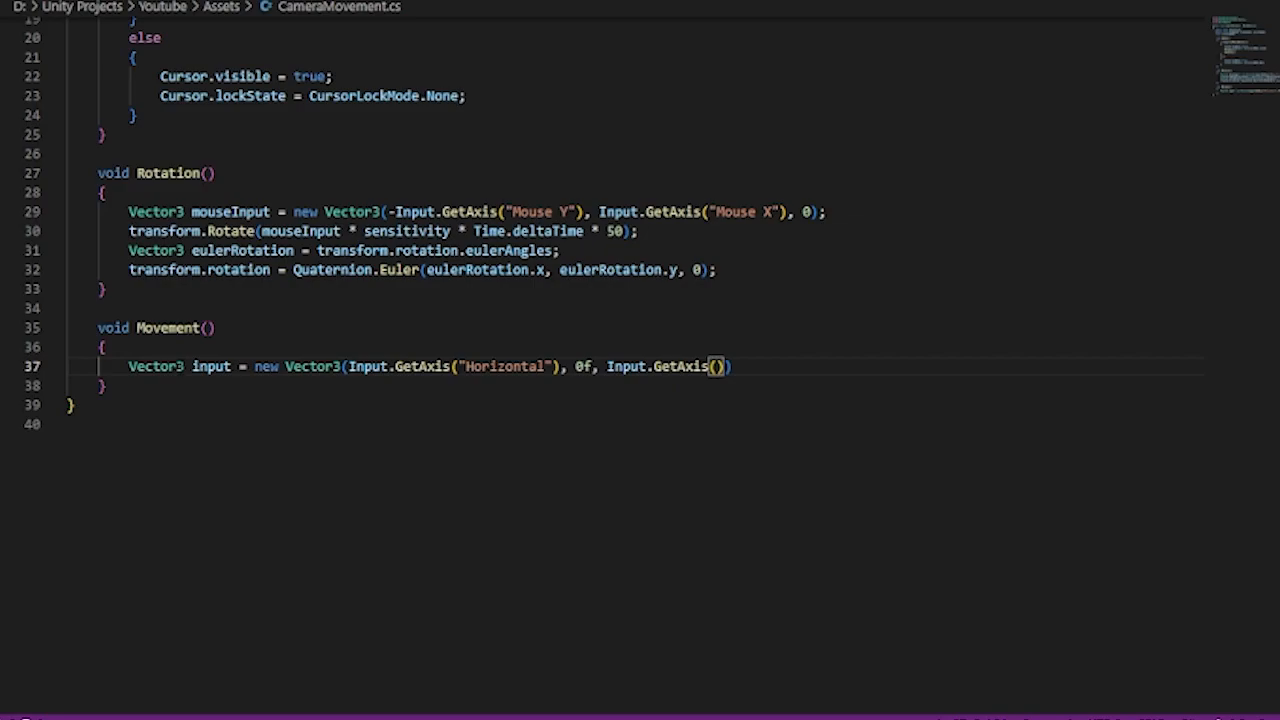
pyautogui.write('"Vertical"')
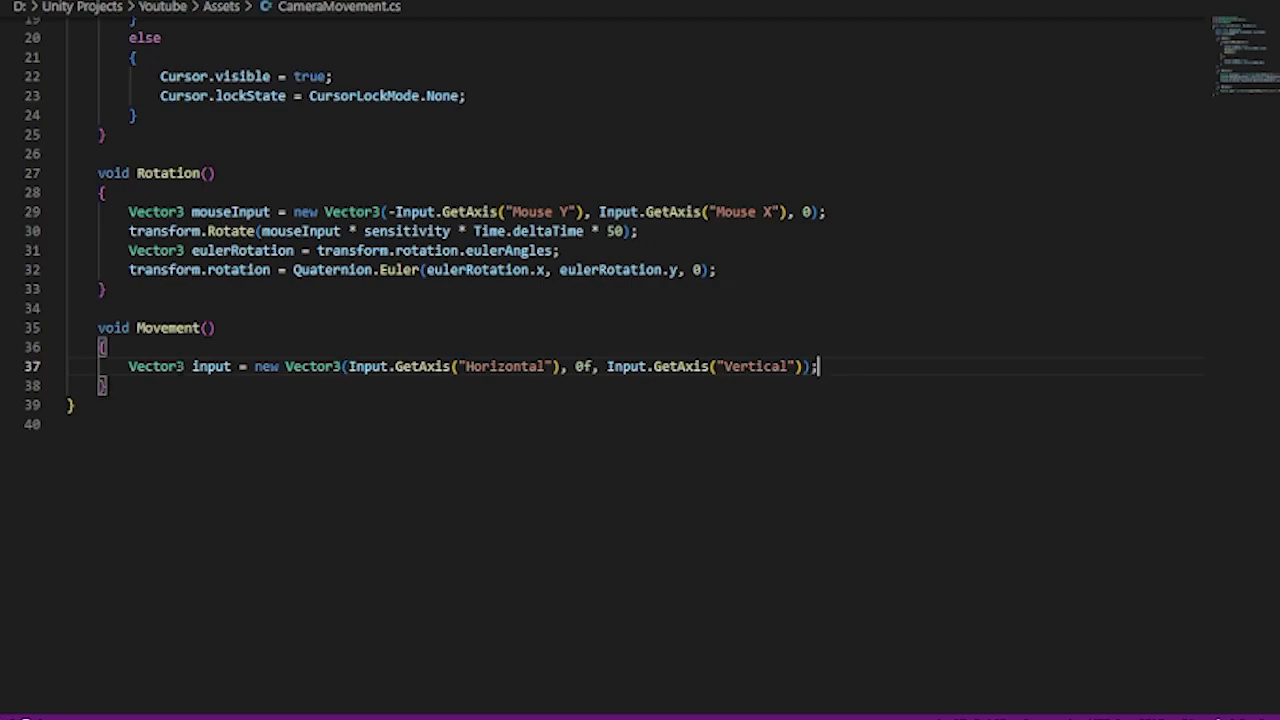
# Step: Set currentSpeed to sprintSpeed when Input.GetKey(KeyCode.LeftShift) is held
pyautogui.write('if(')
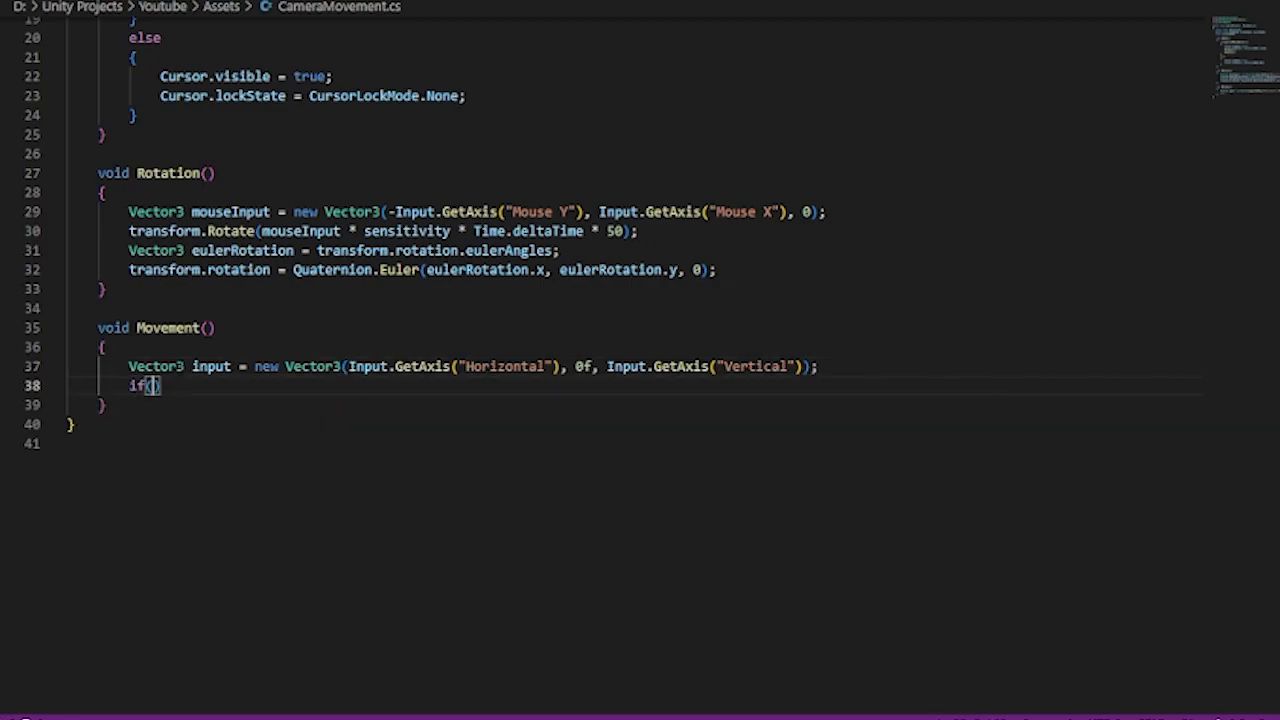
pyautogui.write('Input.GetKey(')
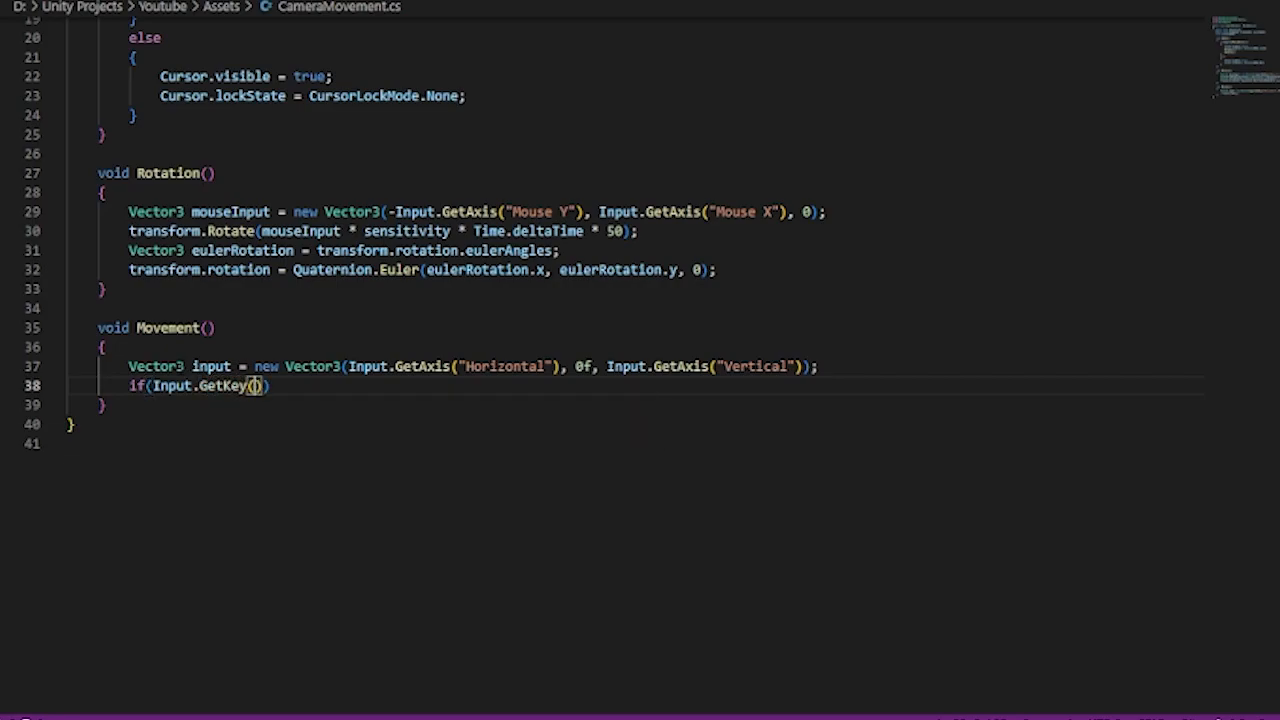
pyautogui.write('Keycode.Lef')
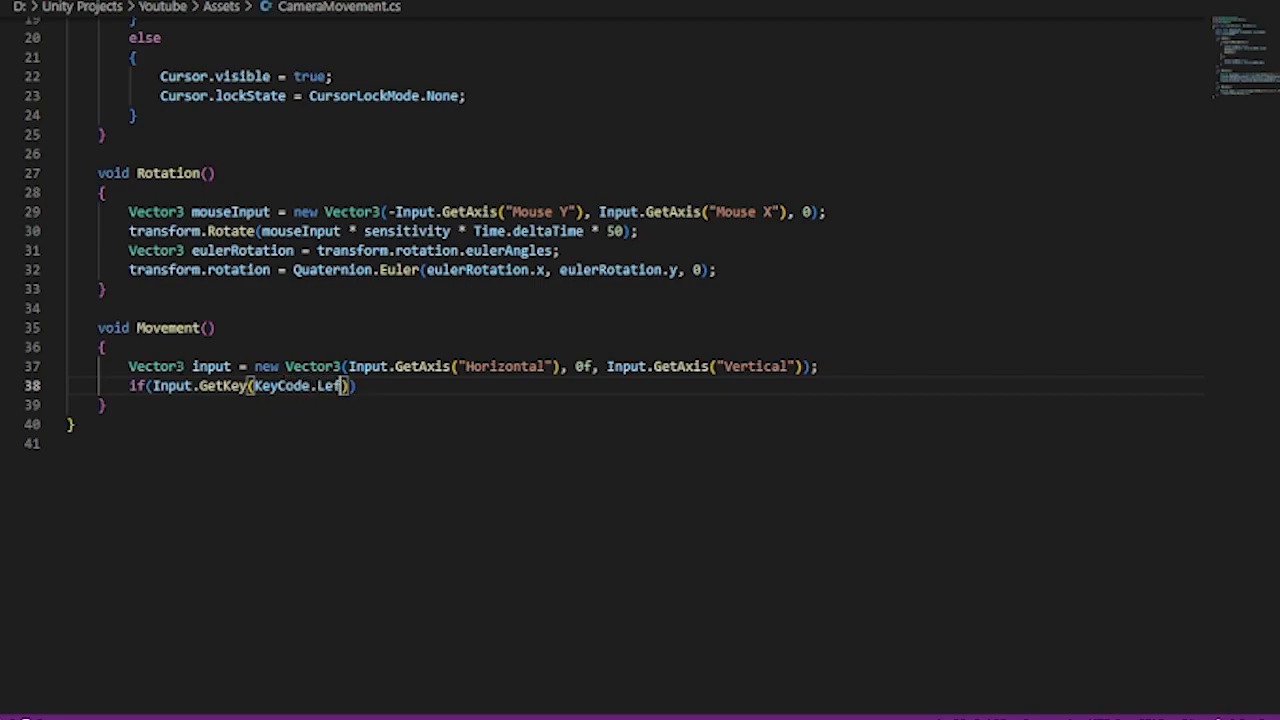
pyautogui.write('tShift')
pyautogui.write('{')
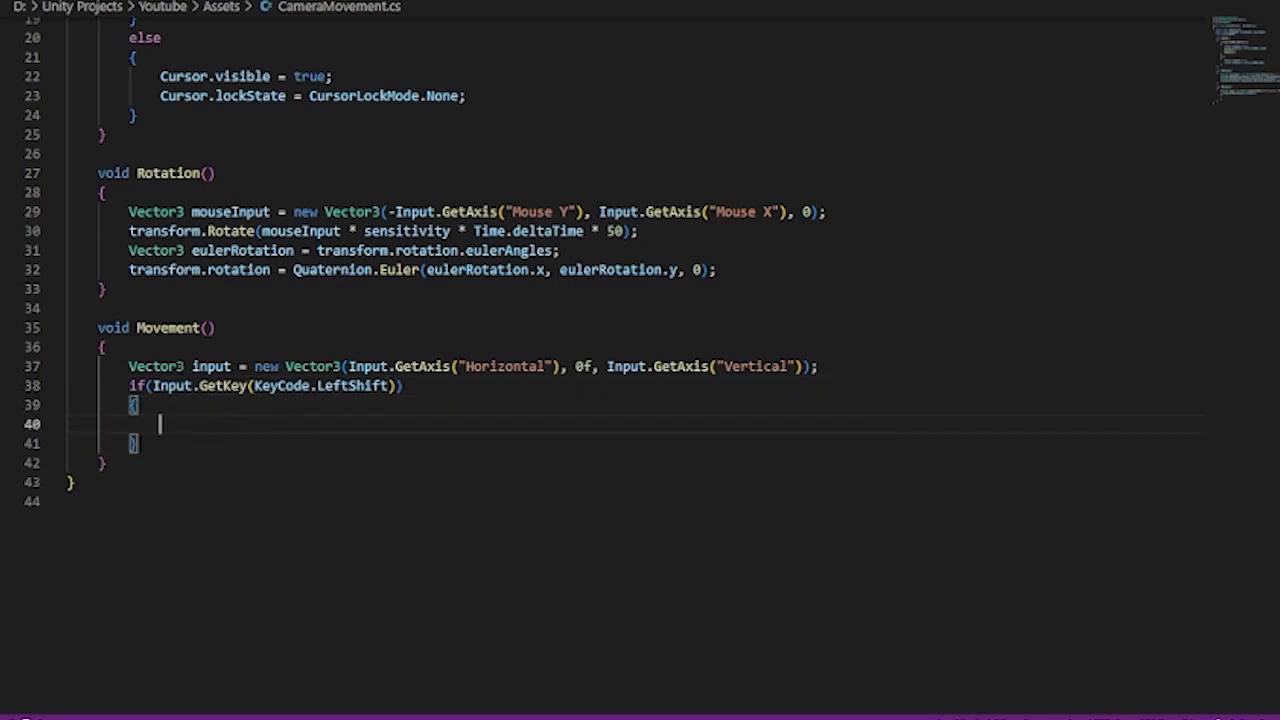
pyautogui.write('currentSpeed')
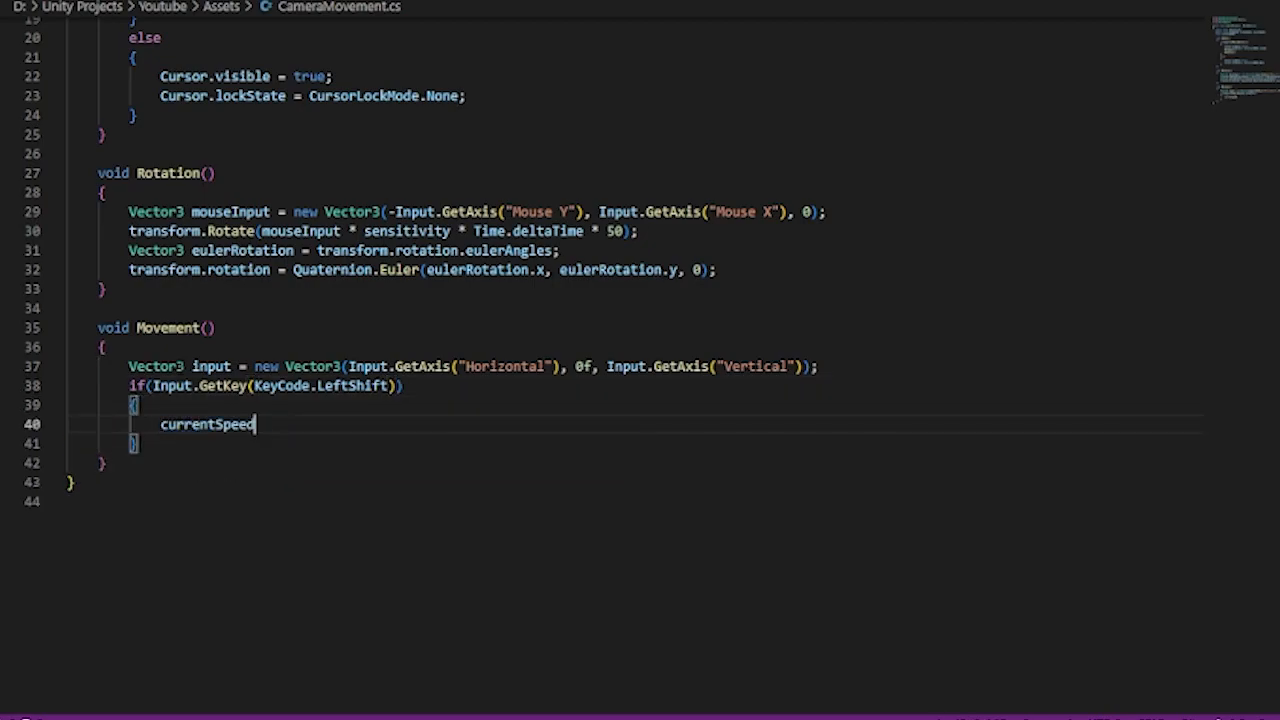
pyautogui.write('= sprintSpeed;')
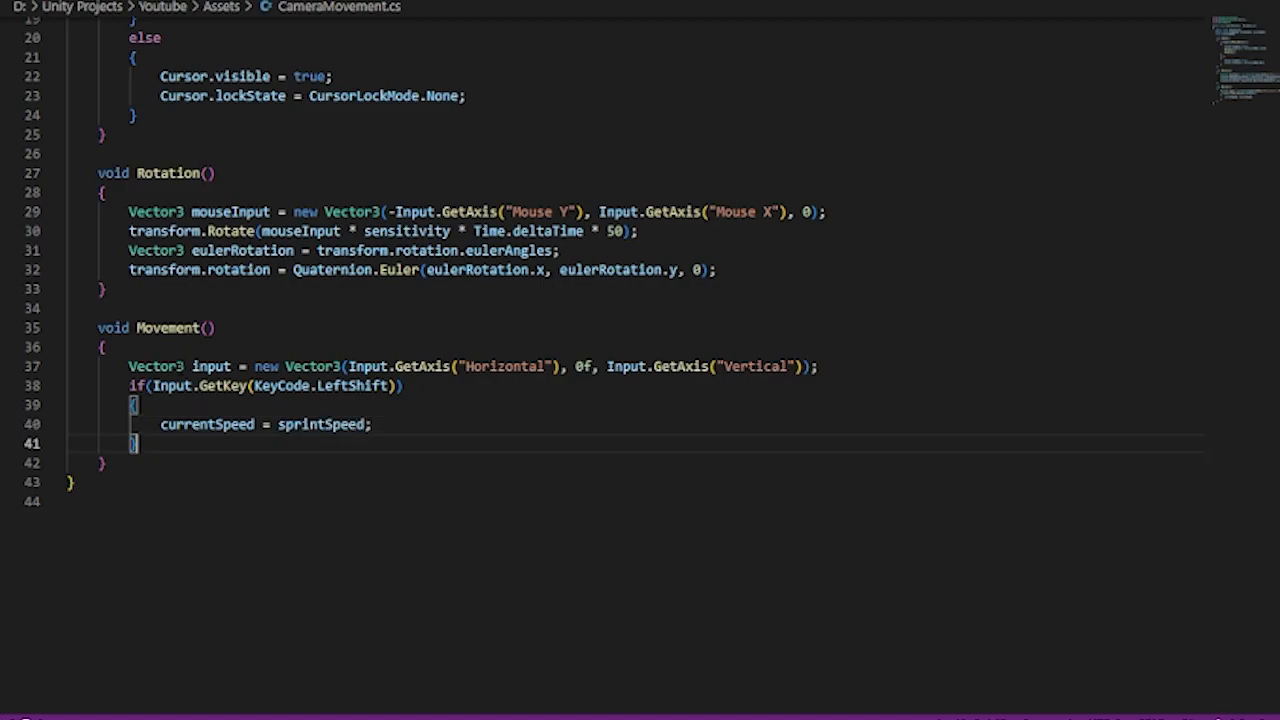
# Step: Add an else if setting currentSpeed to slowSpeed when KeyCode.LeftAlt is held
pyautogui.write('else if')
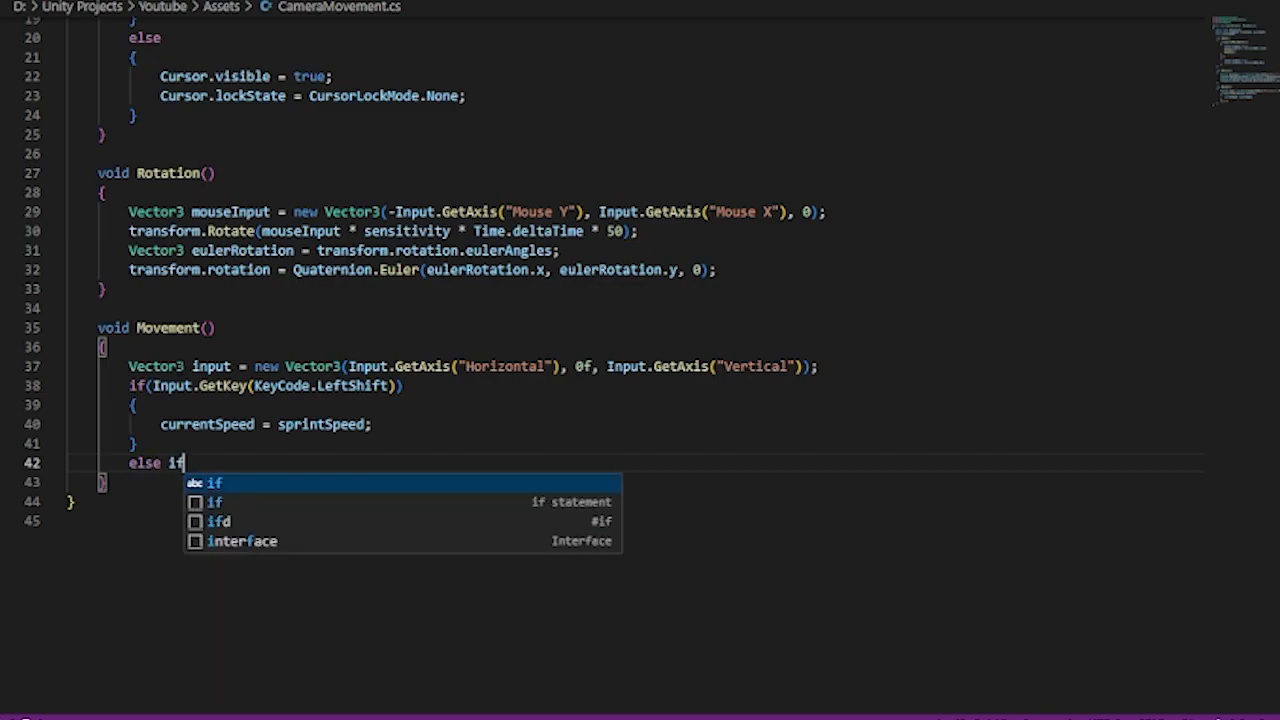
pyautogui.press('Tab')
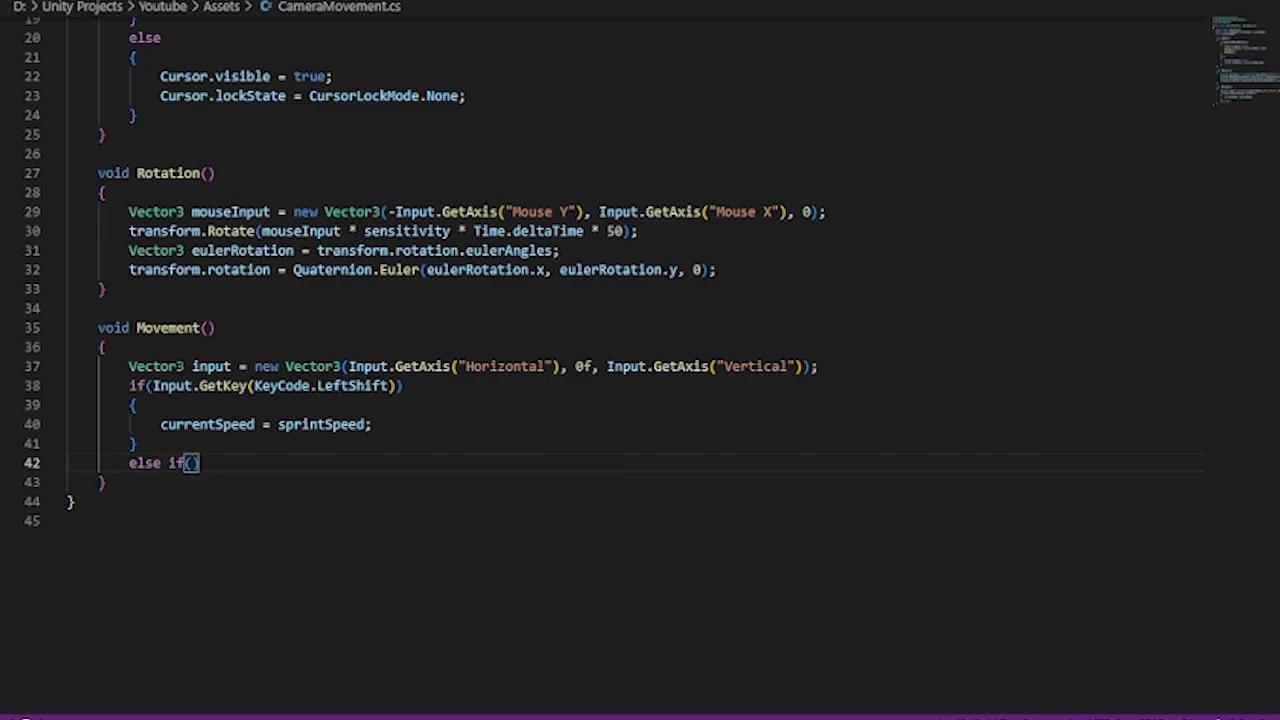
pyautogui.write('Input.GetKey(')
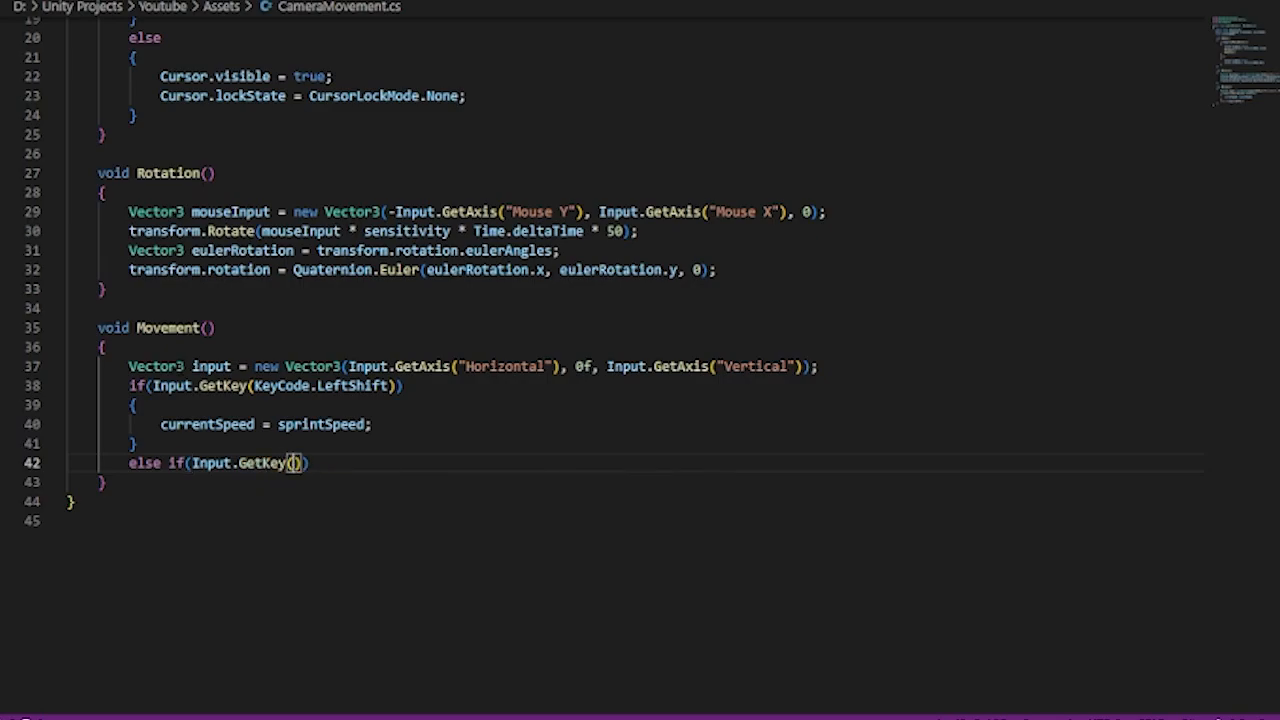
pyautogui.write('Key')
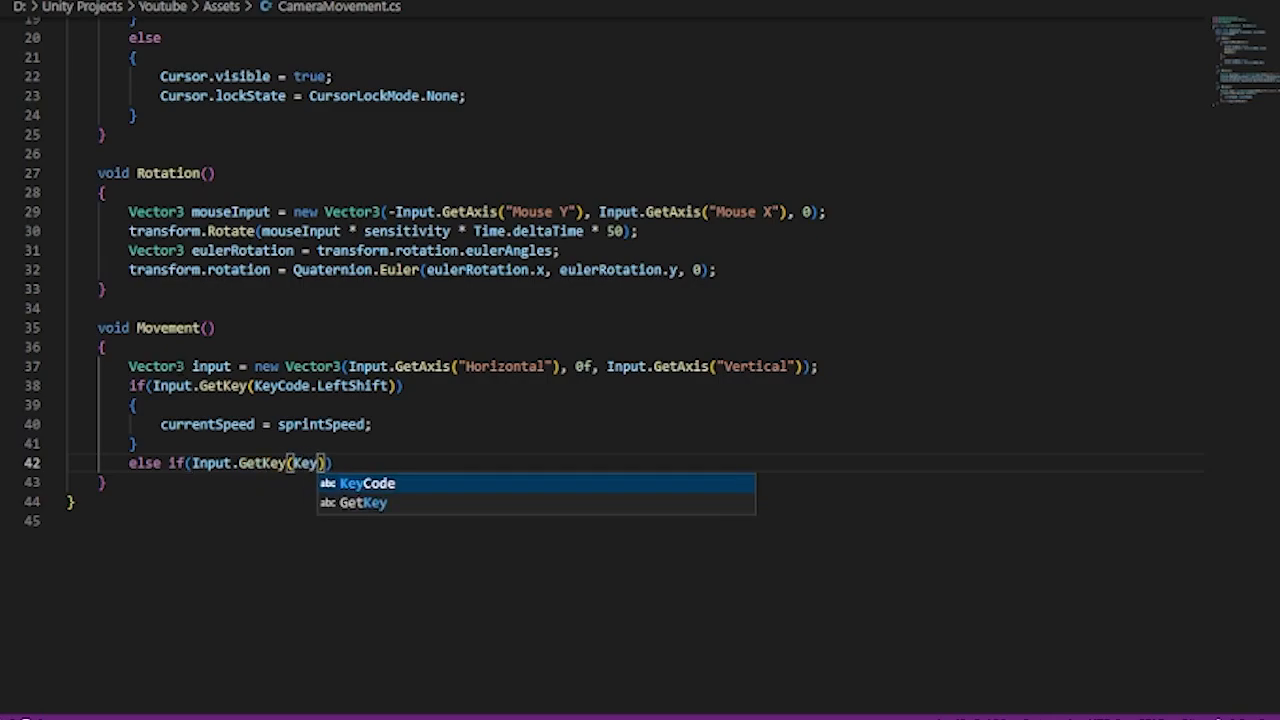
pyautogui.write('KeyCode.')
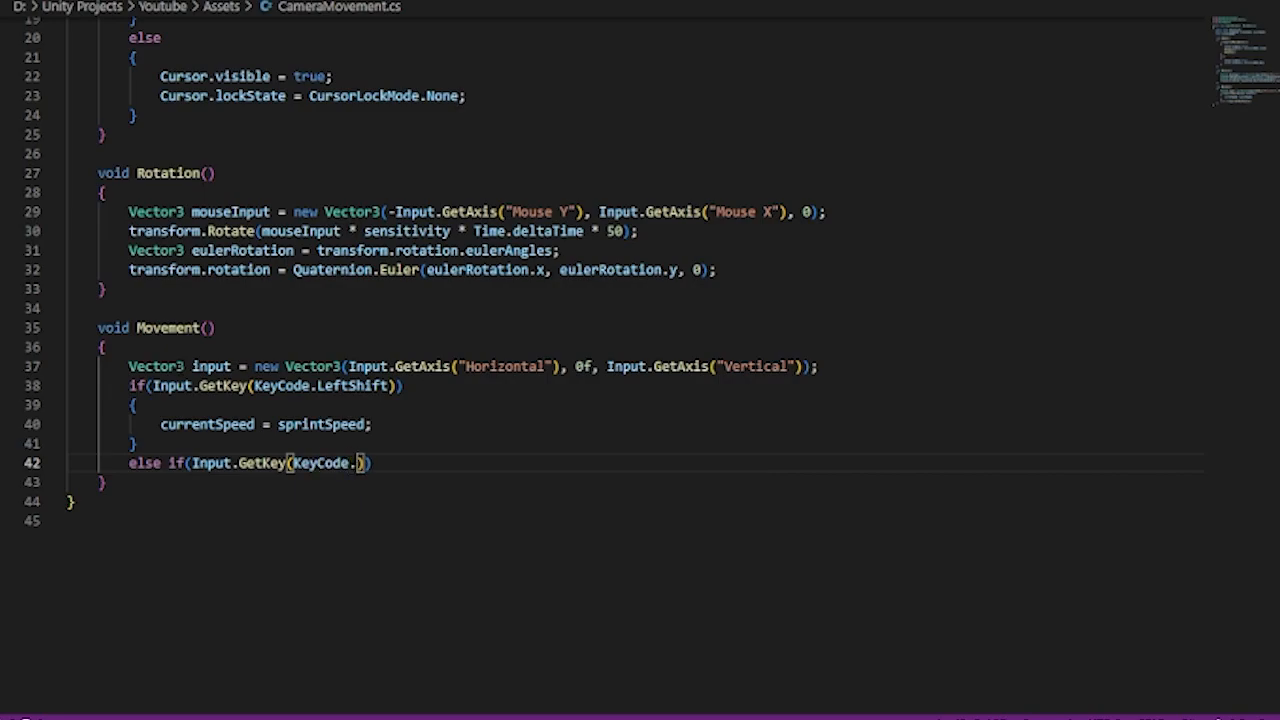
pyautogui.write('LeftAlt')
pyautogui.write('{')
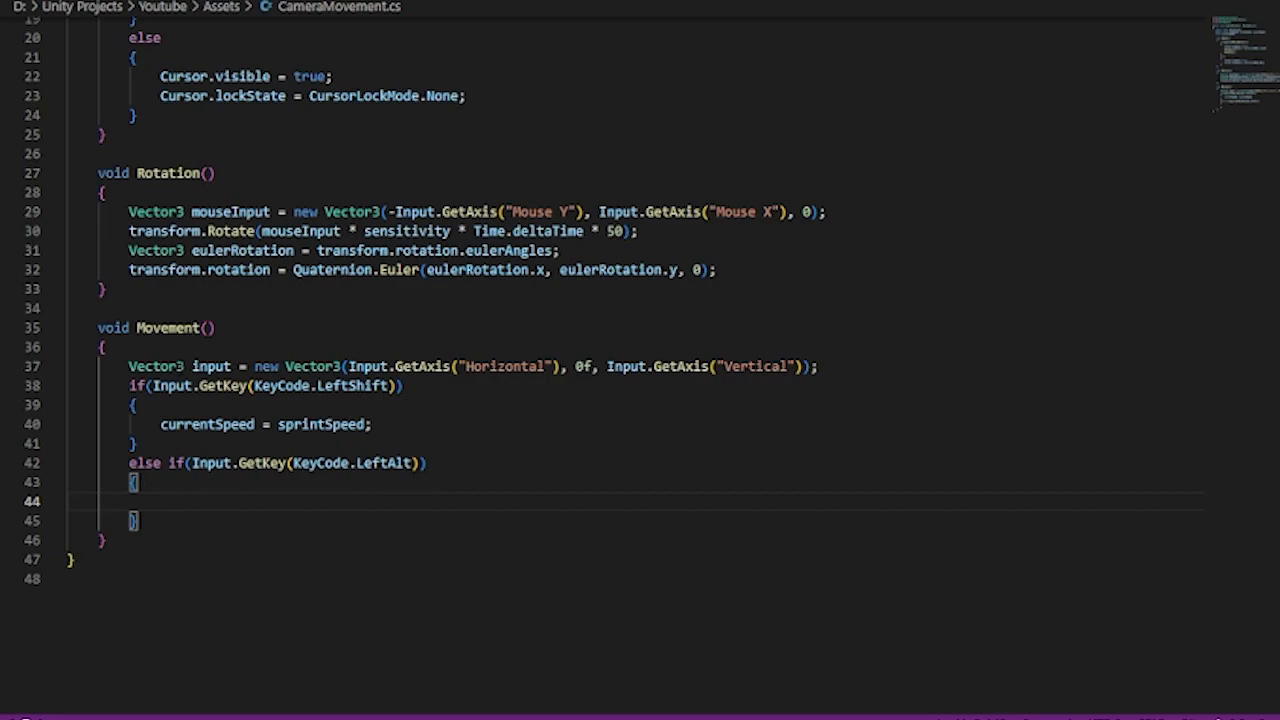
pyautogui.write('currentSpeed =')
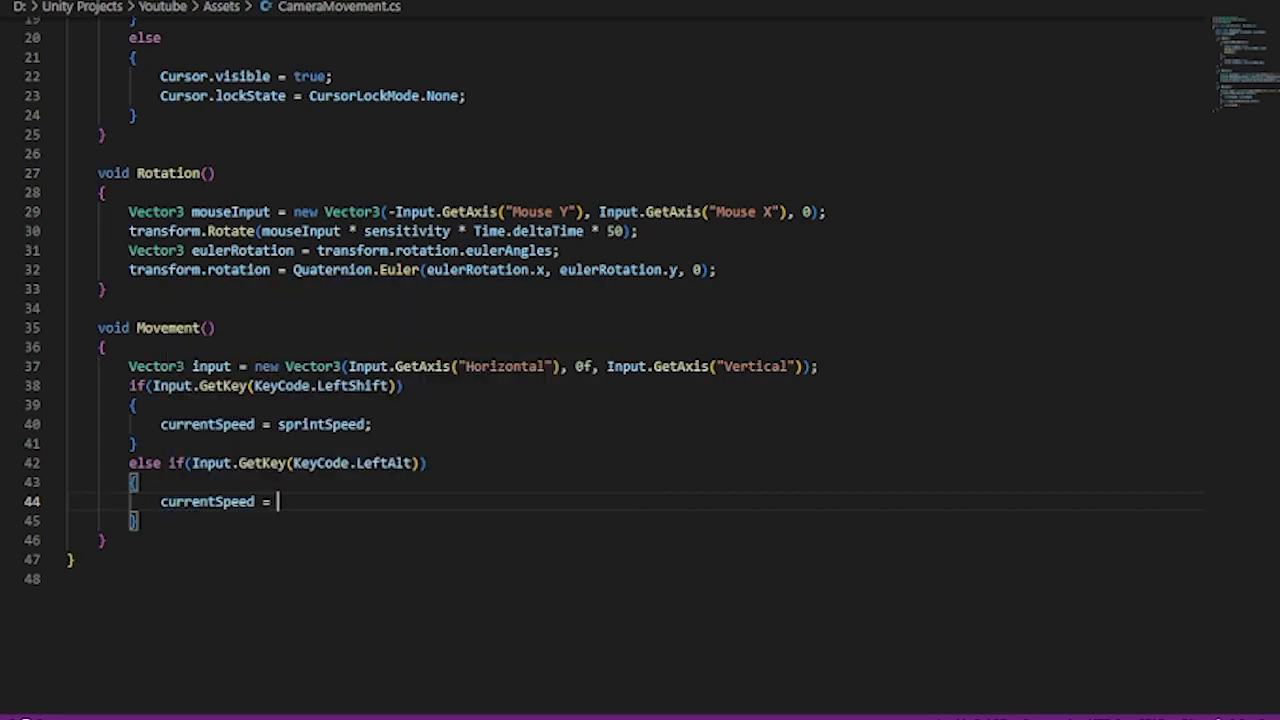
pyautogui.write('slowSpeed;')
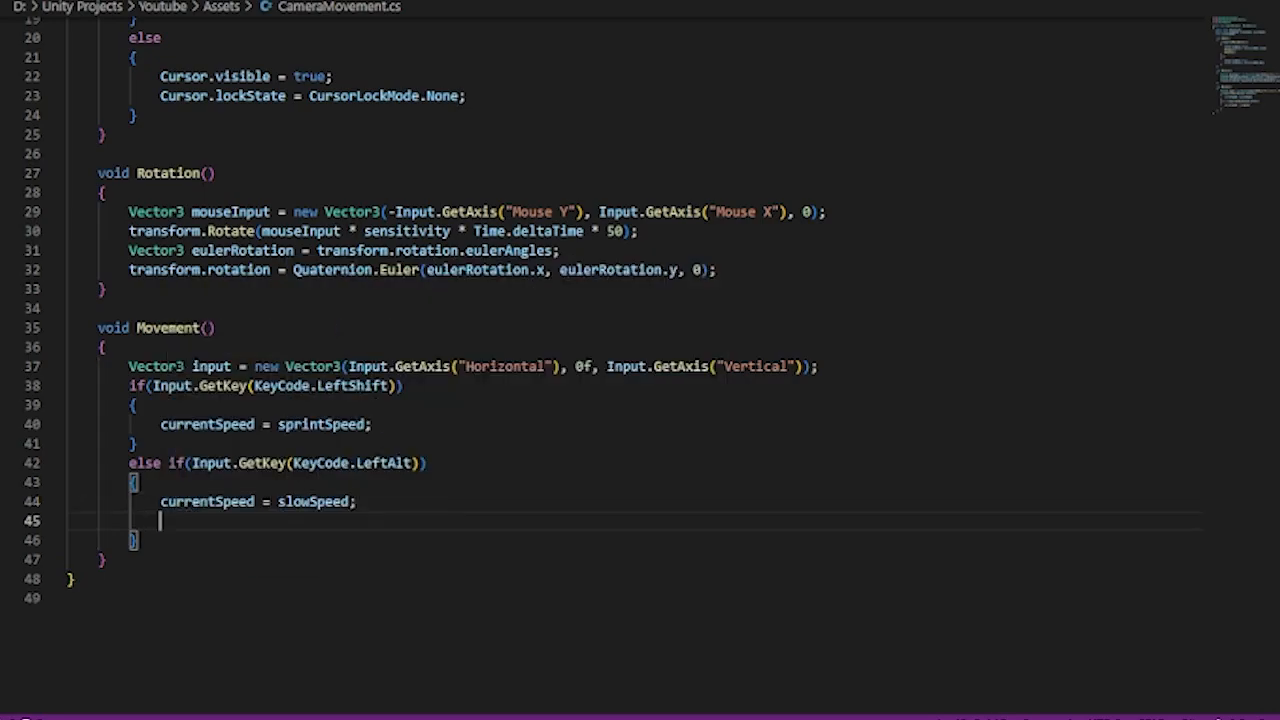
pyautogui.press('Backspace')
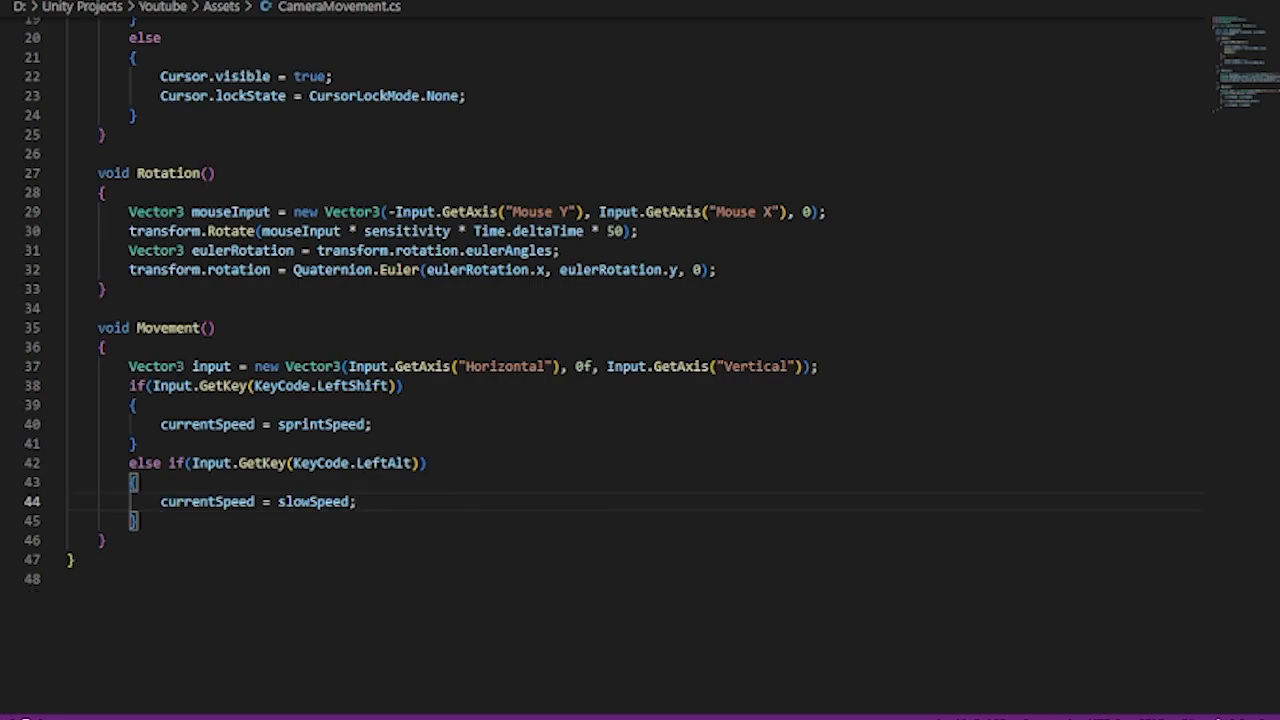
# Step: Add a final else assigning normalSpeed to currentSpeed
pyautogui.write('eks')
pyautogui.write('{')
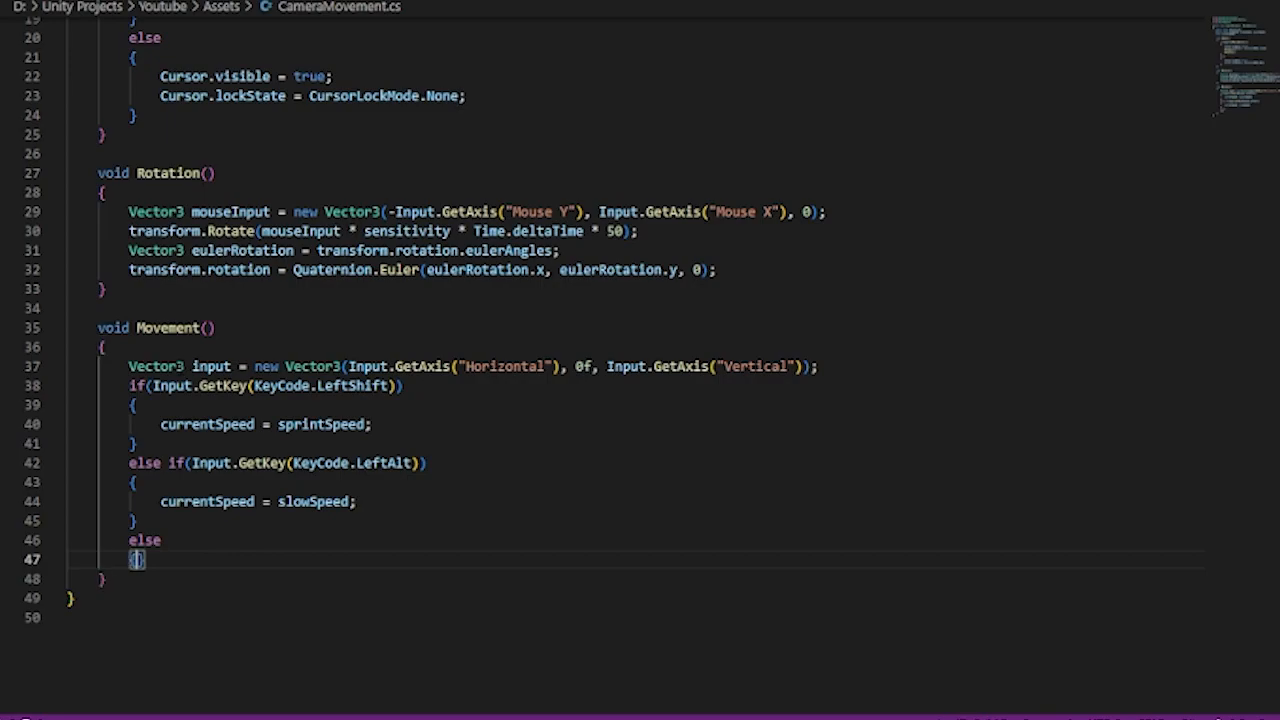
pyautogui.write('currentSpeed = normalSpeed;')
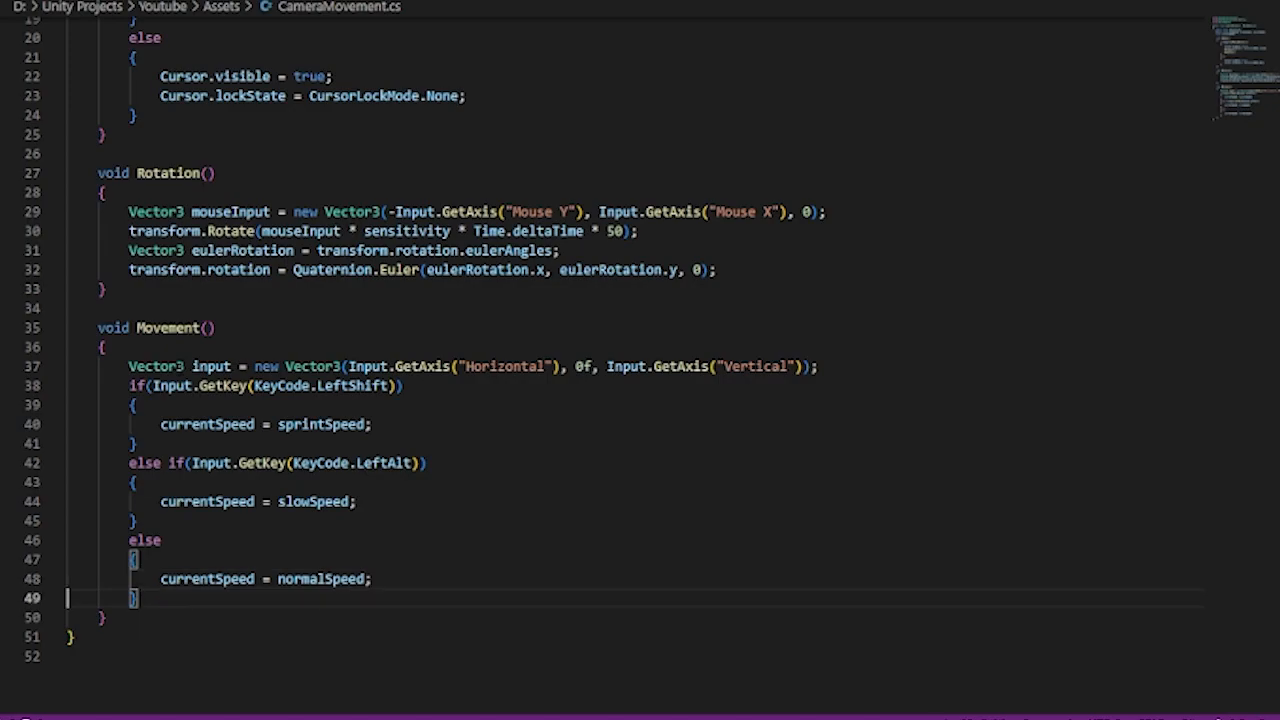
# Step: Translate the transform by input * currentSpeed * Time.deltaTime in Movement()
pyautogui.press('Enter')
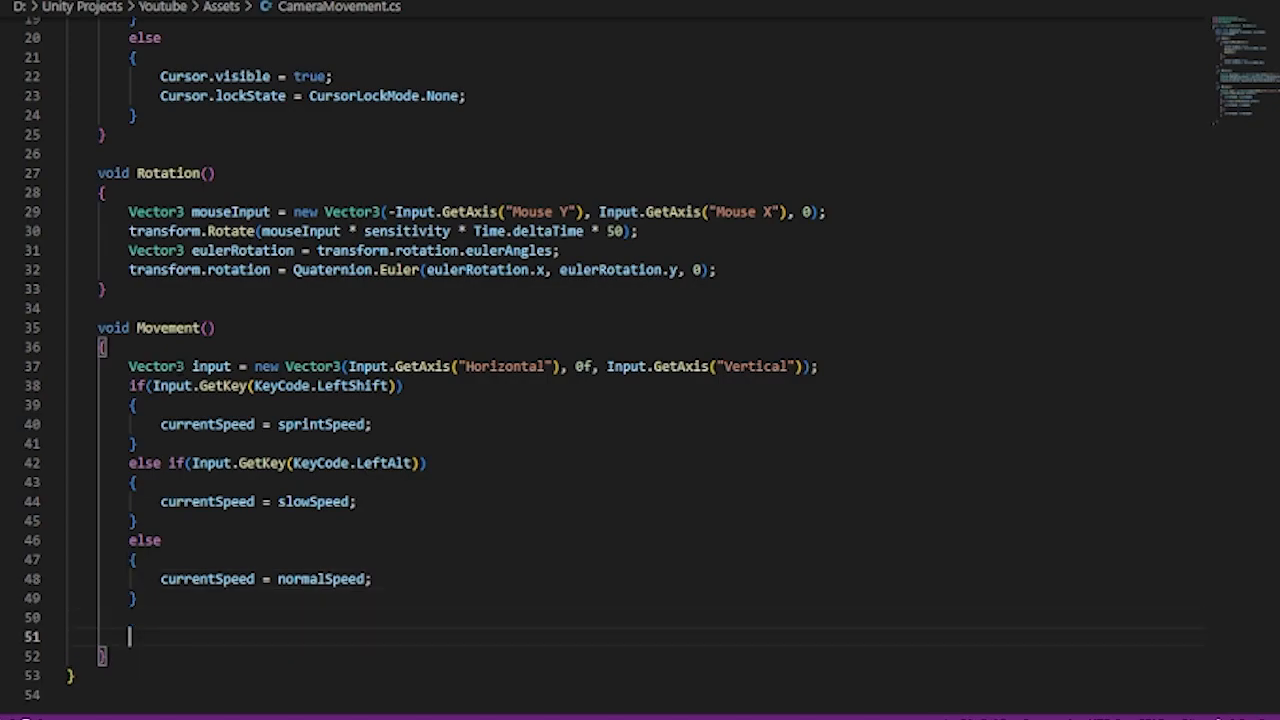
pyautogui.write('transform.t')
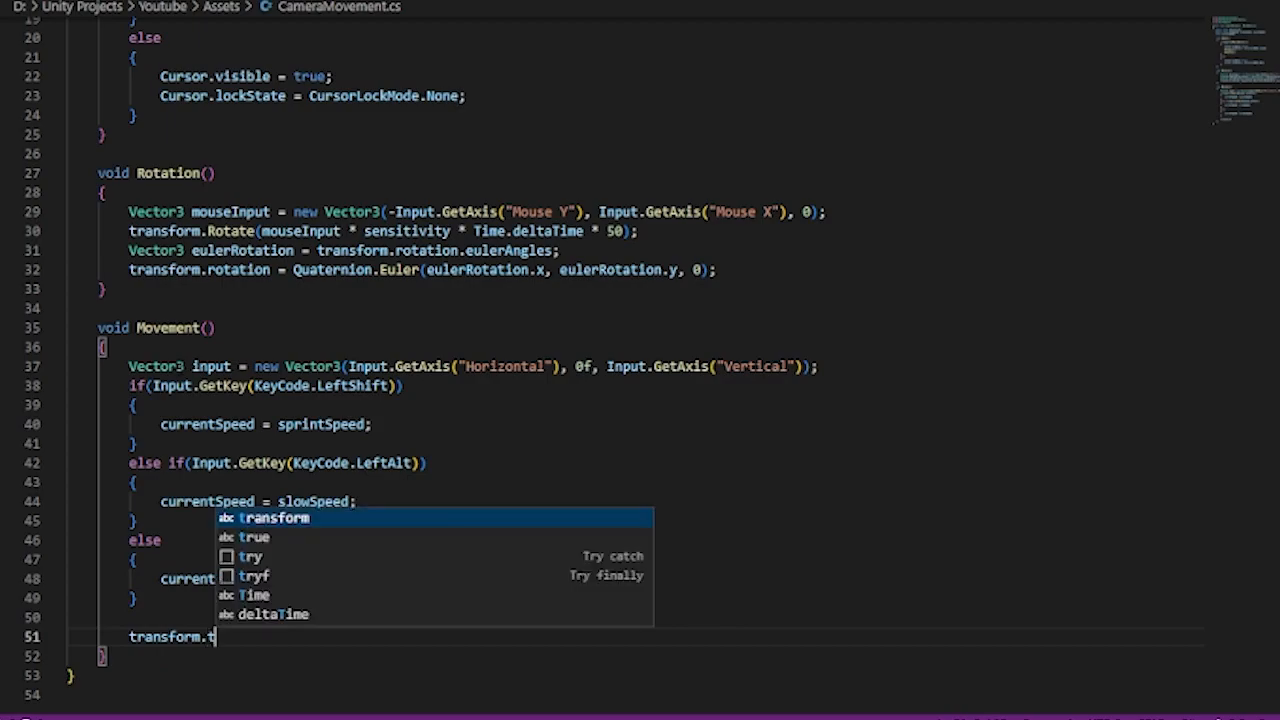
pyautogui.write('rand')
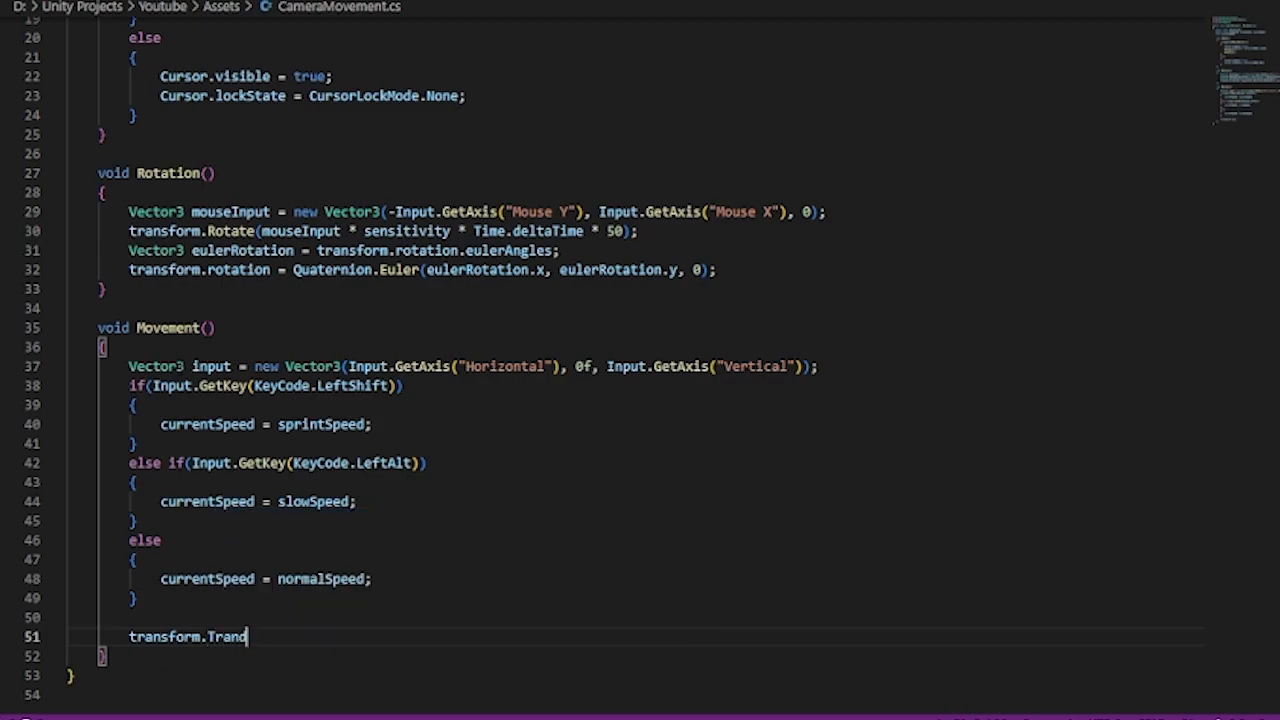
pyautogui.write('slate')
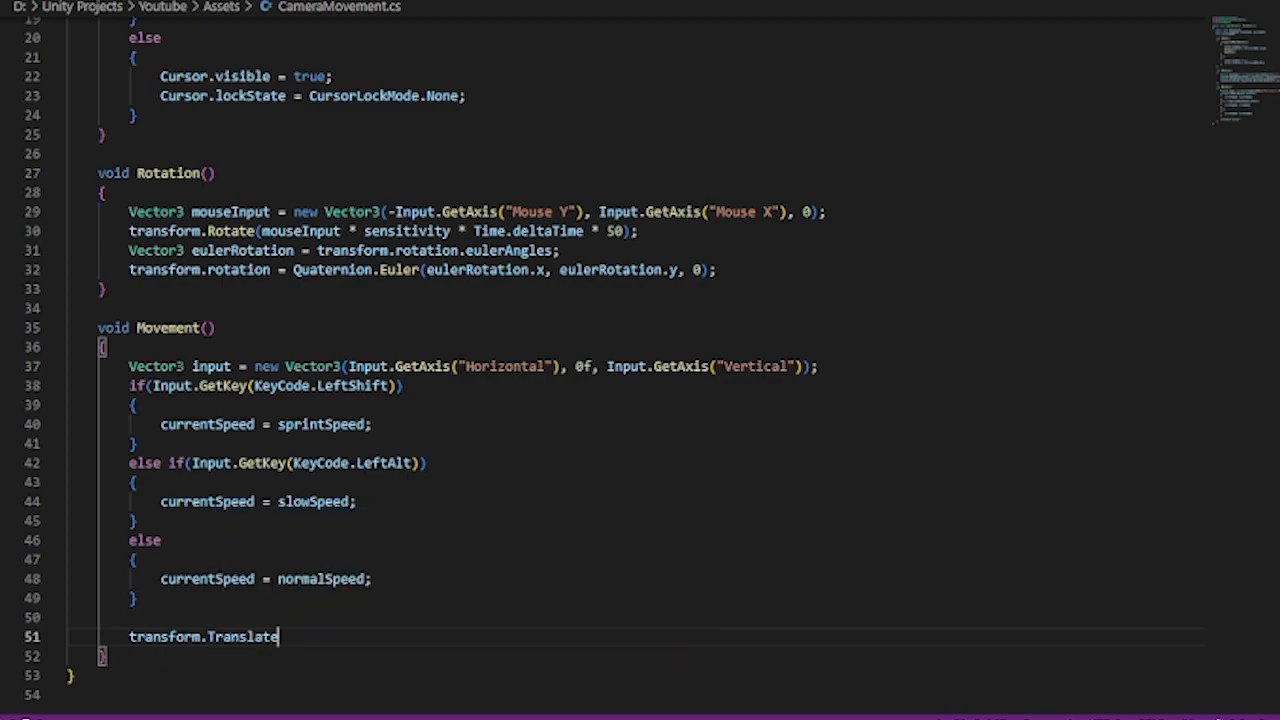
pyautogui.write('()')
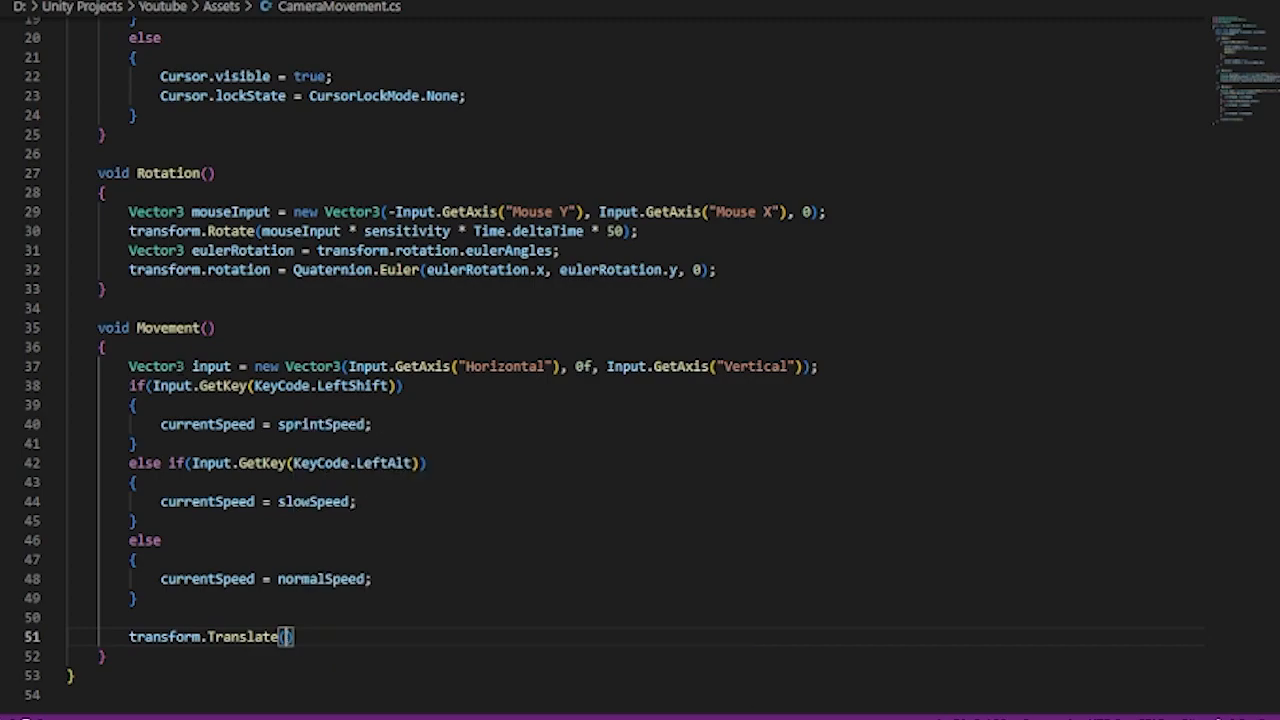
pyautogui.write('input *')
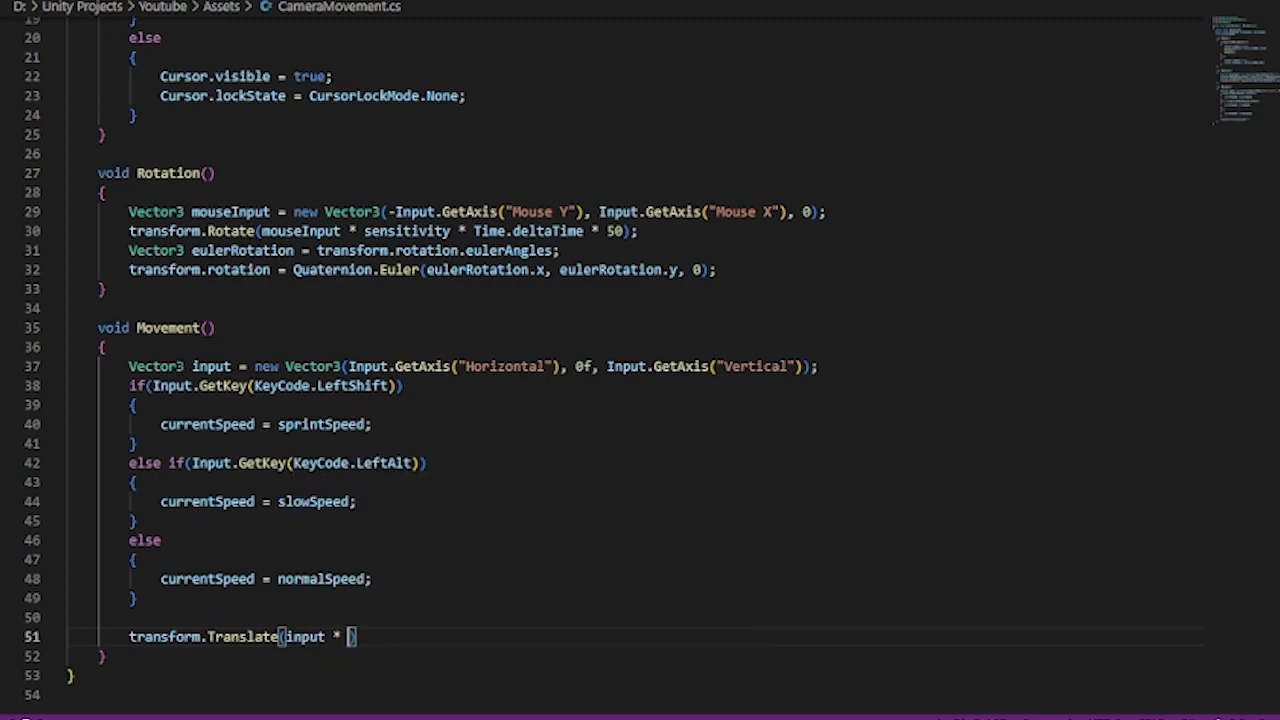
pyautogui.write('currentSpeed * Time.deltaTime')
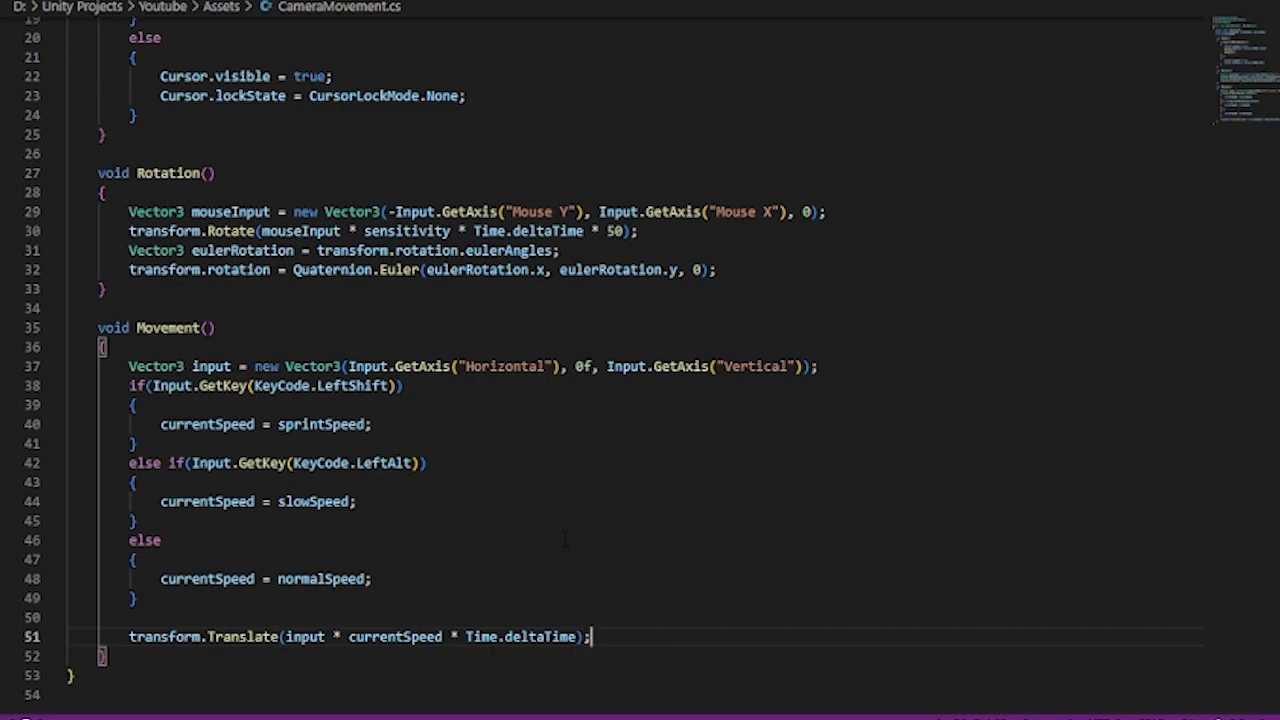
pyautogui.scroll(-3)
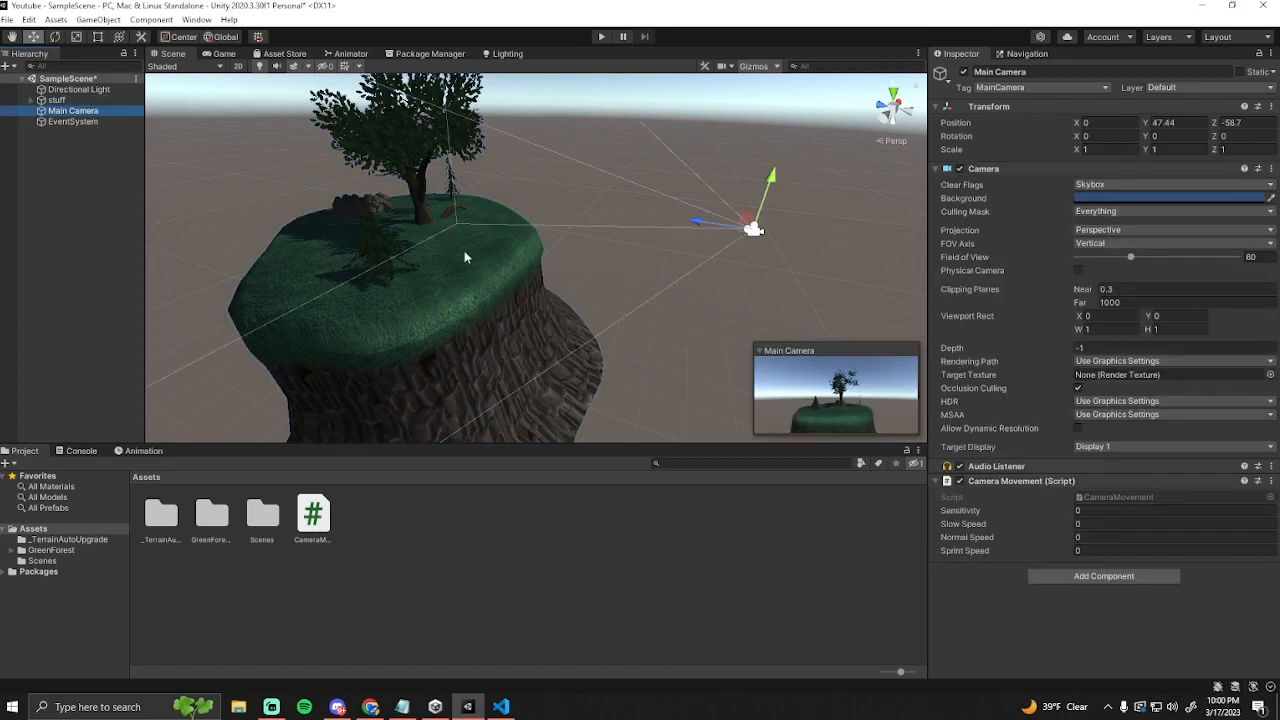
# Step: Set the Camera Movement component's Sensitivity to 5 in the Inspector
pyautogui.click(1170, 510)
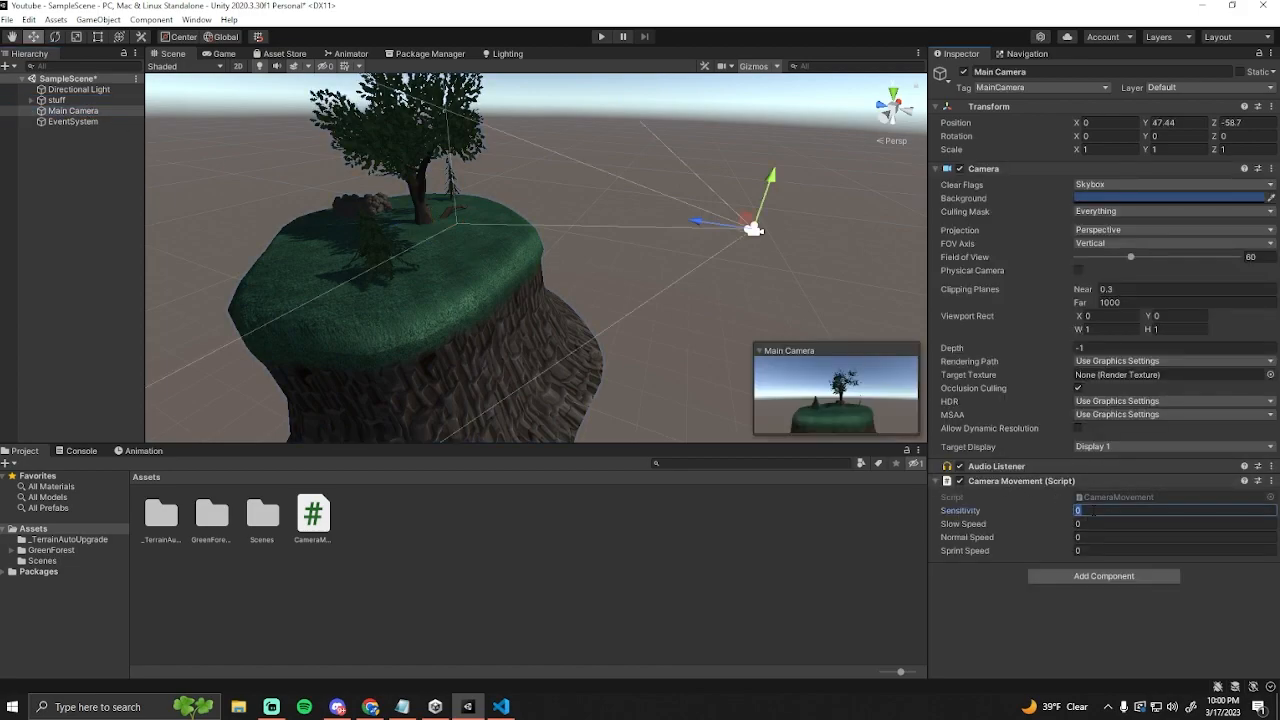
pyautogui.write('5')
pyautogui.click(1174, 550)
pyautogui.write('10')
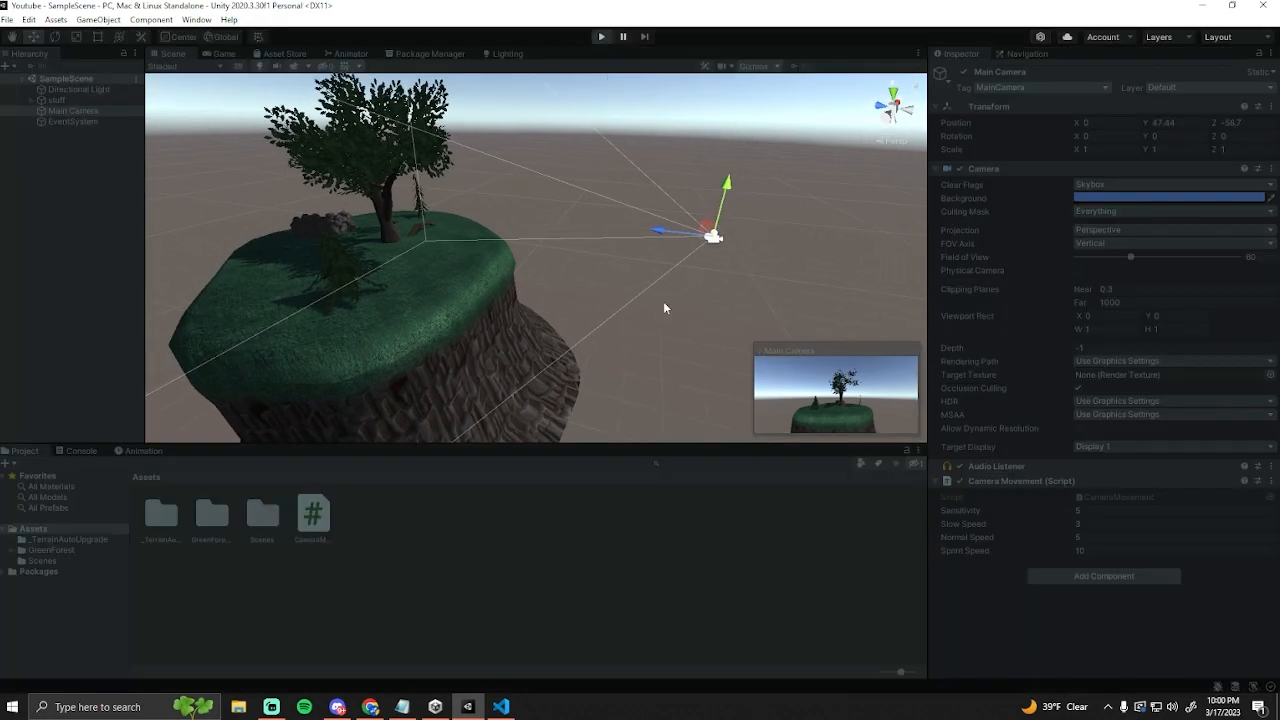
pyautogui.click(602, 36)
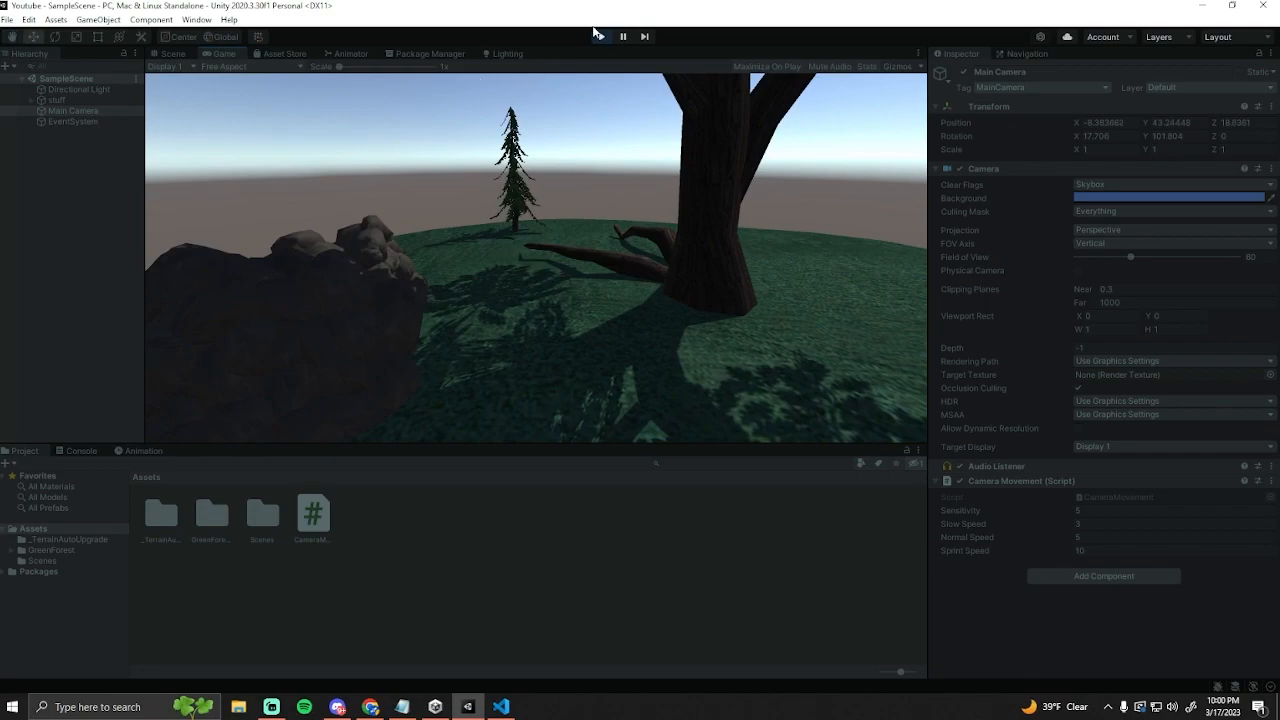
pyautogui.click(172, 54)
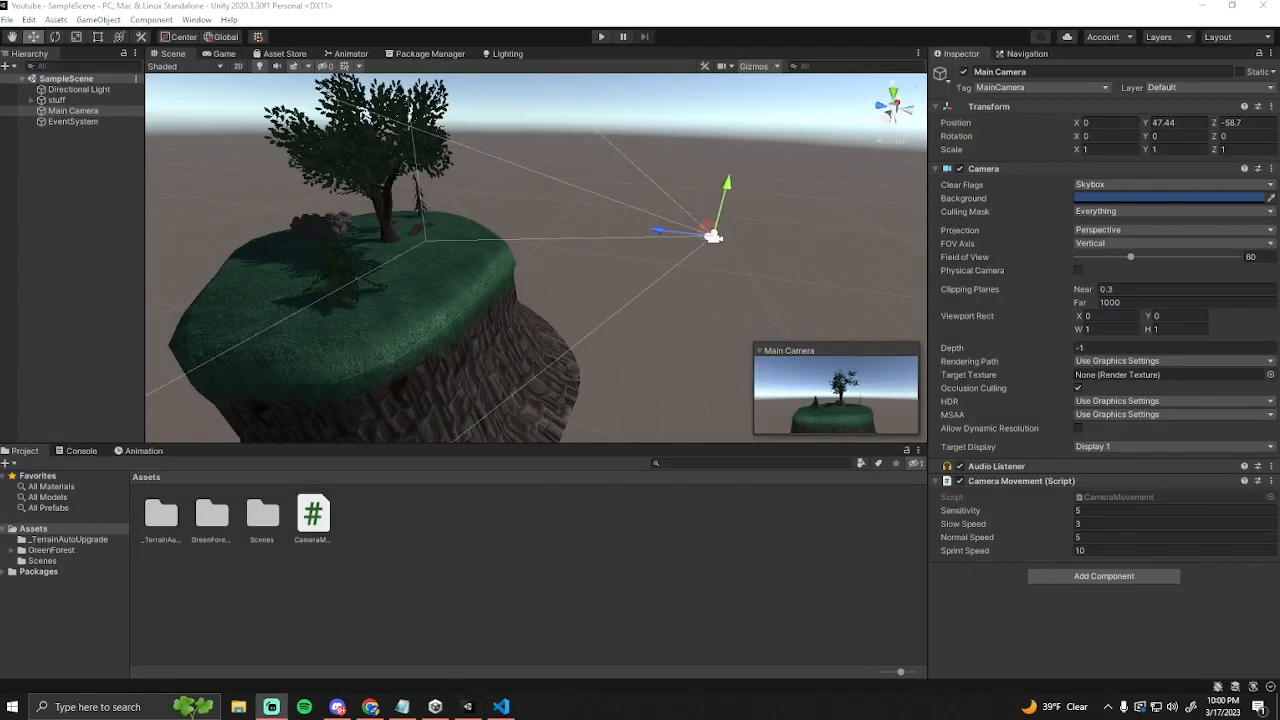